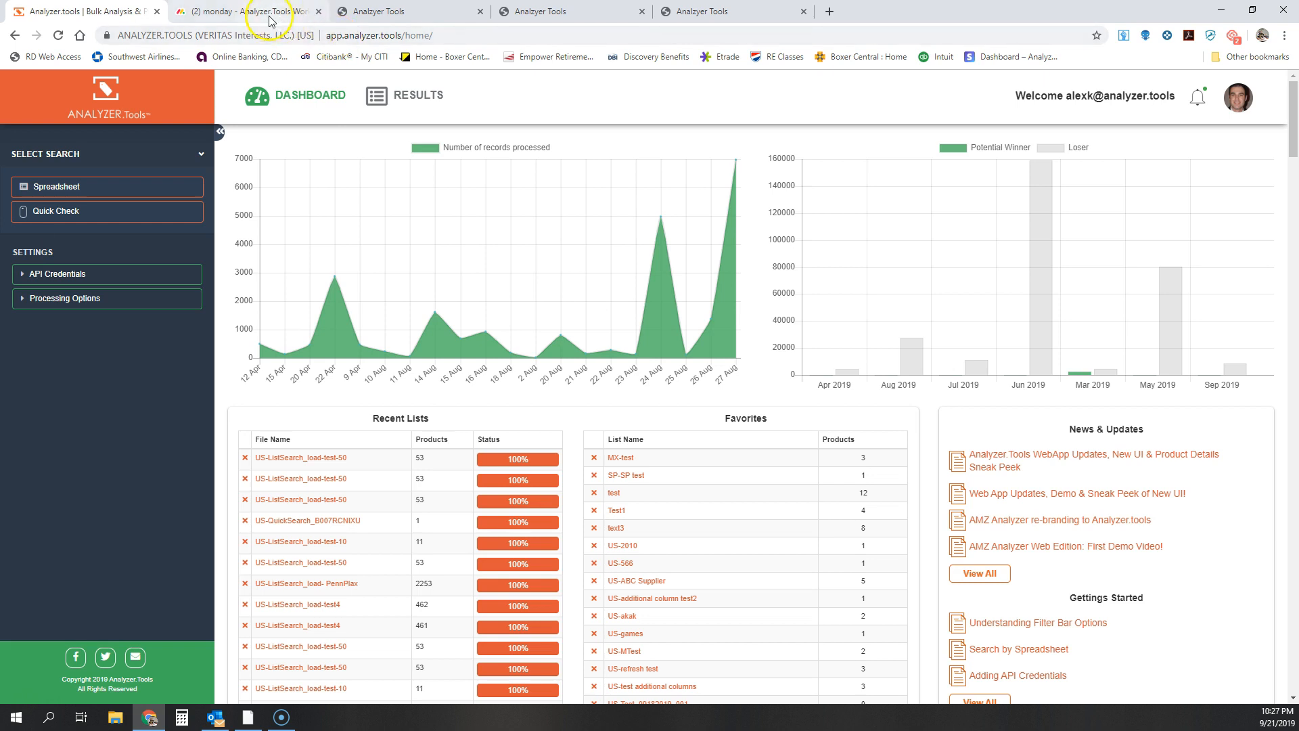
Step: Switch to the monday.com board and scroll through Priority 1–3 and Recently Deployed
{"action": "left_click", "coordinate": [244, 11]}
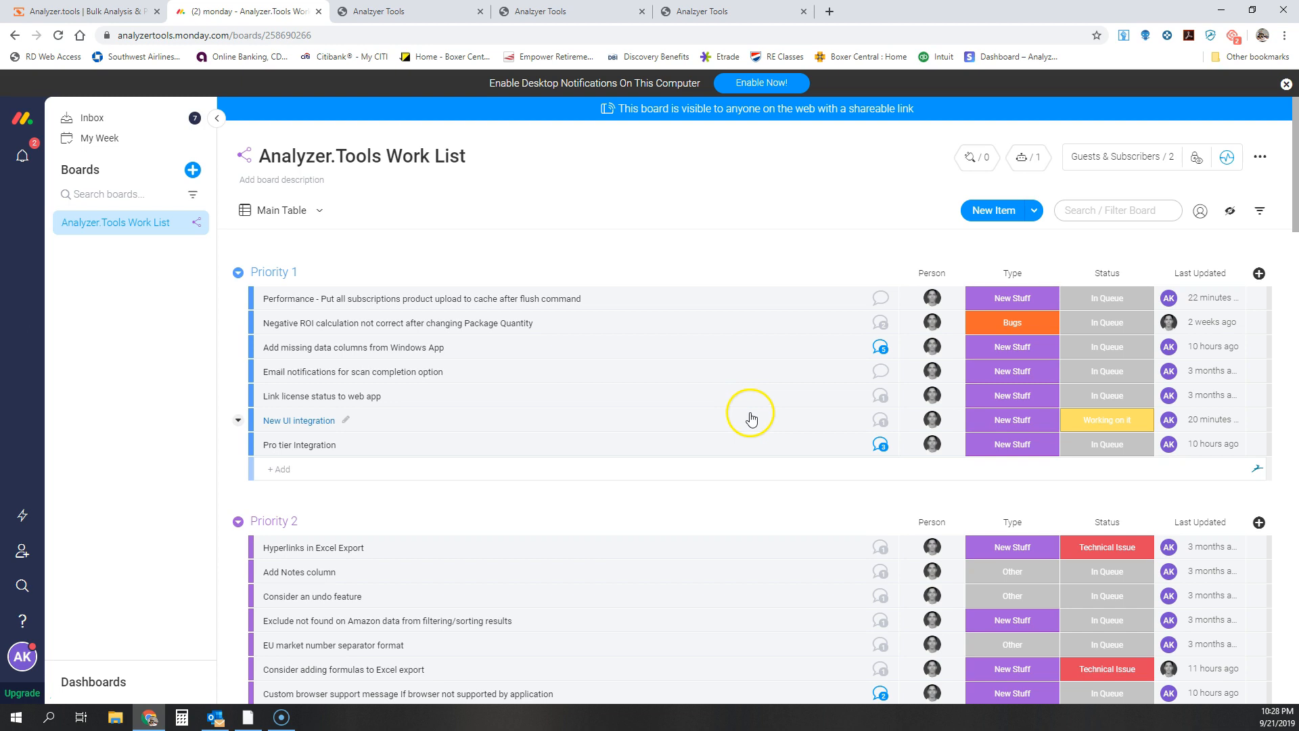
{"action": "scroll", "scroll_direction": "down", "scroll_amount": 3}
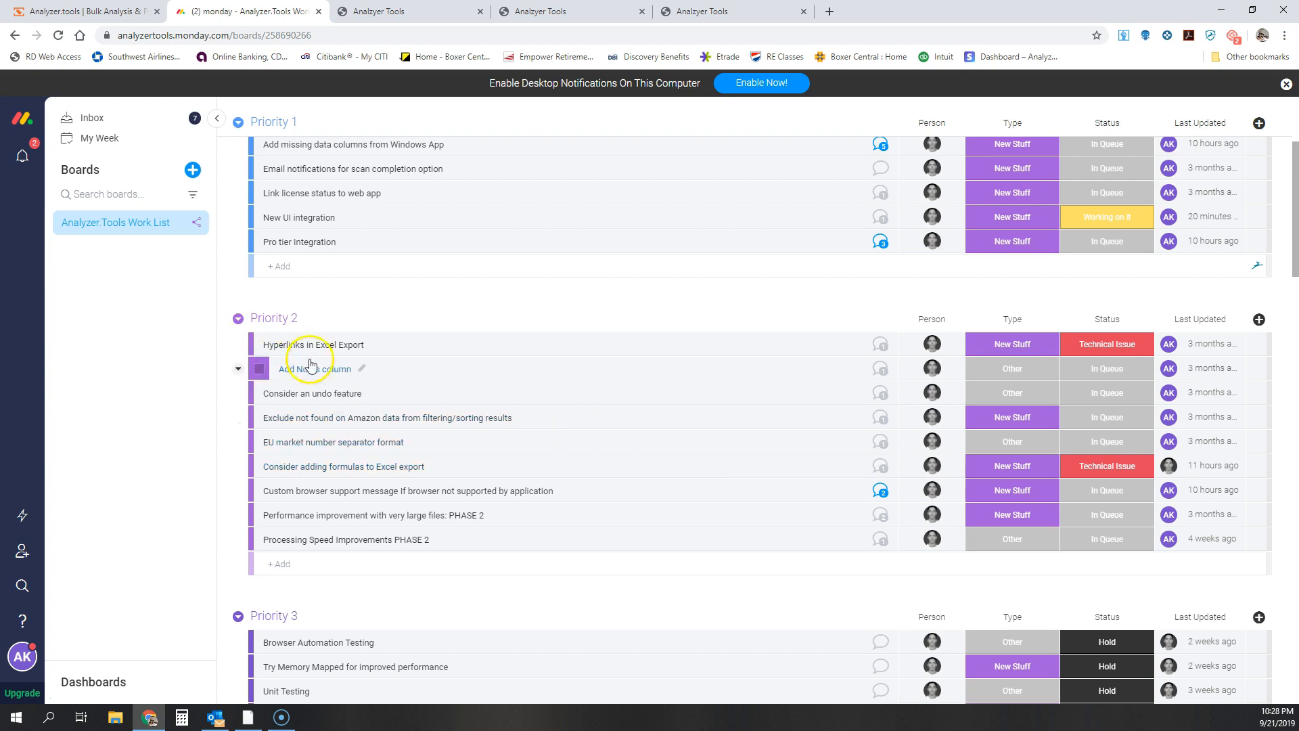
{"action": "scroll", "scroll_direction": "down", "scroll_amount": 3}
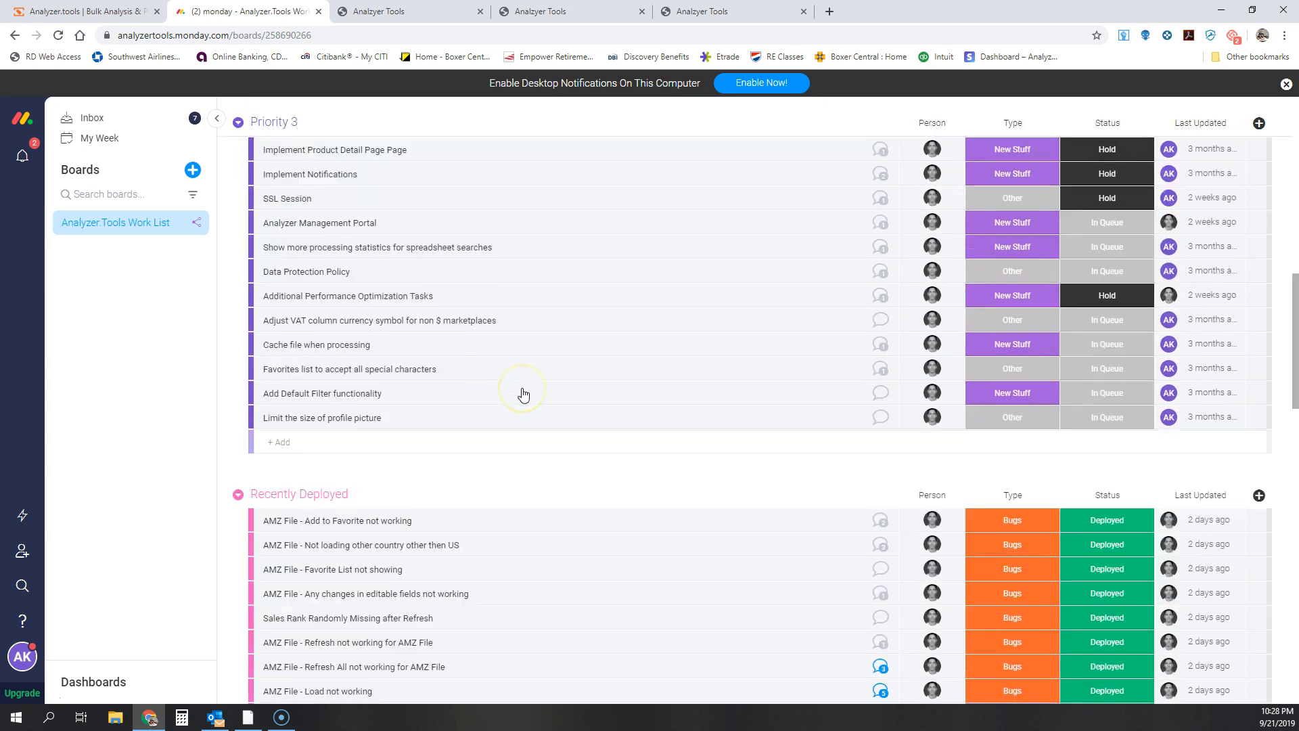
{"action": "scroll", "scroll_direction": "down", "scroll_amount": 3}
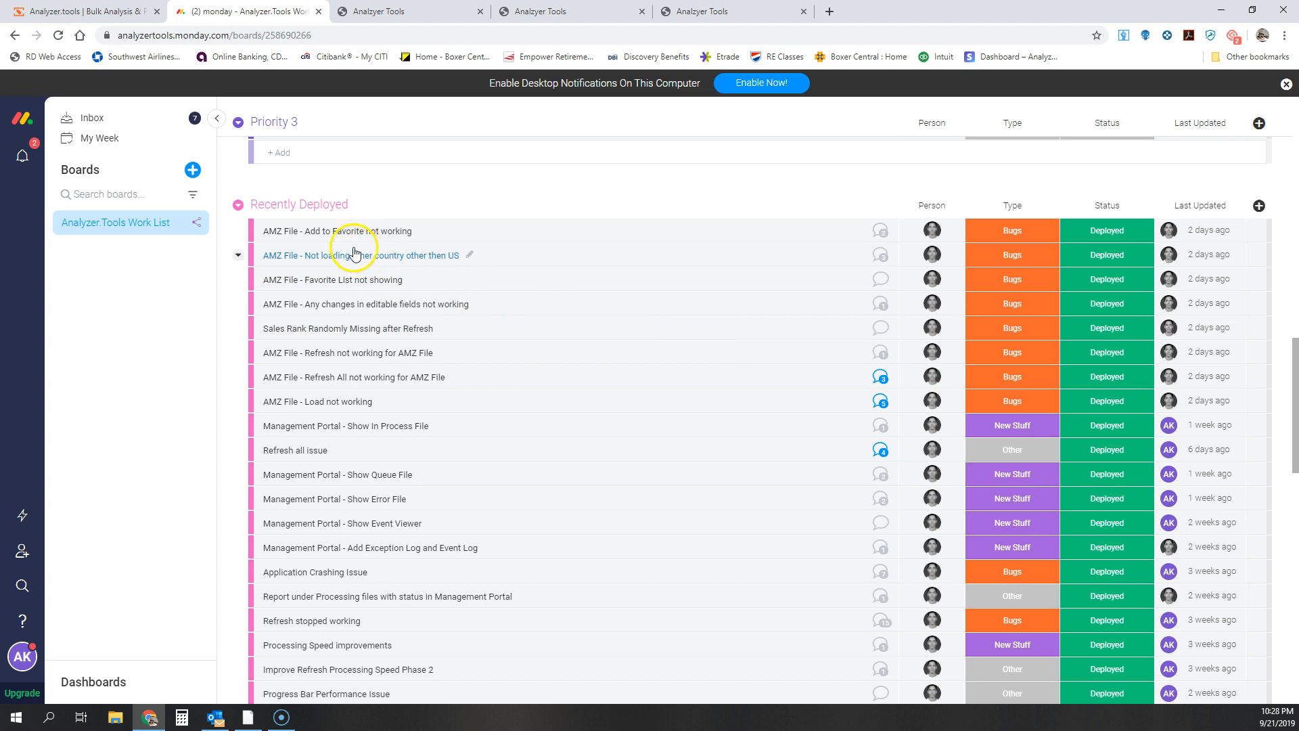
{"action": "mouse_move", "coordinate": [281, 235]}
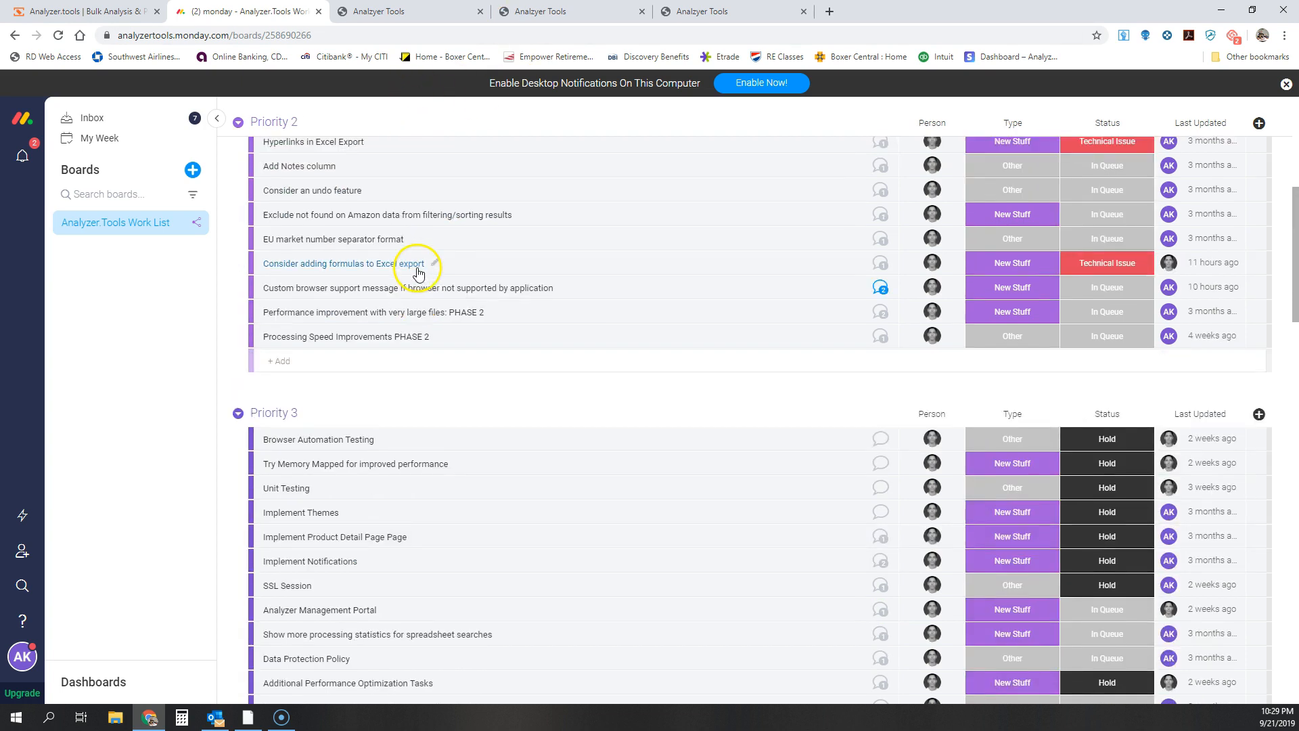
{"action": "left_click", "coordinate": [385, 11]}
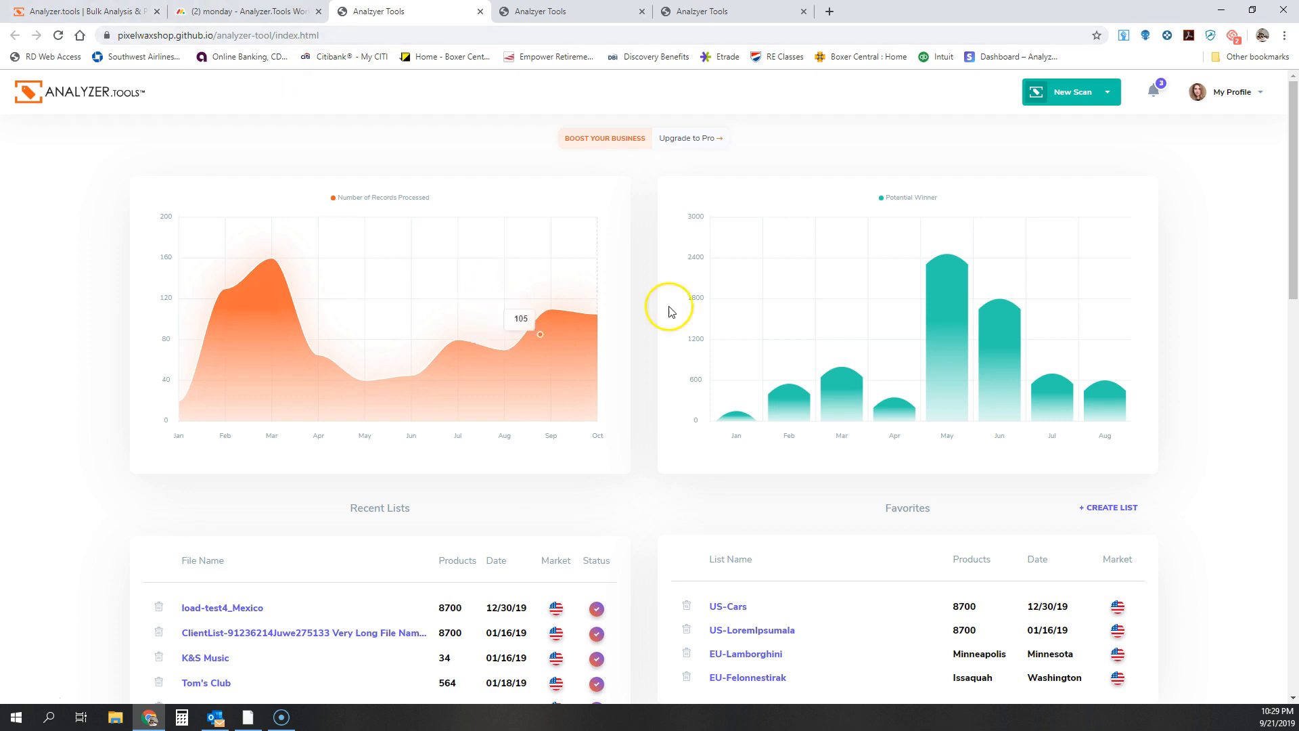
Step: Scroll the new dashboard, view and close My Profile, then scroll down
{"action": "scroll", "scroll_direction": "down", "scroll_amount": 3}
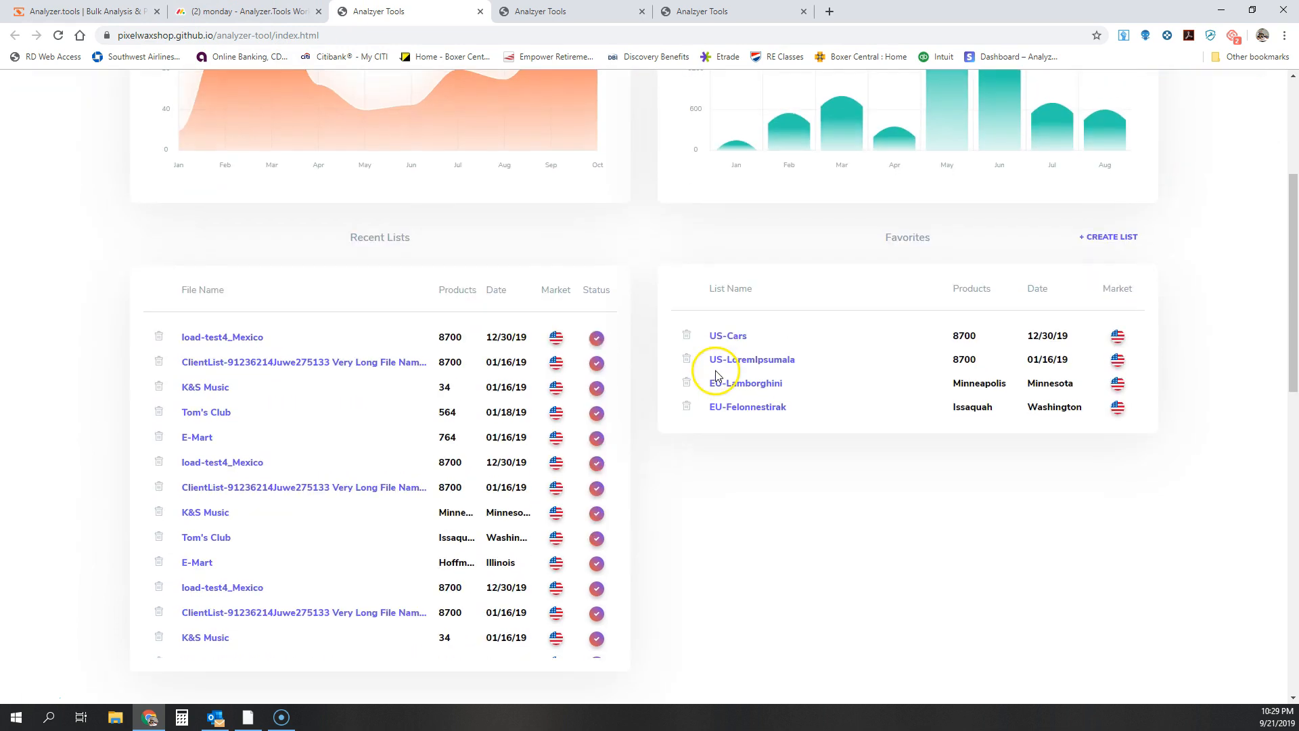
{"action": "scroll", "scroll_direction": "up", "scroll_amount": 3}
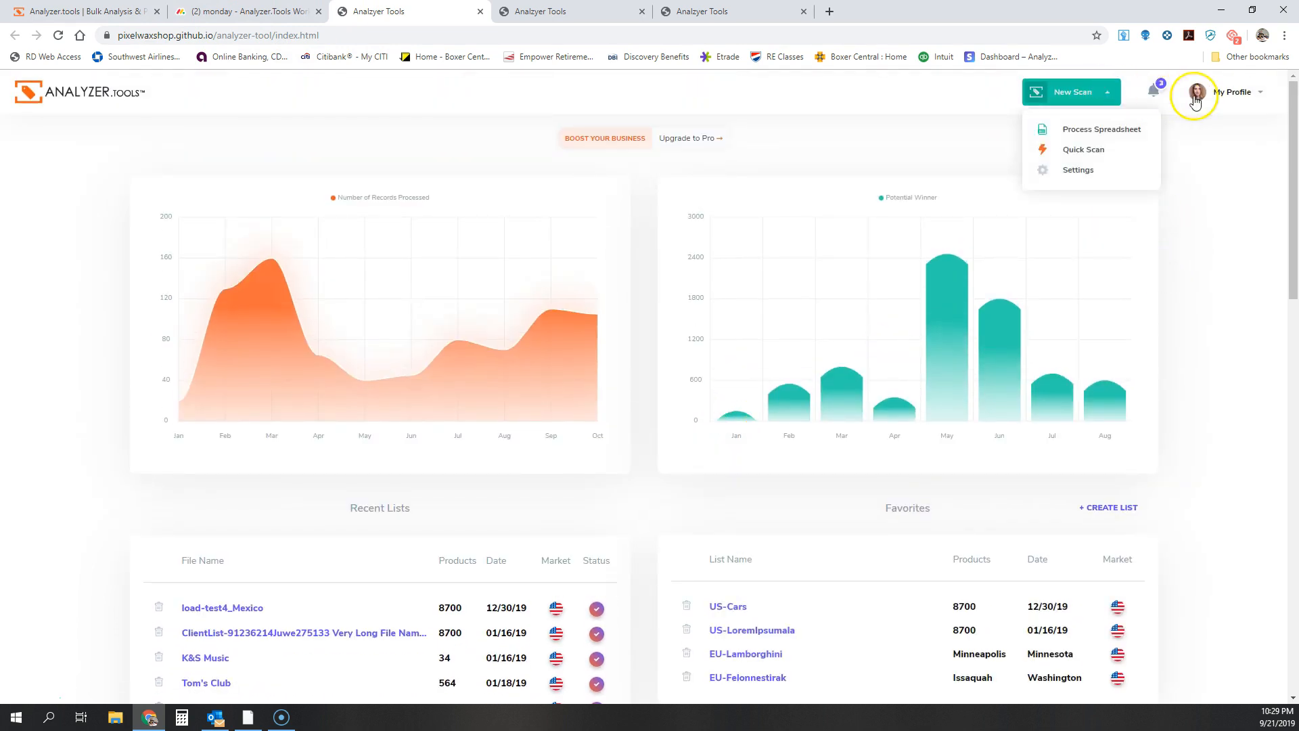
{"action": "left_click", "coordinate": [1197, 92]}
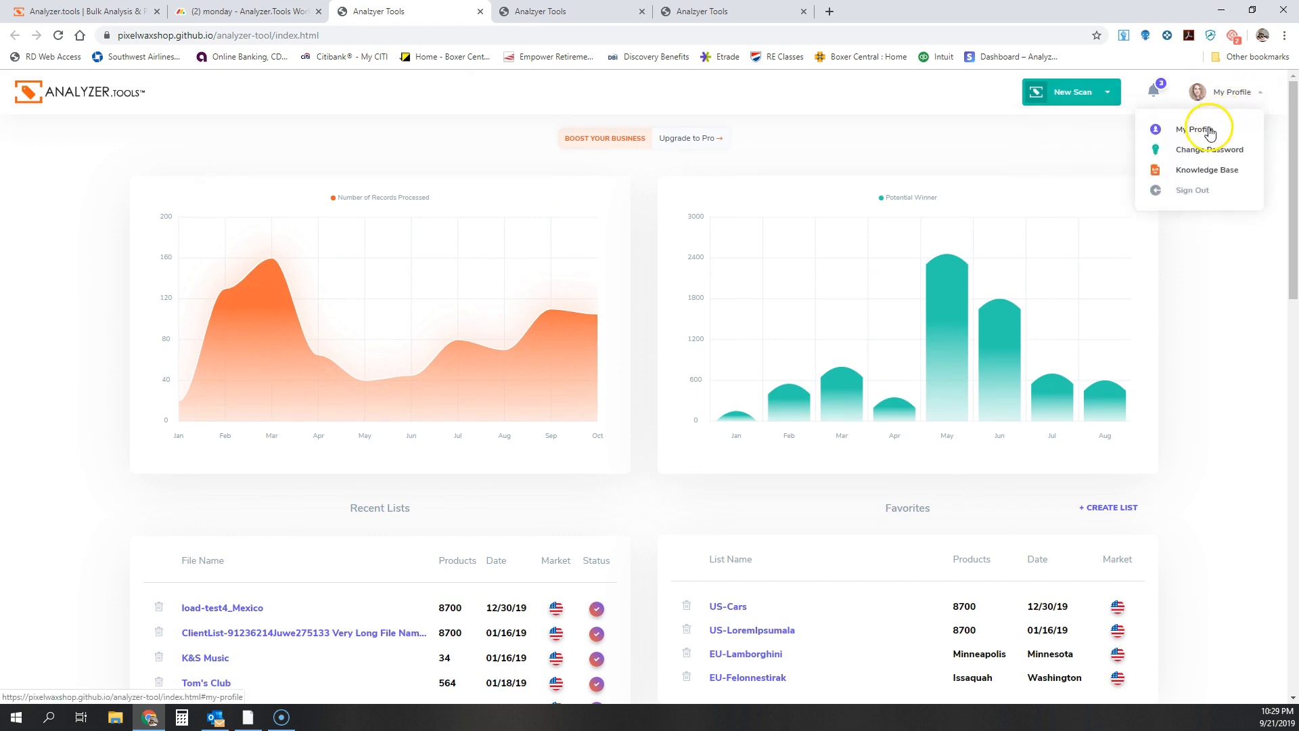
{"action": "left_click", "coordinate": [1200, 129]}
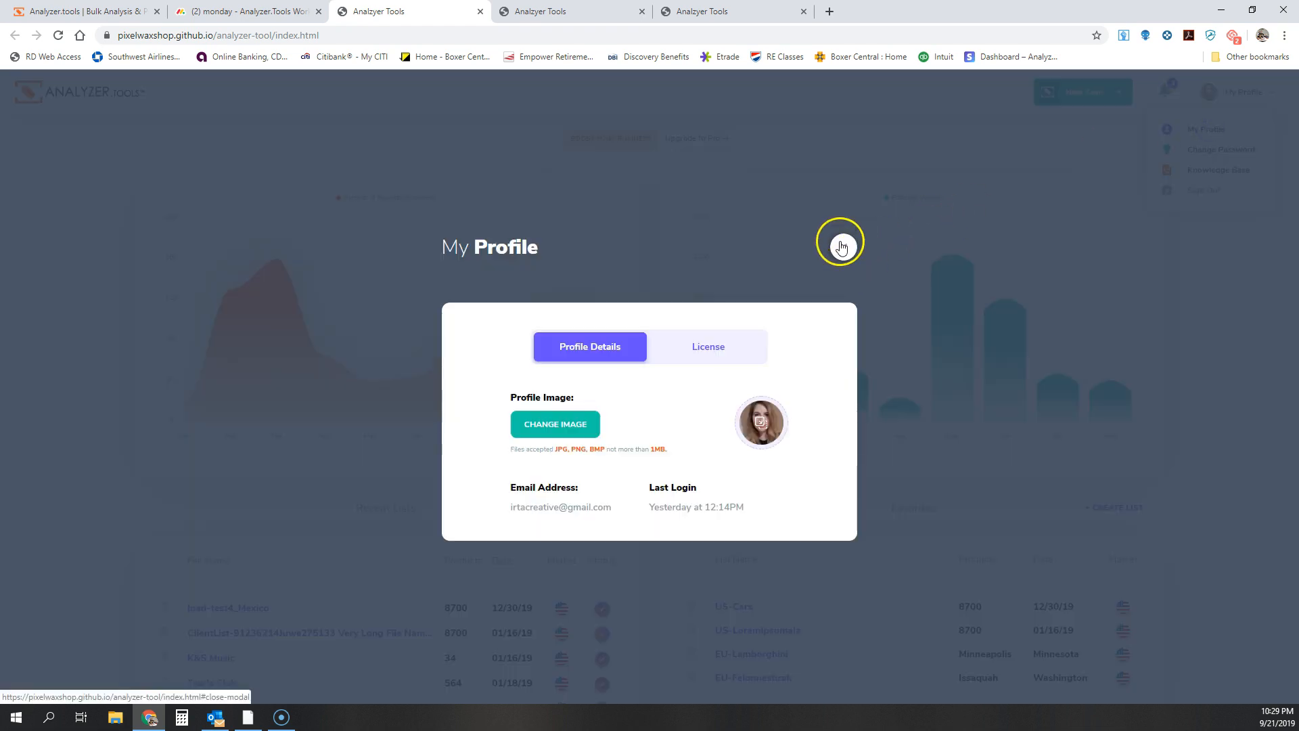
{"action": "left_click", "coordinate": [839, 240]}
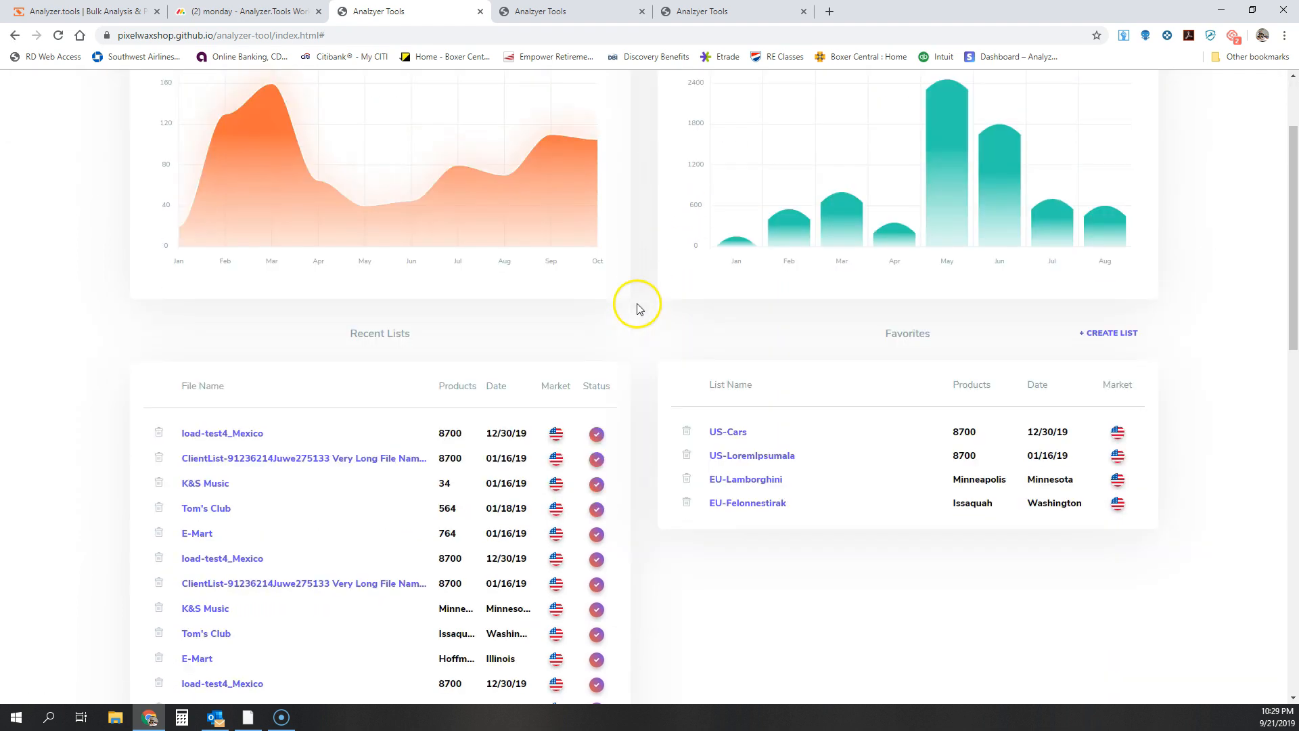
{"action": "scroll", "scroll_direction": "down", "scroll_amount": 3}
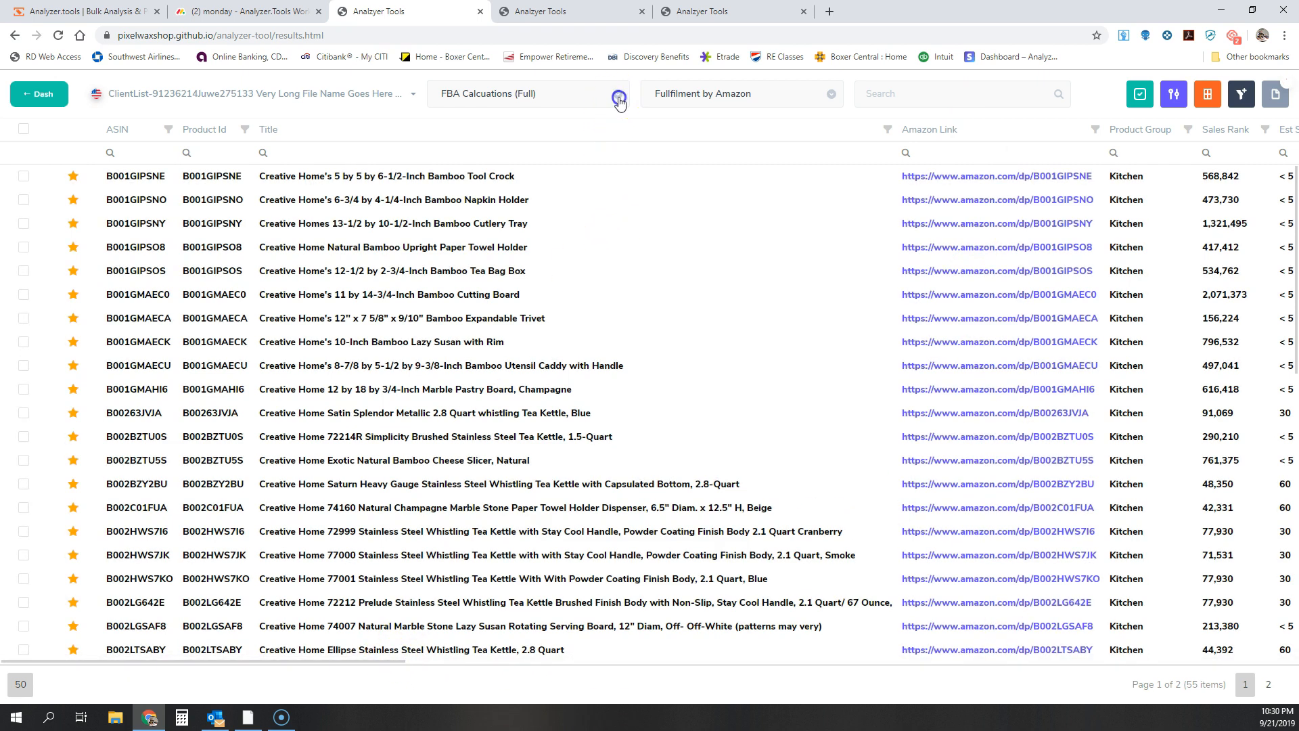
Step: Browse the recent-files dropdown, selected-actions menu and Filter Builder without making changes
{"action": "left_click", "coordinate": [742, 92]}
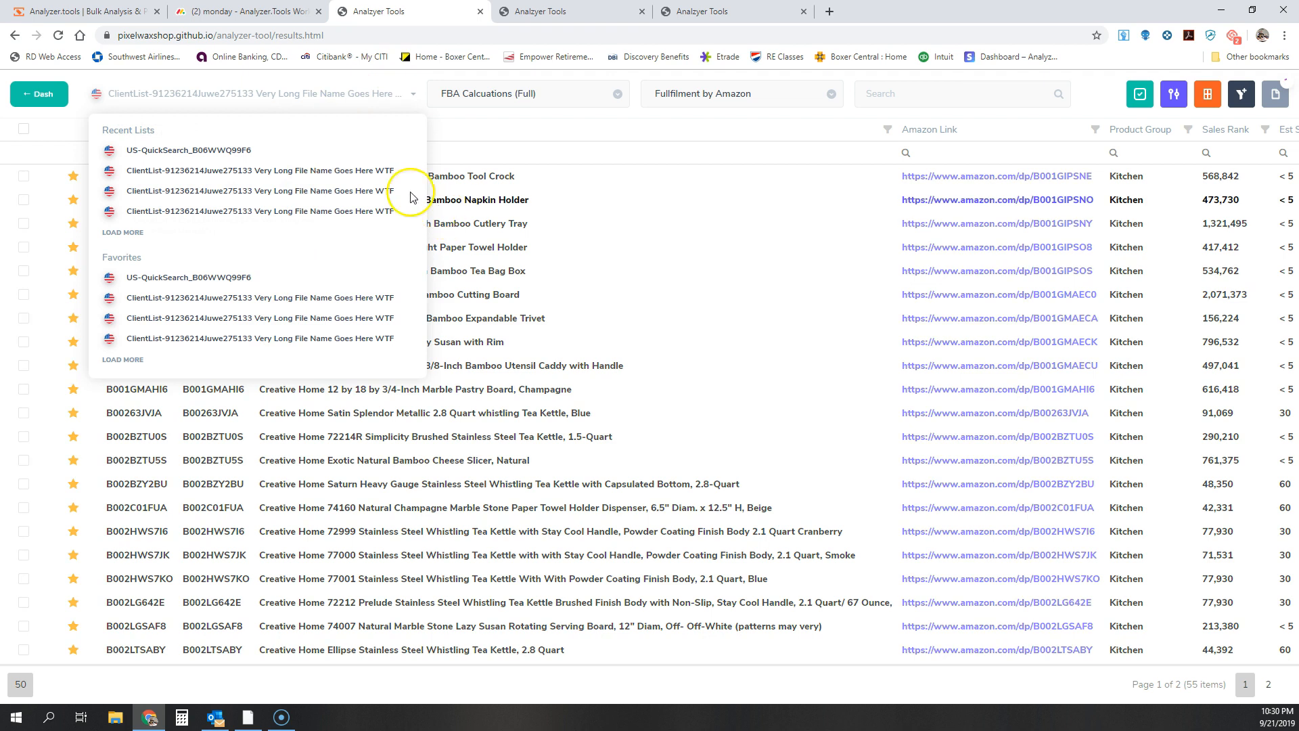
{"action": "left_click", "coordinate": [1140, 94]}
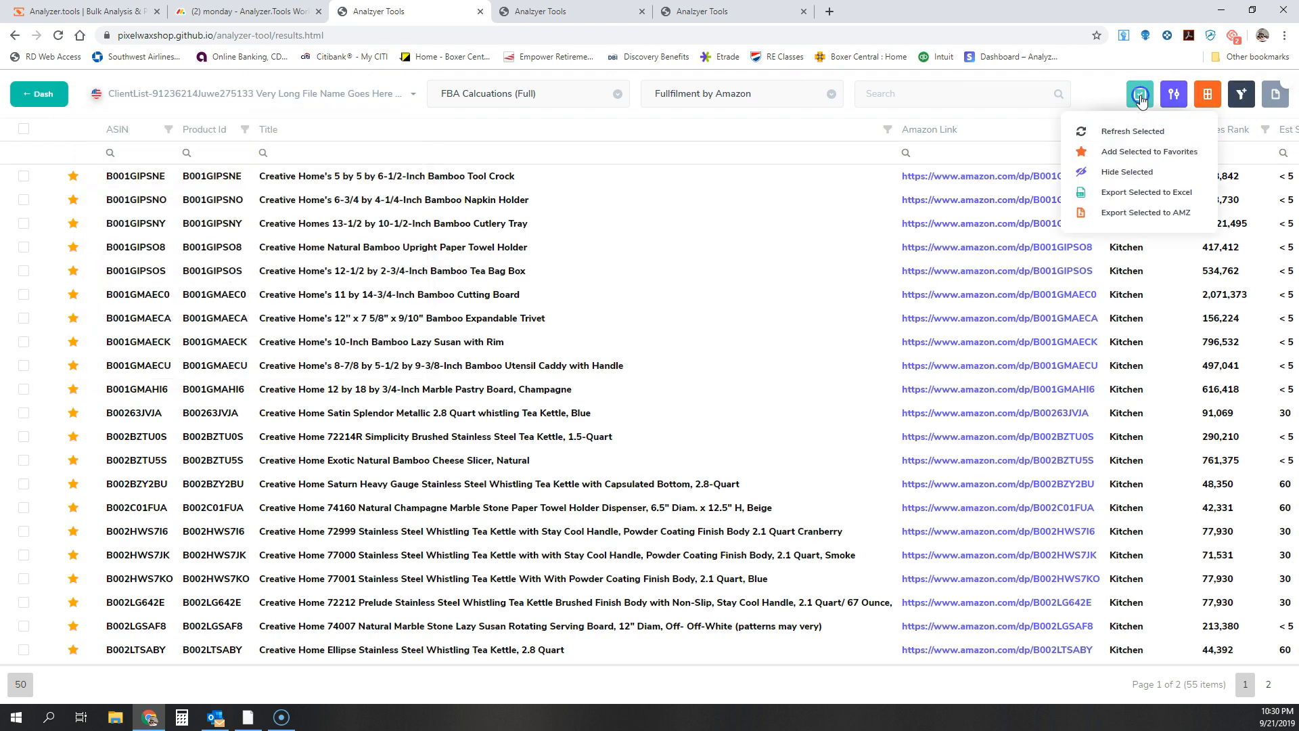
{"action": "left_click", "coordinate": [1207, 93]}
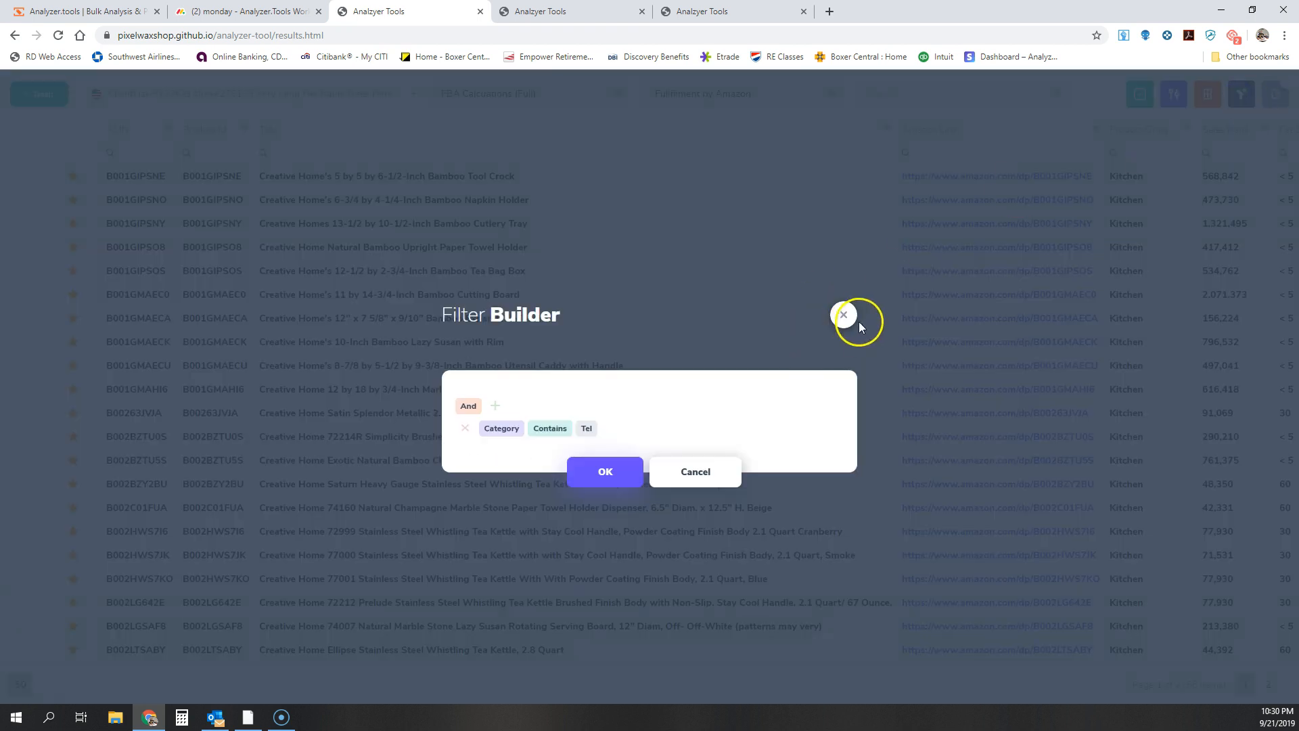
{"action": "left_click", "coordinate": [1280, 93]}
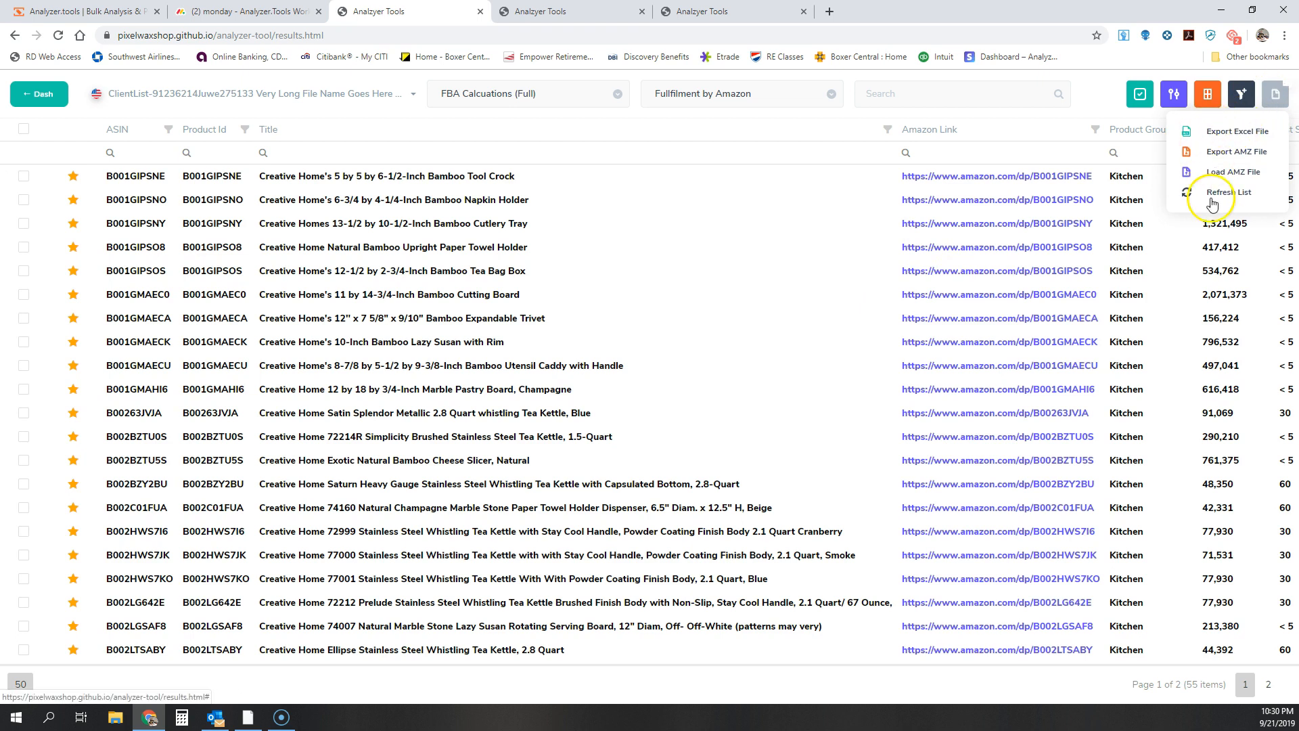
Step: Refresh the product list, scroll the details, and close the Analyzer Tools tabs
{"action": "left_click", "coordinate": [1230, 192]}
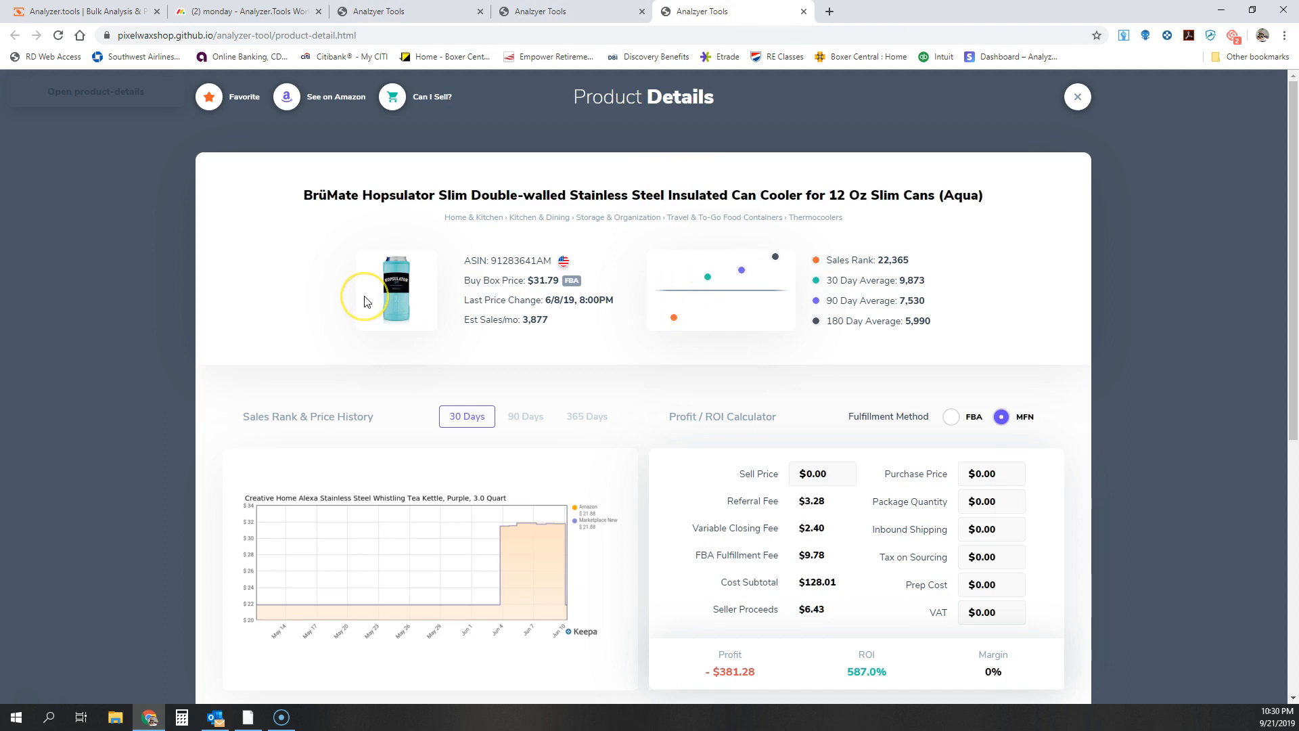
{"action": "mouse_move", "coordinate": [359, 263]}
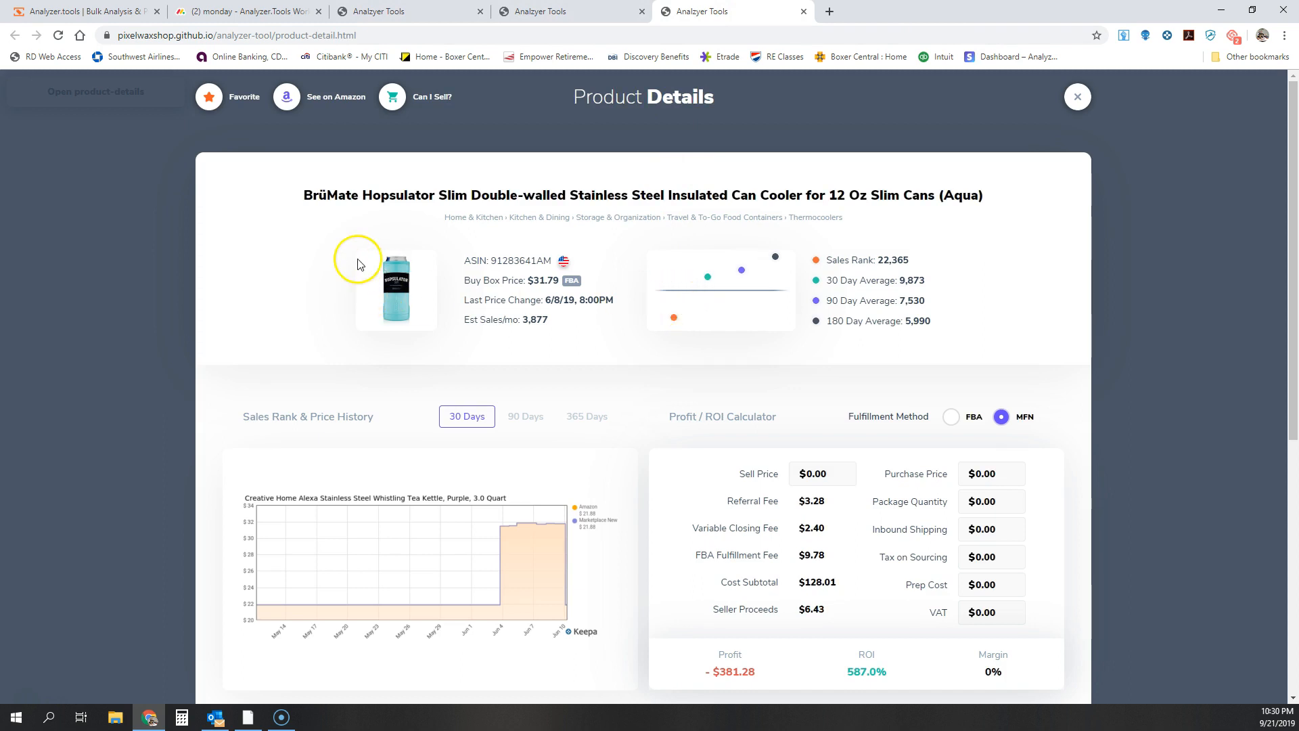
{"action": "mouse_move", "coordinate": [707, 218]}
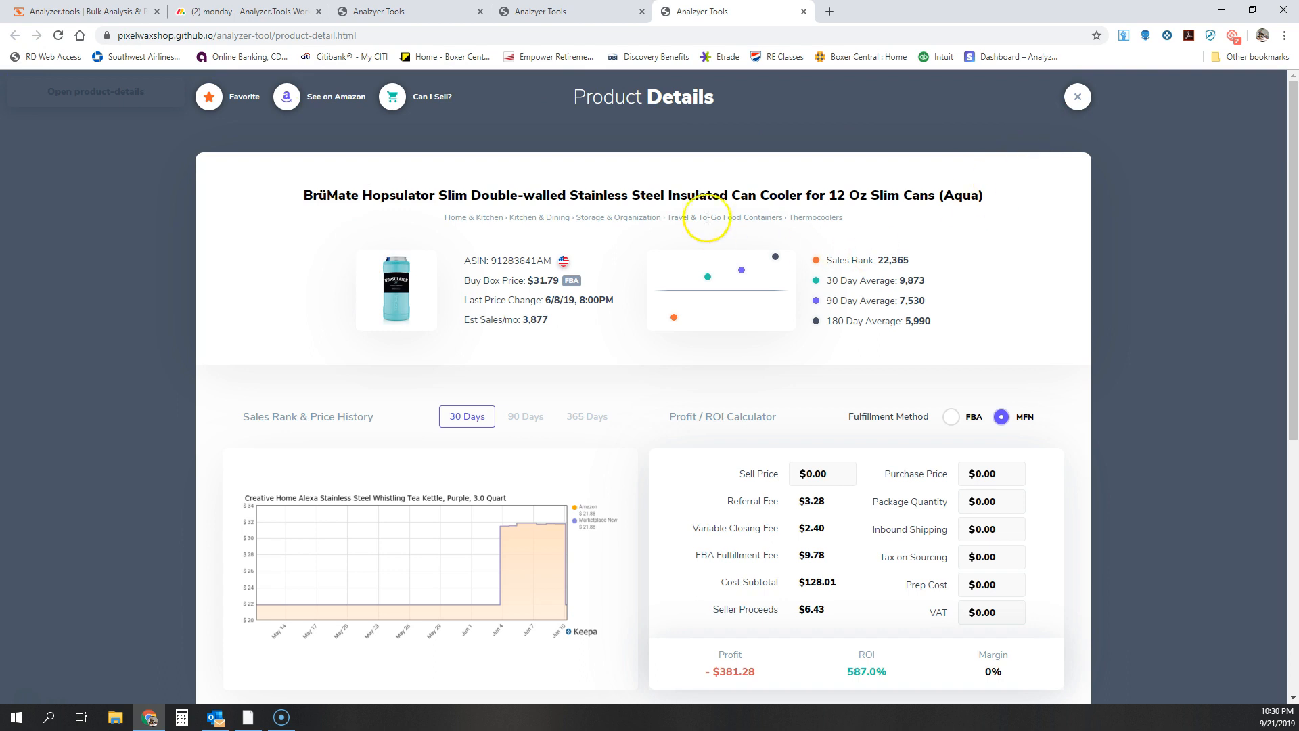
{"action": "scroll", "scroll_direction": "down", "scroll_amount": 3}
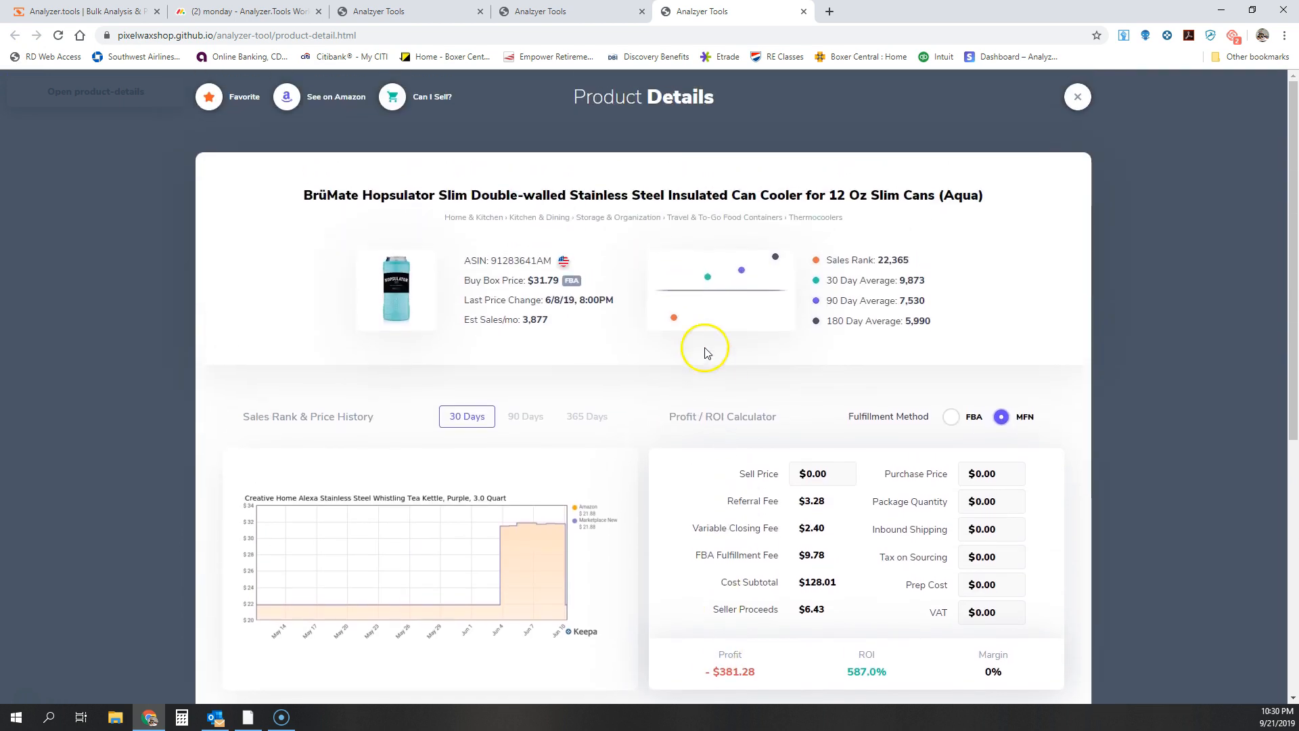
{"action": "mouse_move", "coordinate": [672, 321]}
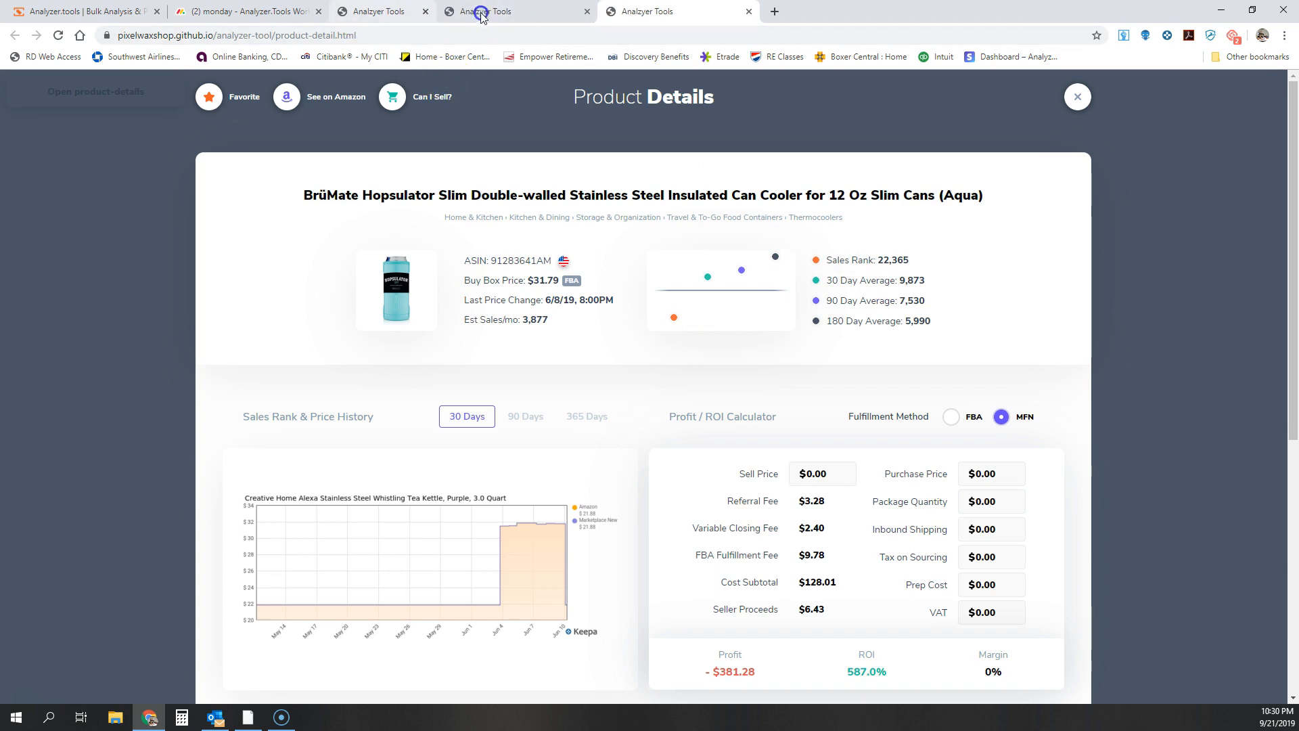
{"action": "left_click", "coordinate": [245, 11]}
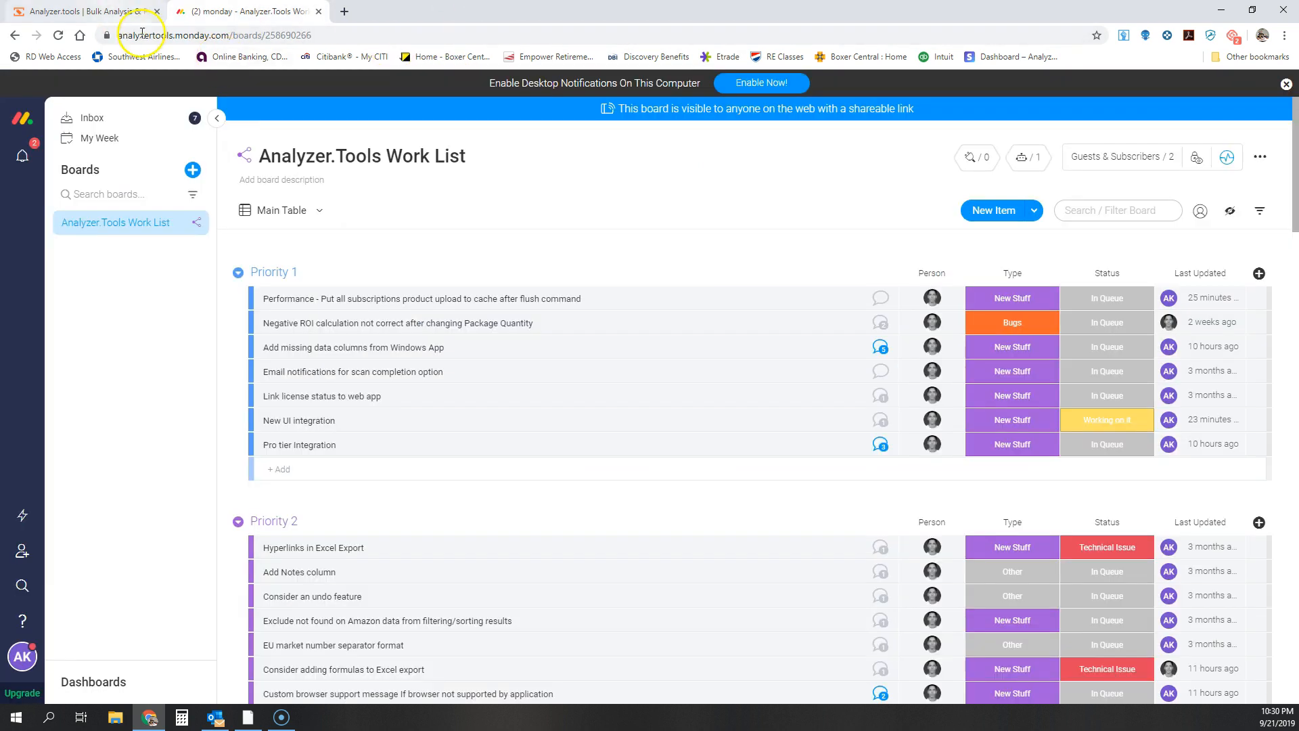
Step: Return to the web dashboard and open the US-Winners-Kitchen favorite list
{"action": "left_click", "coordinate": [82, 11]}
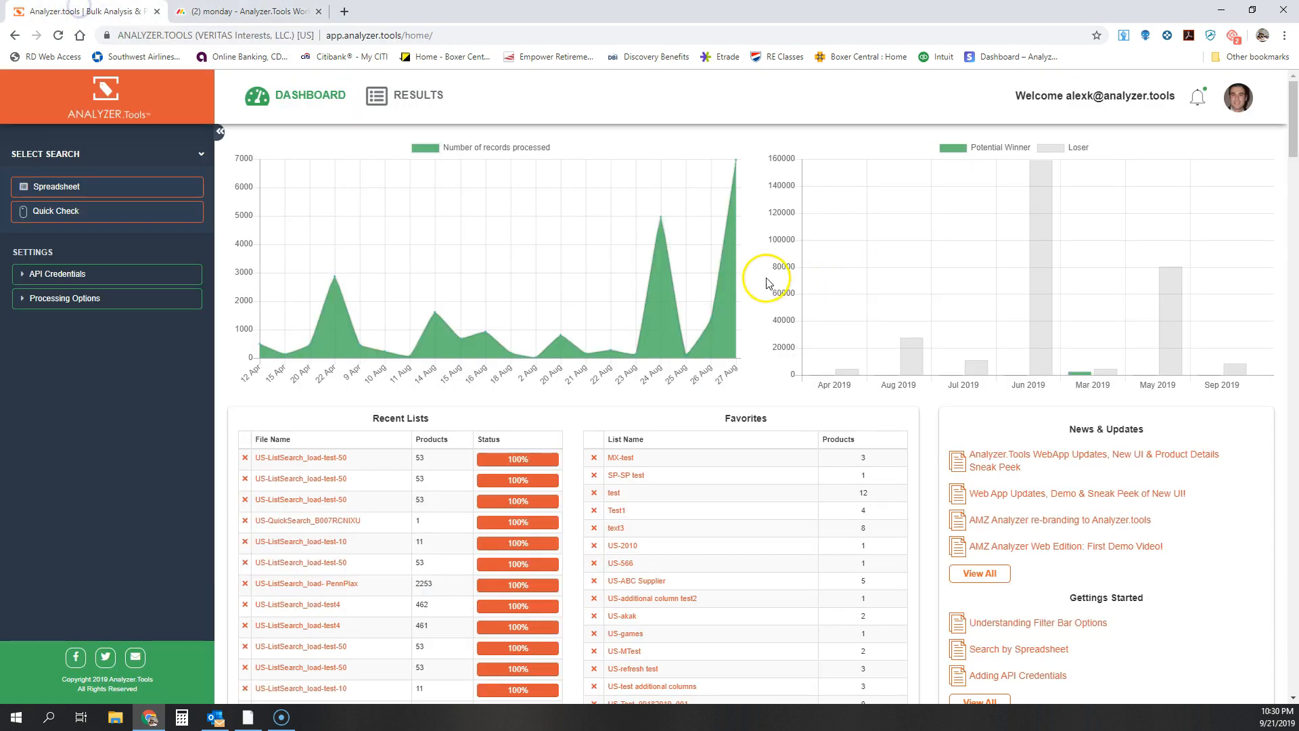
{"action": "mouse_move", "coordinate": [636, 465]}
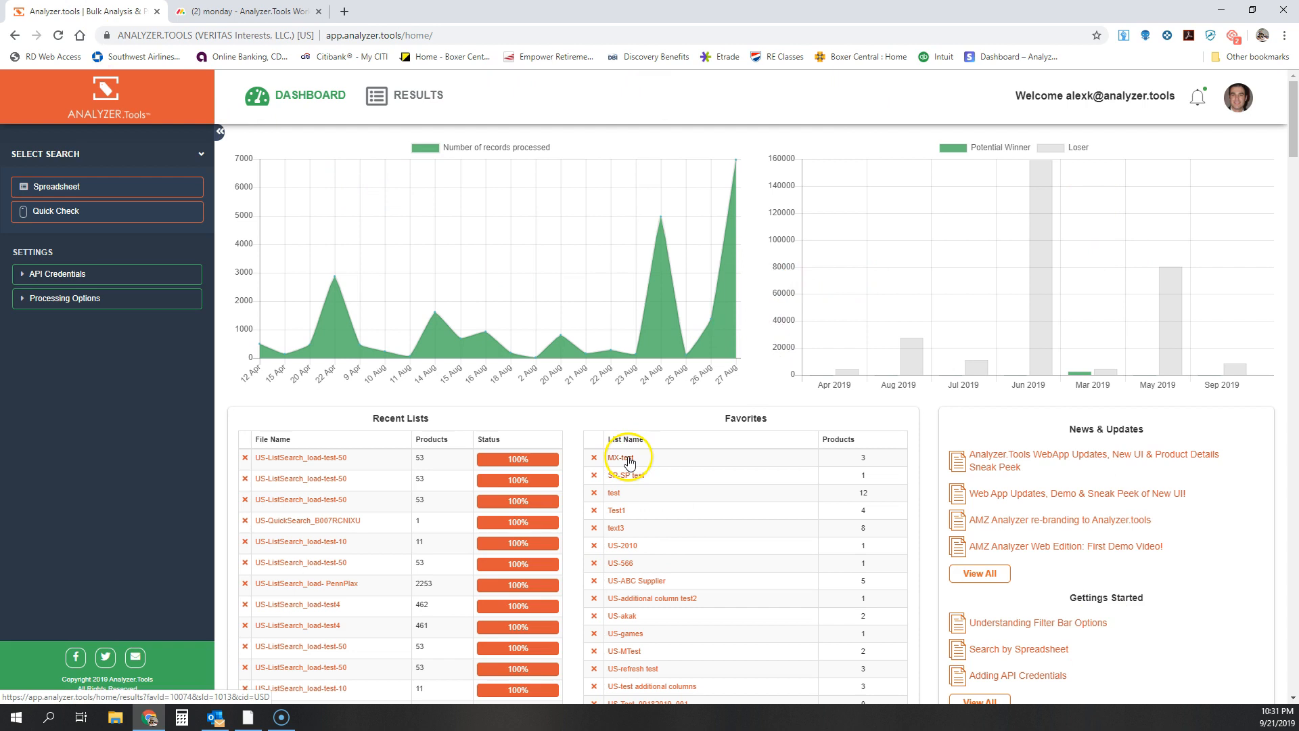
{"action": "scroll", "scroll_direction": "down", "scroll_amount": 3}
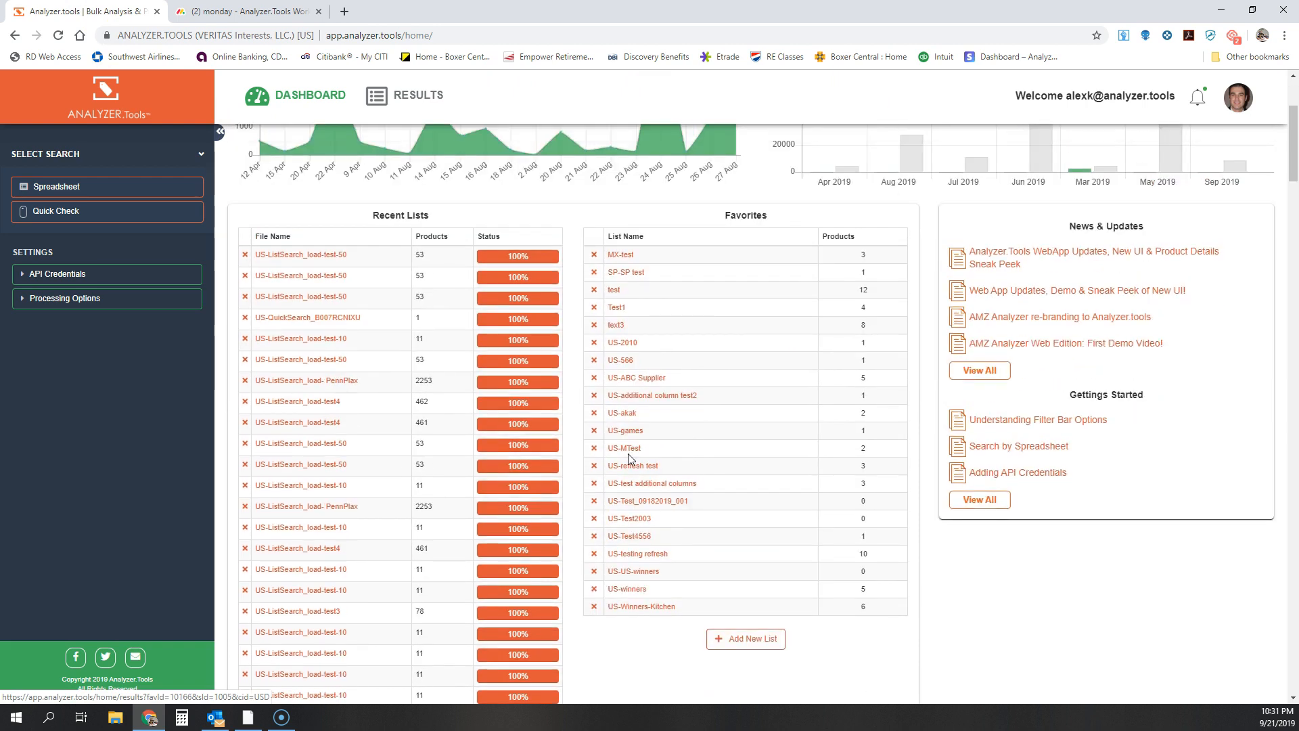
{"action": "mouse_move", "coordinate": [654, 309]}
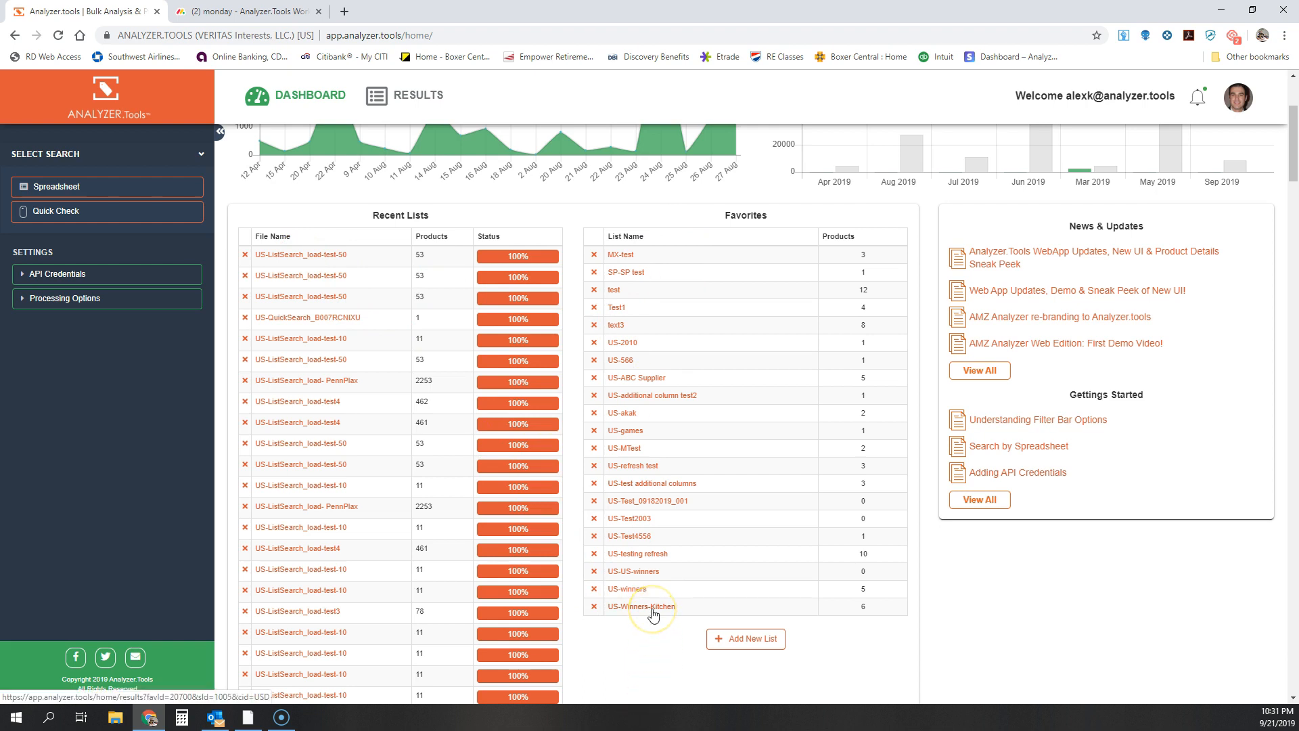
{"action": "left_click", "coordinate": [641, 607]}
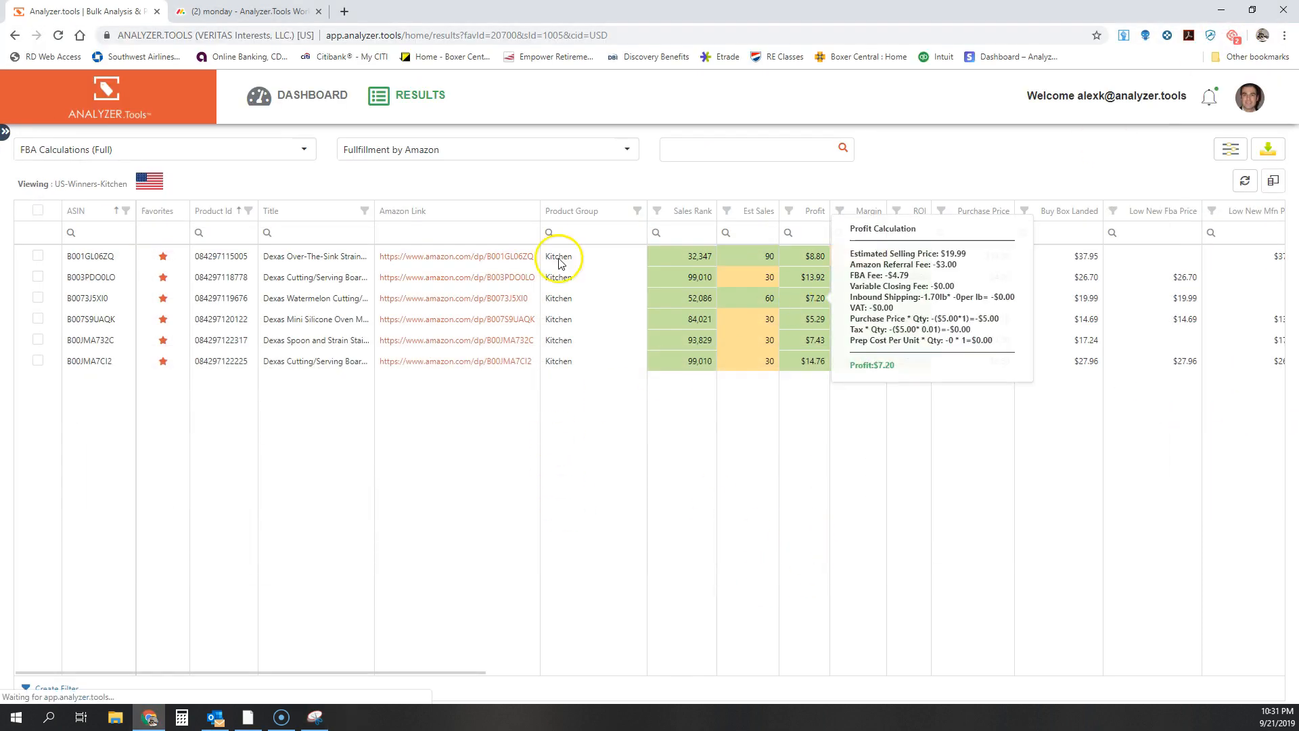
Step: Run Refresh All on every Kitchen row and dismiss the finished message
{"action": "left_click", "coordinate": [1244, 182]}
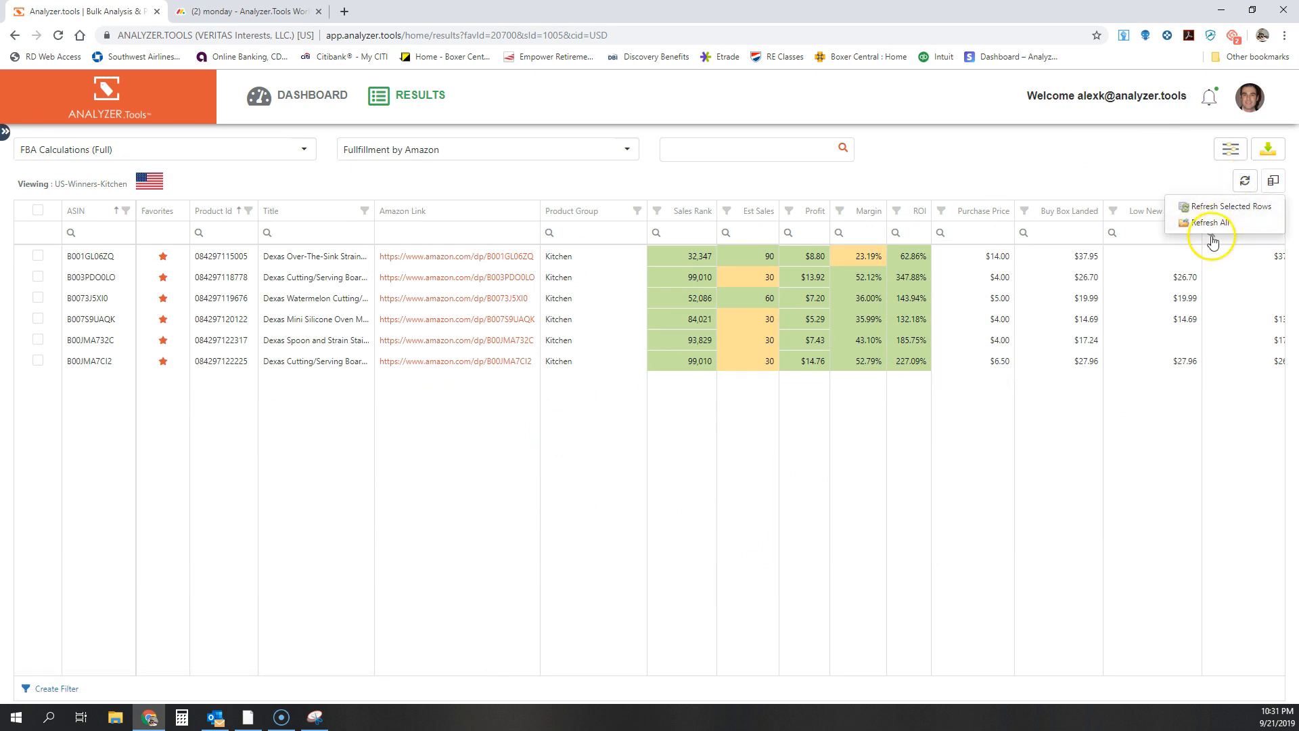
{"action": "left_click", "coordinate": [1211, 222]}
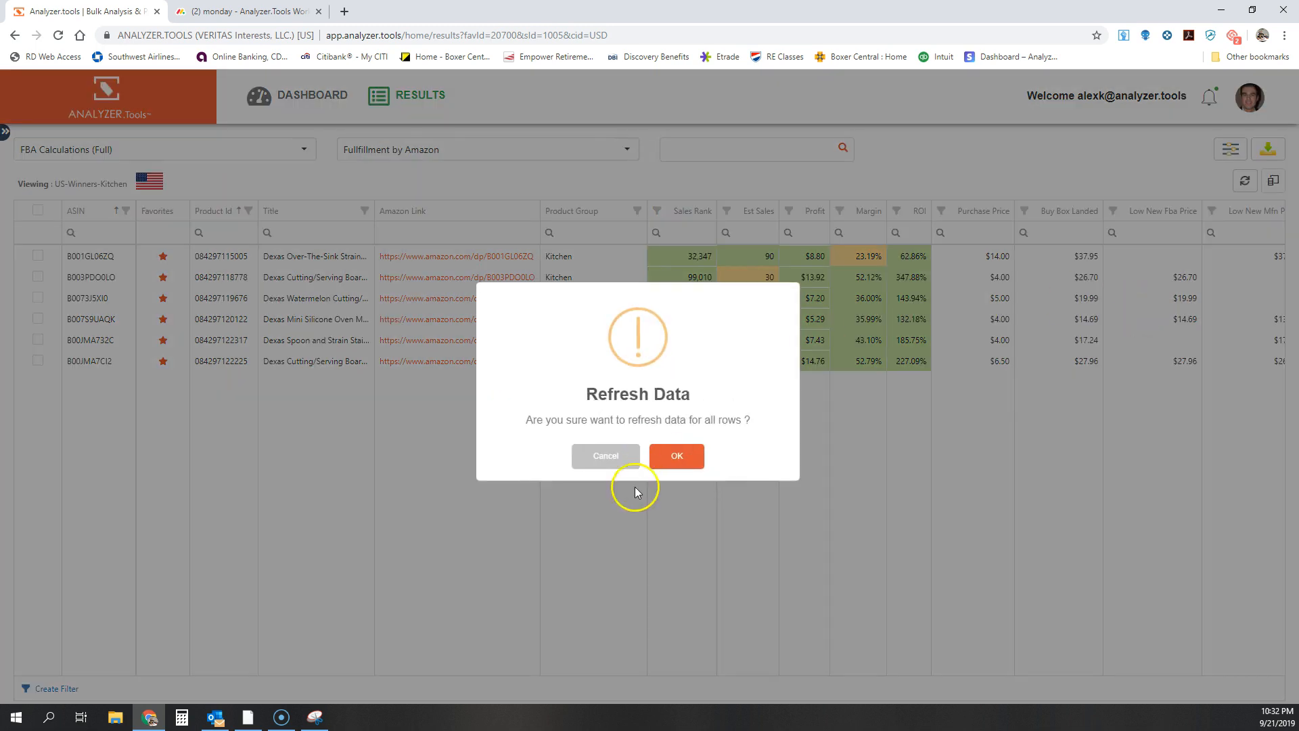
{"action": "left_click", "coordinate": [676, 456]}
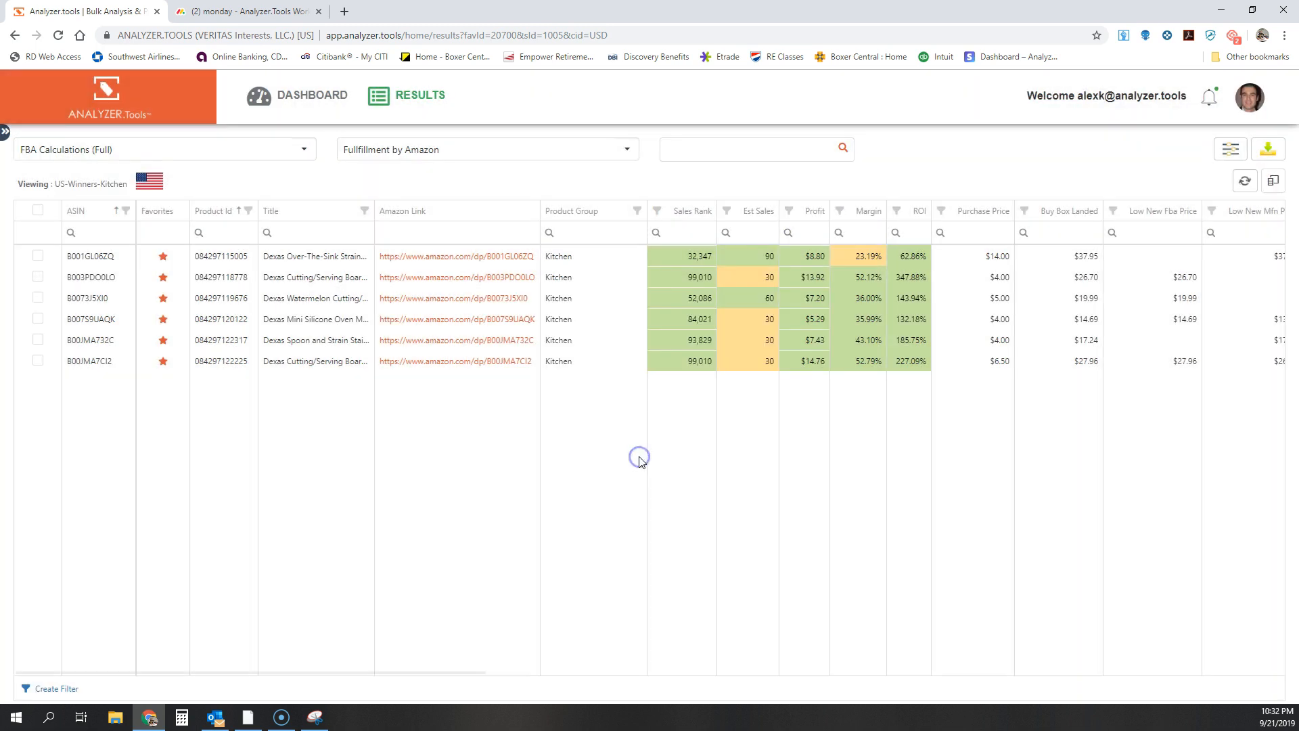
{"action": "left_click", "coordinate": [1245, 181]}
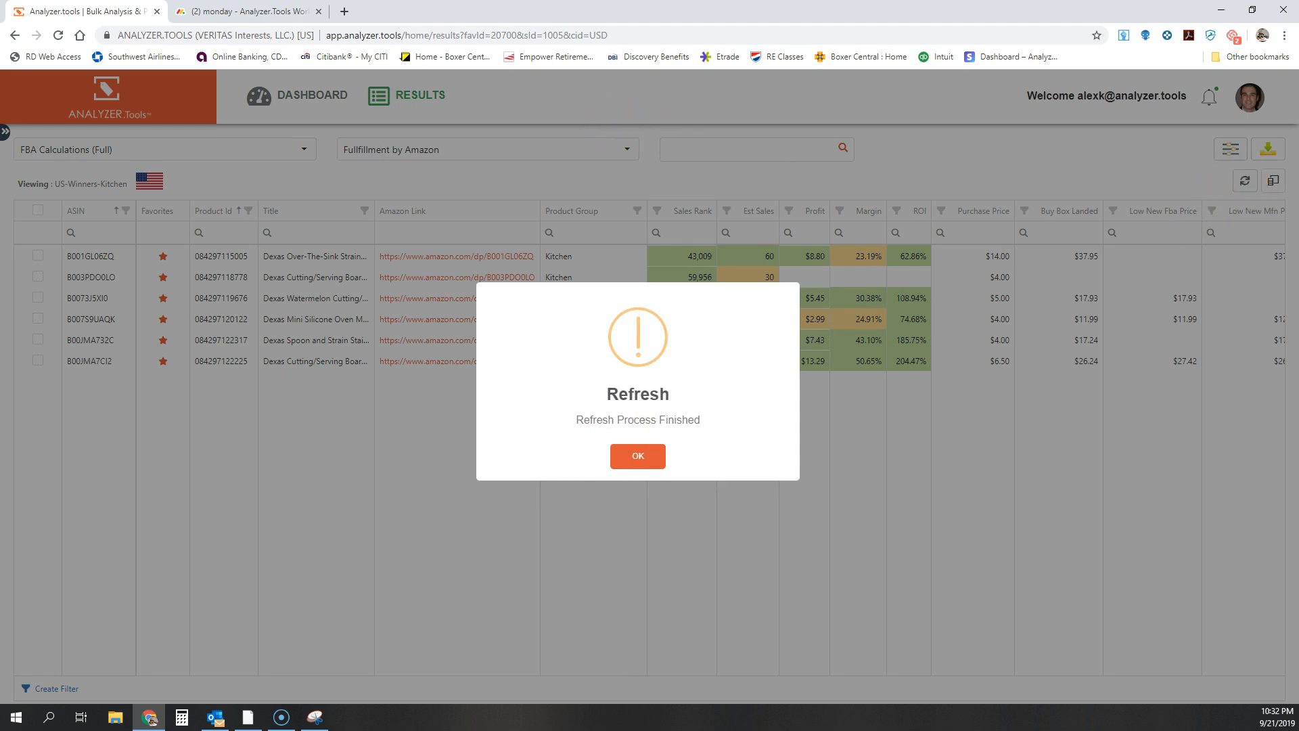
{"action": "left_click", "coordinate": [638, 455]}
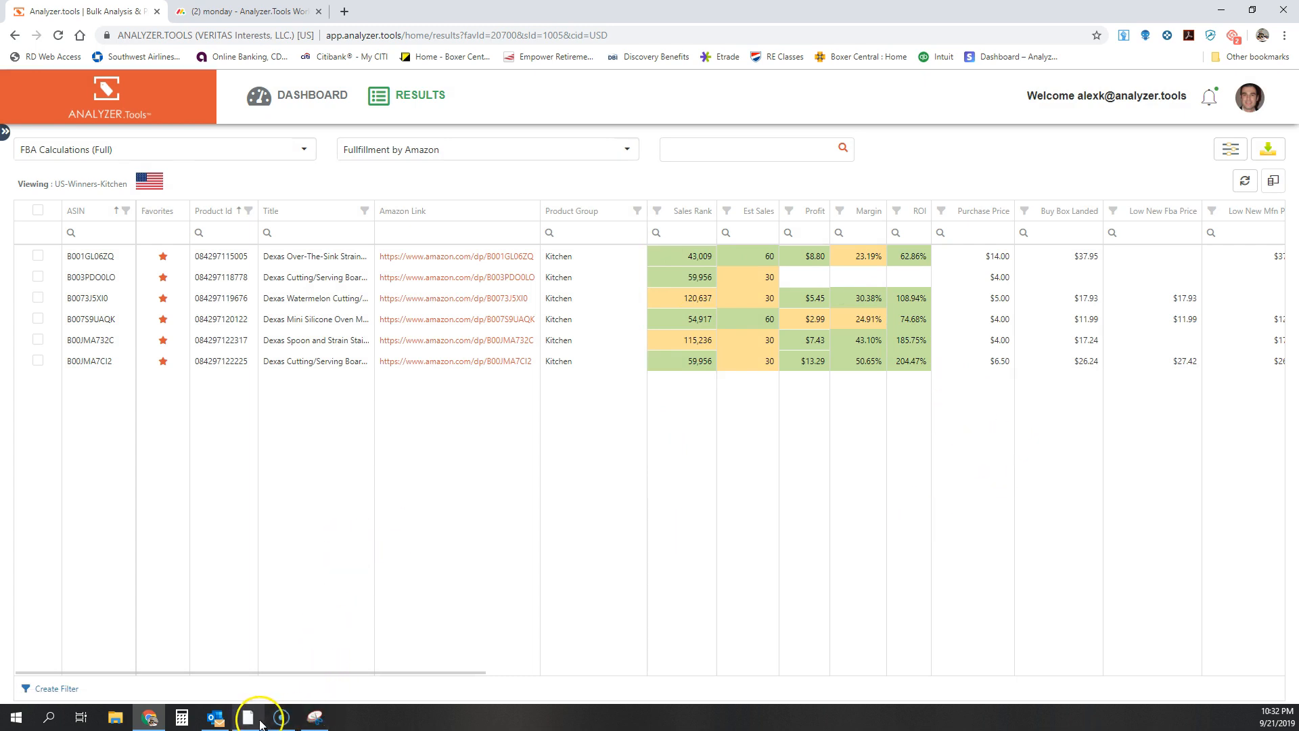
Step: Bring up the pre-refresh screenshot for comparison, then return to the refreshed results
{"action": "left_click", "coordinate": [247, 717]}
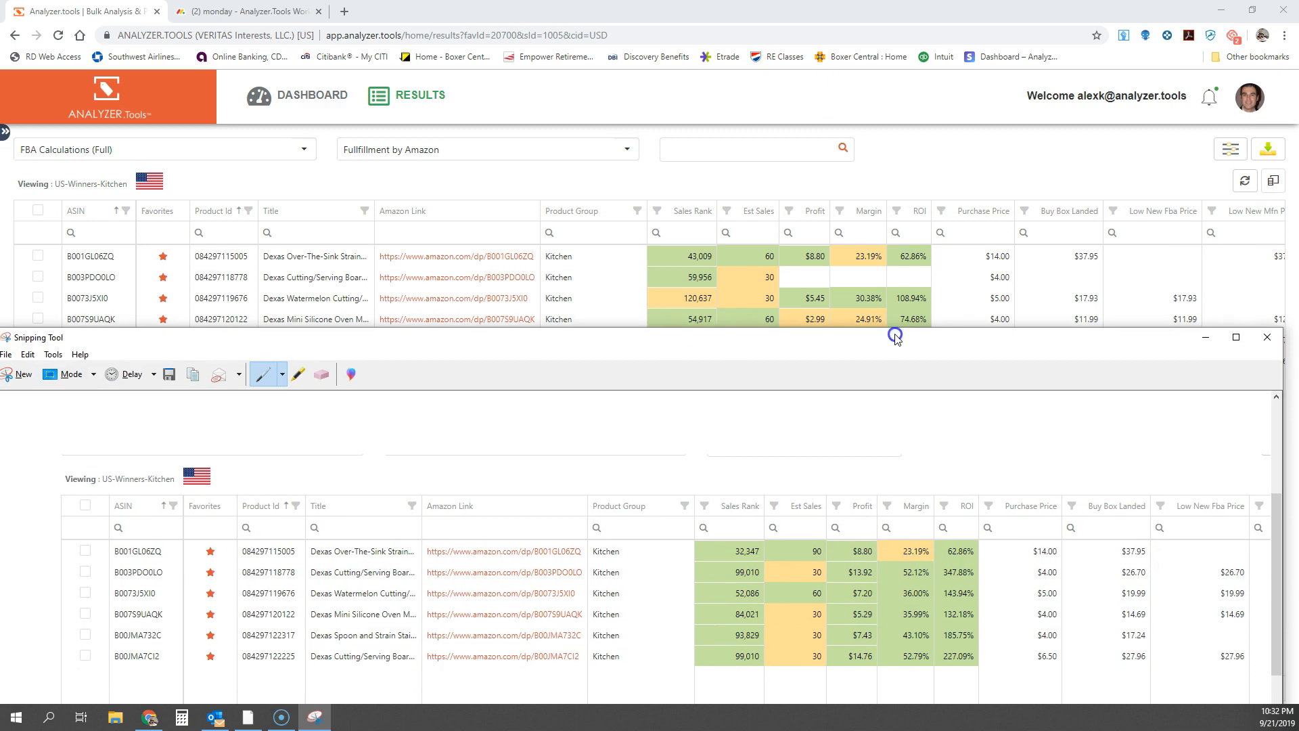
{"action": "mouse_move", "coordinate": [701, 341]}
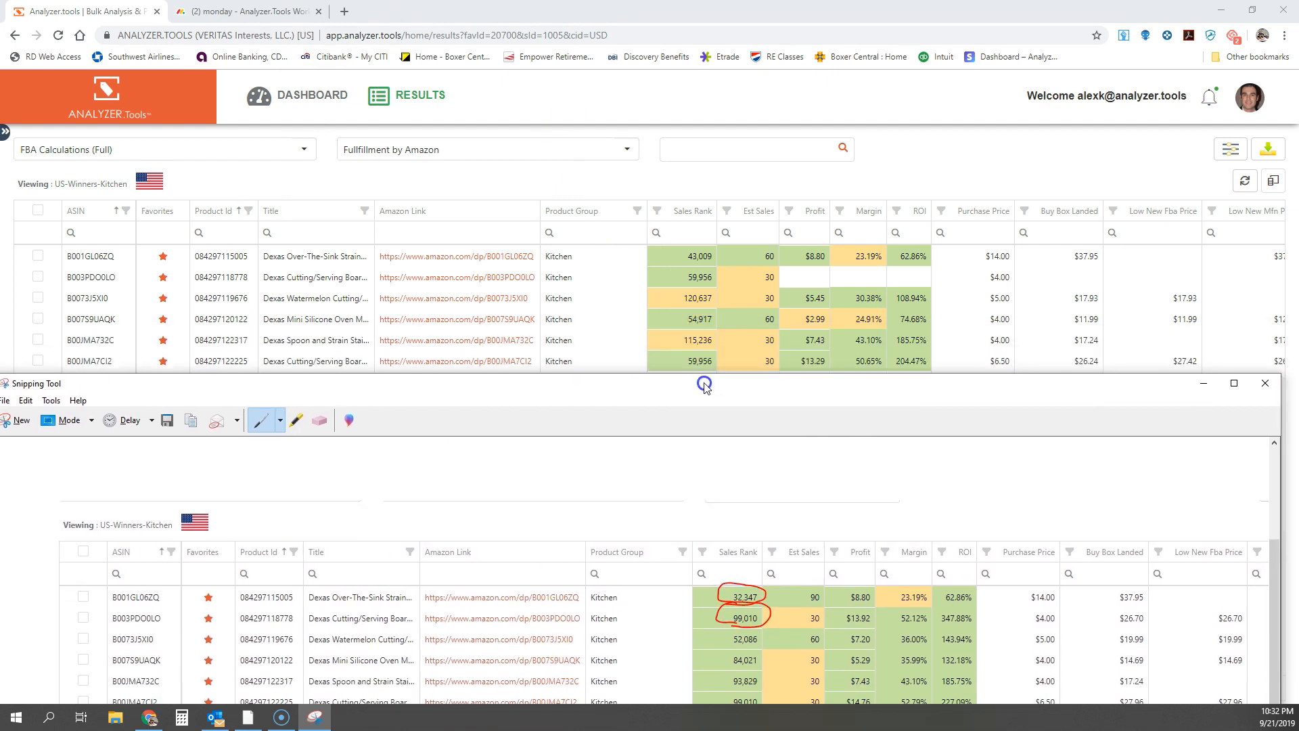
{"action": "left_click", "coordinate": [1265, 383]}
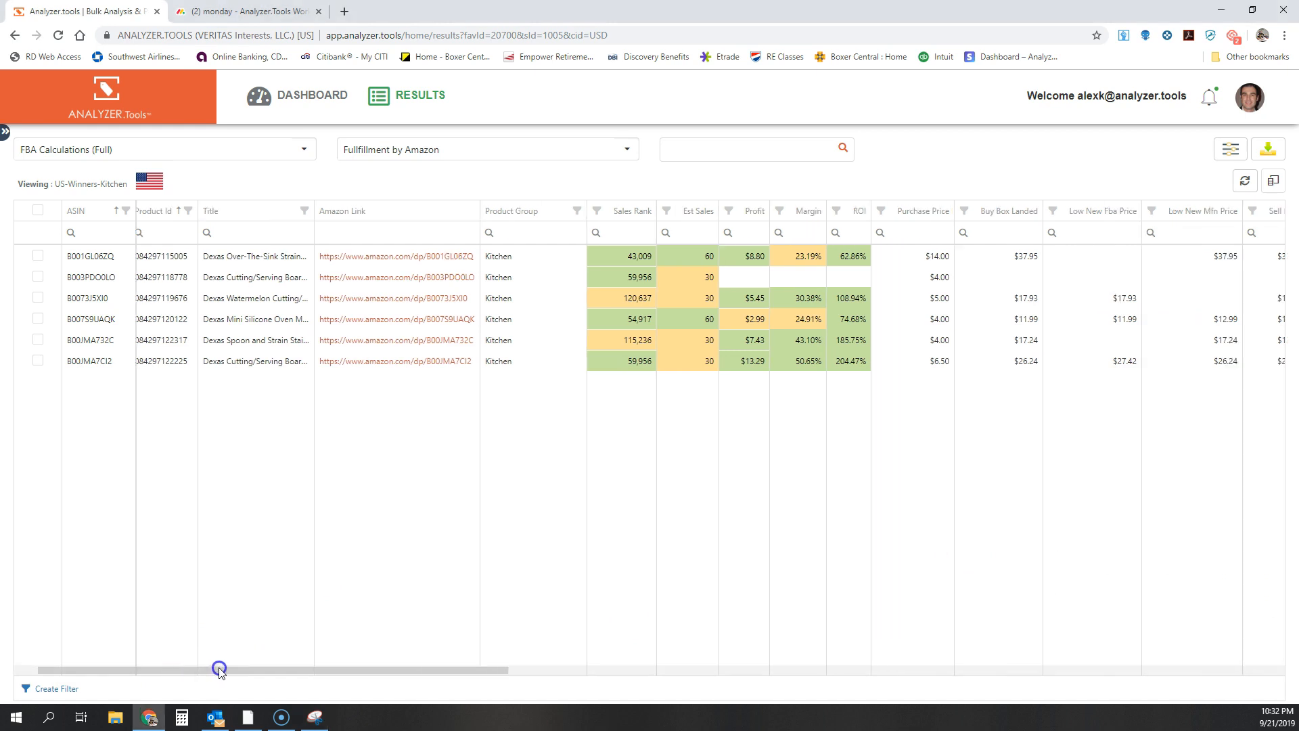
{"action": "scroll", "scroll_direction": "right", "scroll_amount": 3}
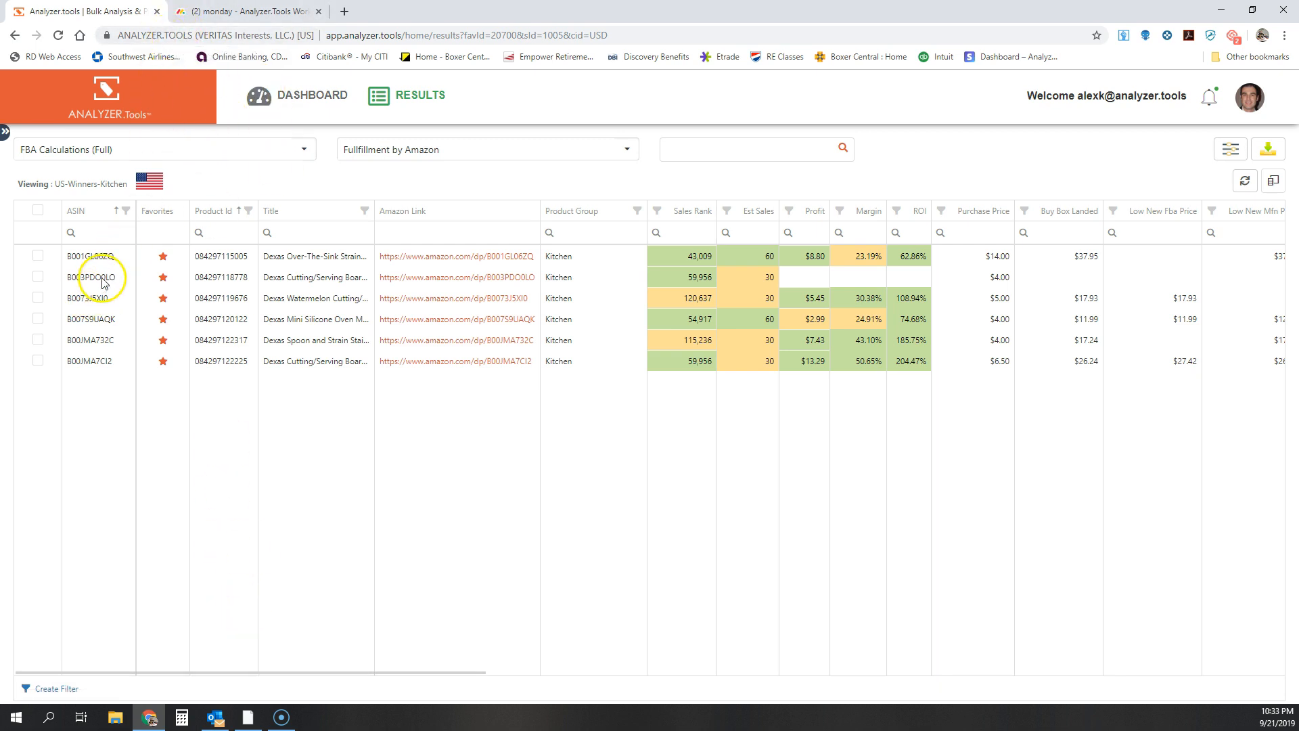
Step: Scroll the results grid right to the Keepa, CamelCC and Last Run columns
{"action": "scroll", "scroll_direction": "right", "scroll_amount": 3}
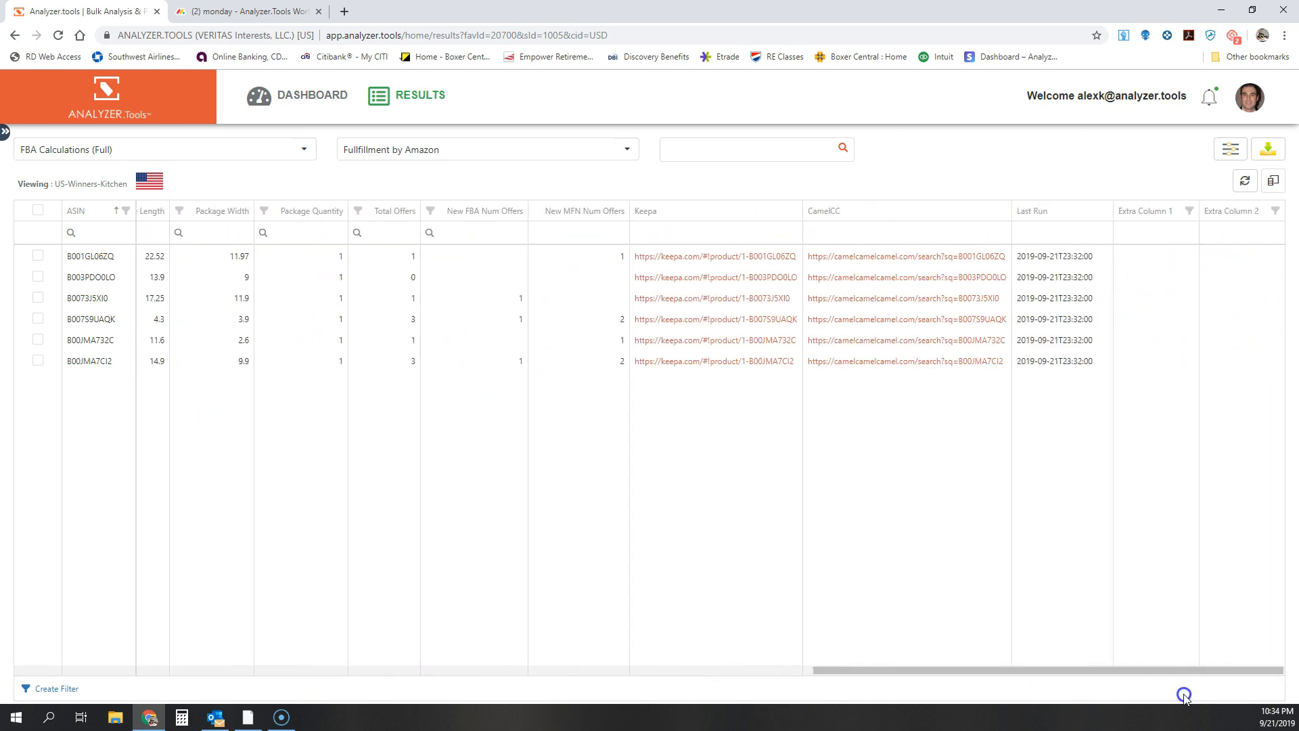
{"action": "mouse_move", "coordinate": [1176, 296]}
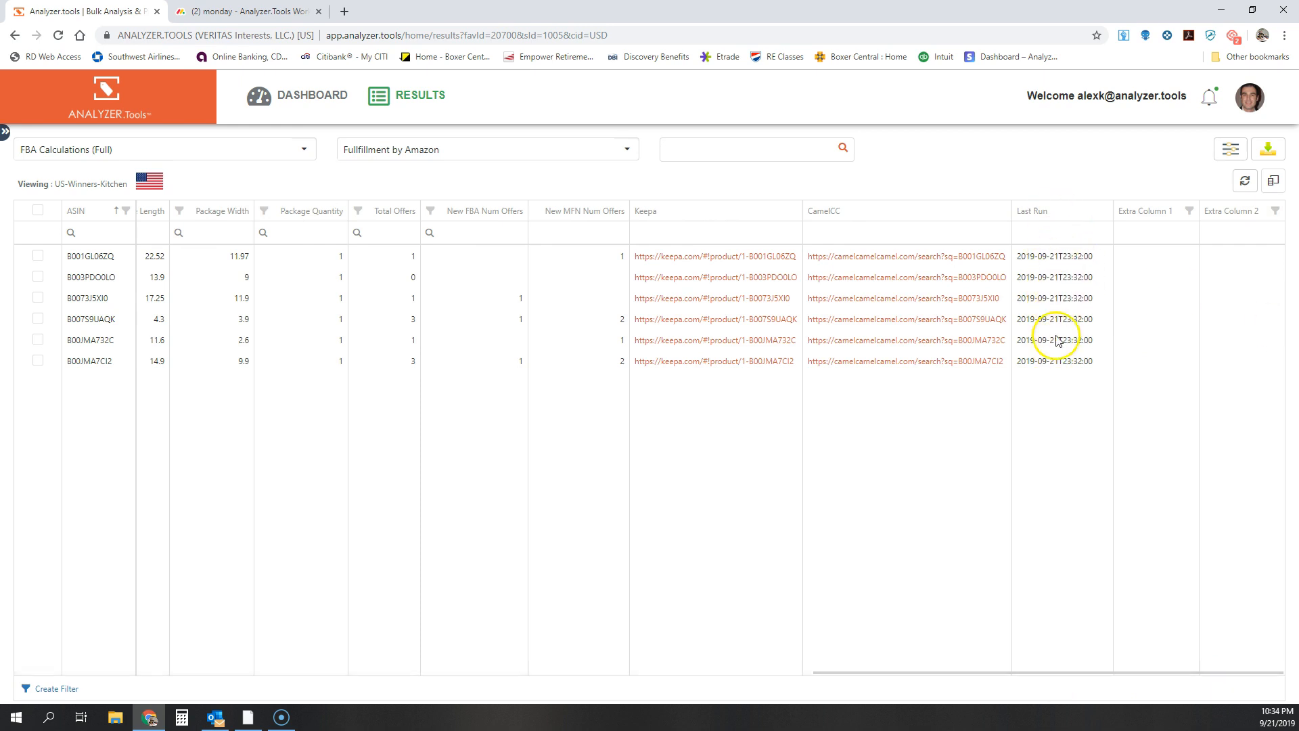
{"action": "mouse_move", "coordinate": [1067, 367]}
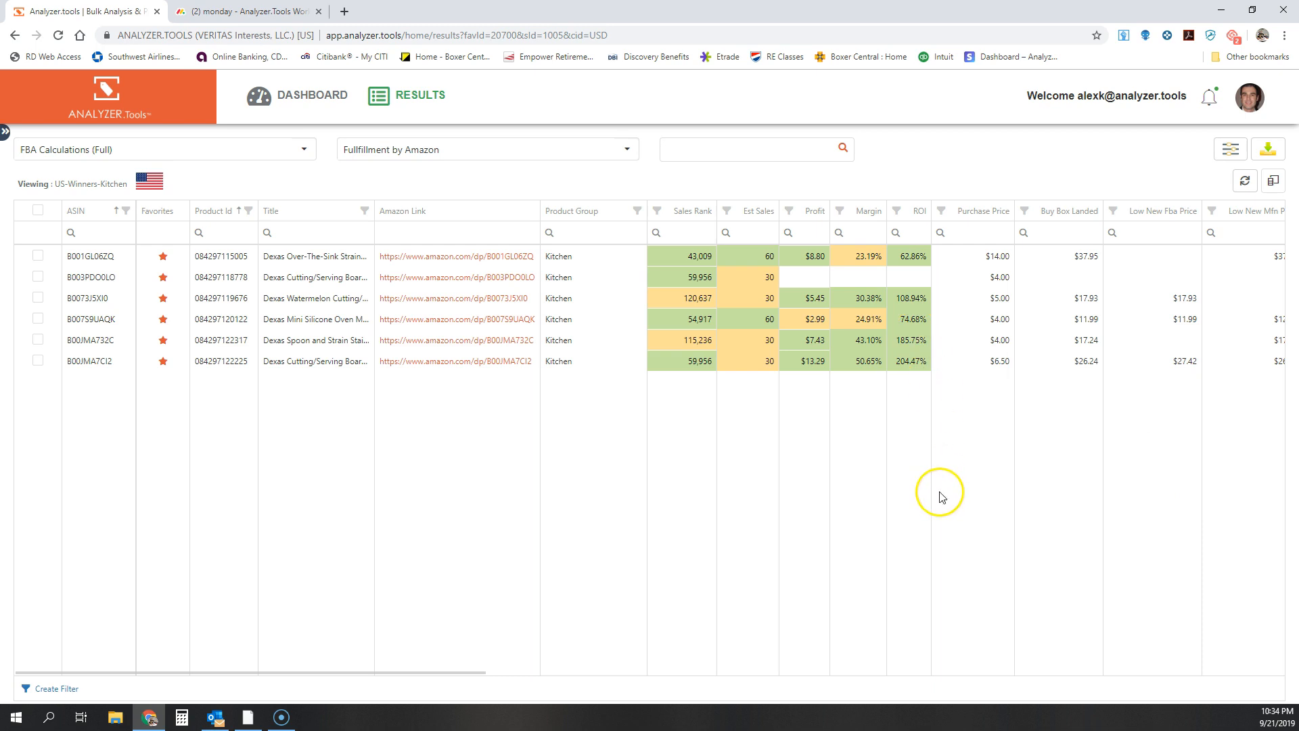
{"action": "mouse_move", "coordinate": [937, 480]}
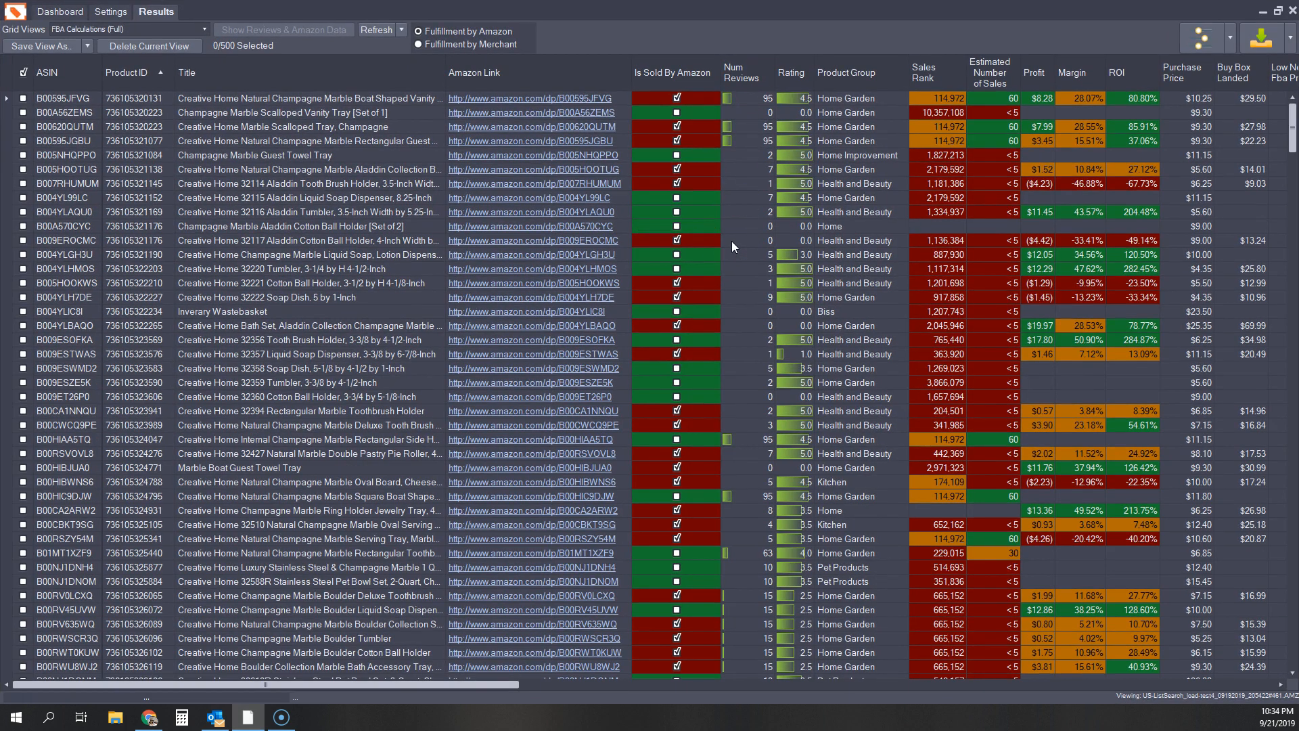
{"action": "mouse_move", "coordinate": [733, 201]}
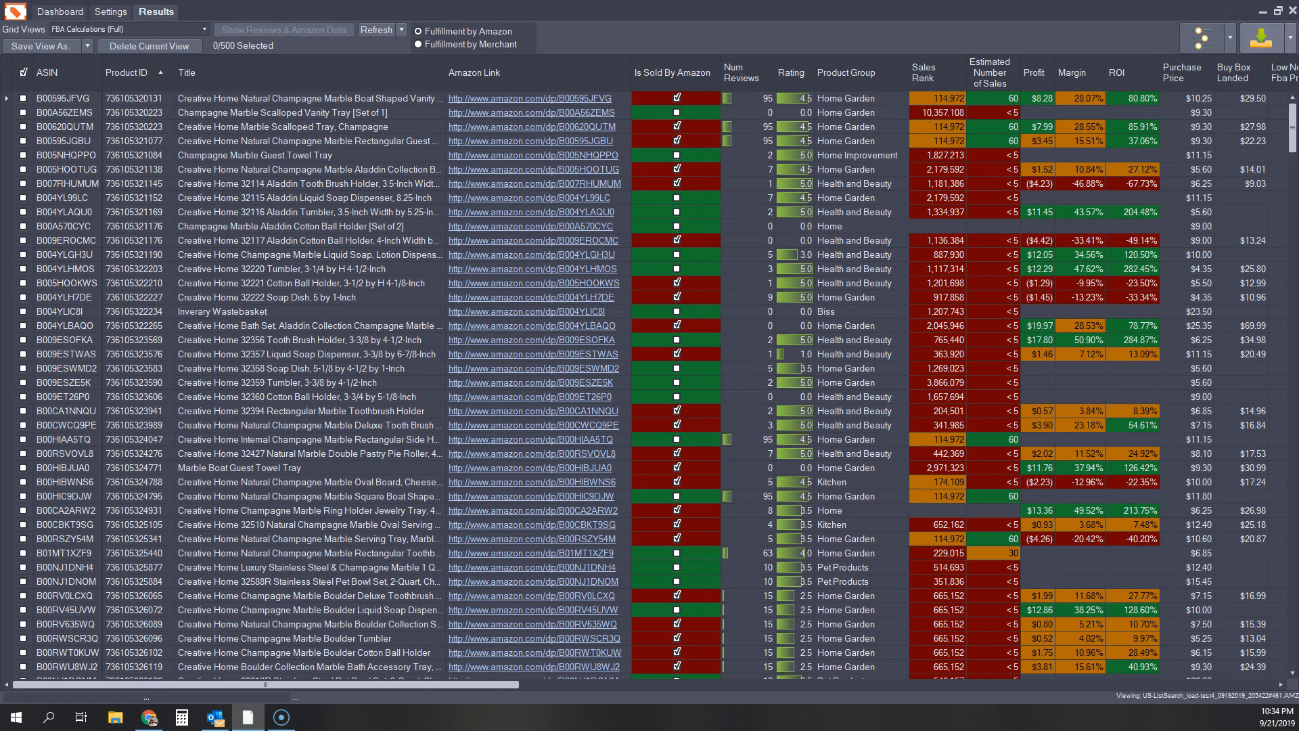
Step: Save the results to Downloads as 'video1' and dismiss the success message
{"action": "left_click", "coordinate": [1262, 38]}
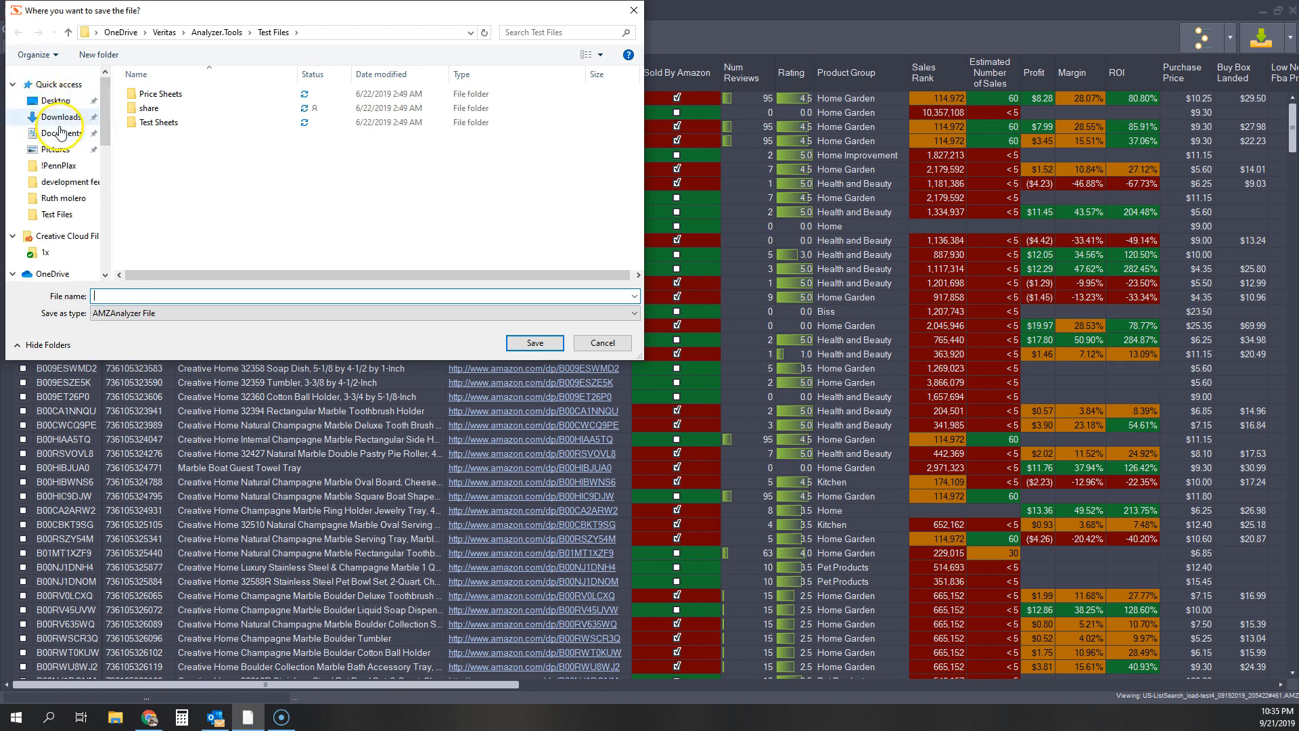
{"action": "left_click", "coordinate": [59, 117]}
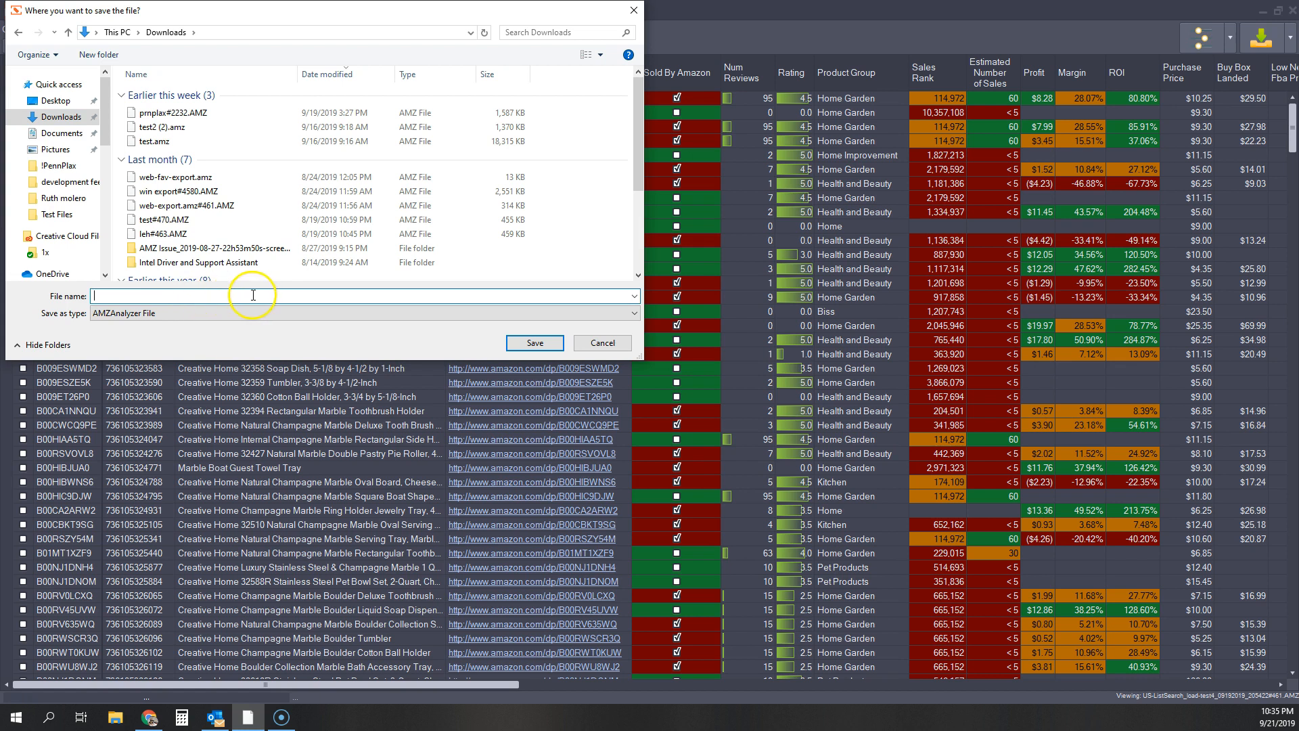
{"action": "type", "text": "video1"}
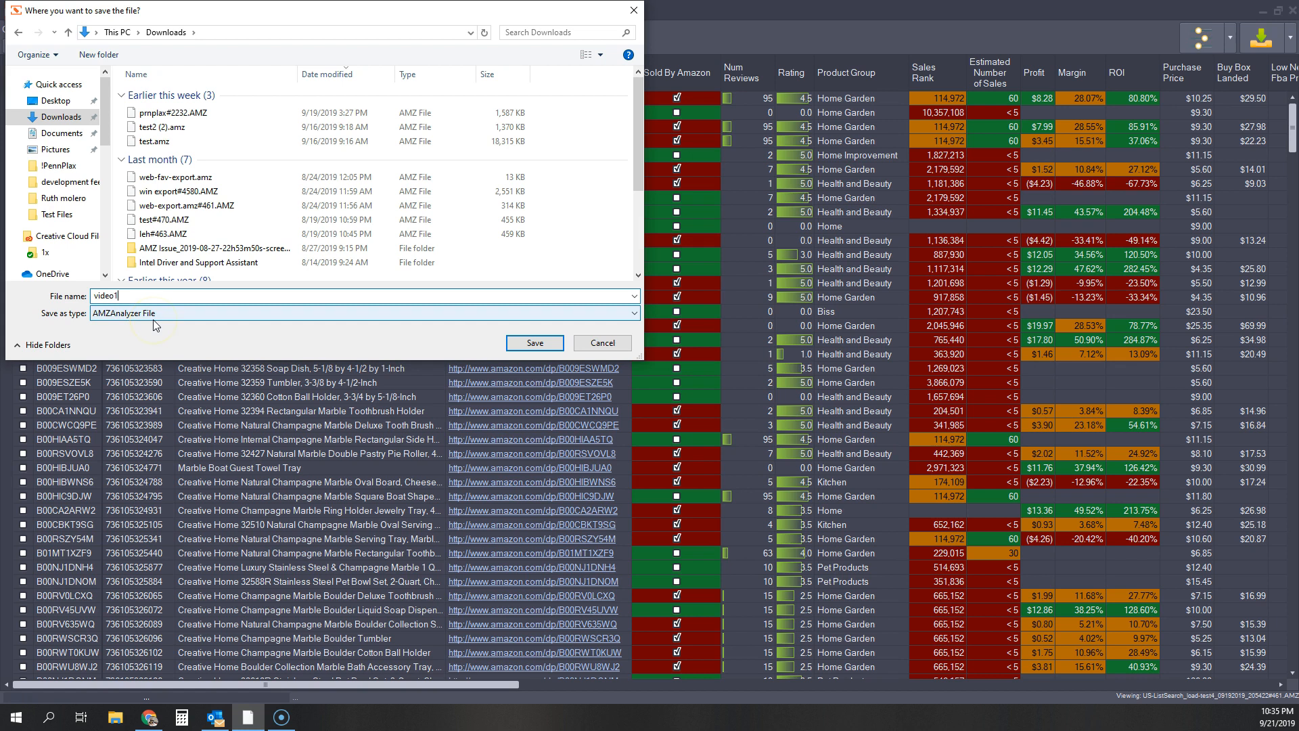
{"action": "left_click", "coordinate": [535, 342]}
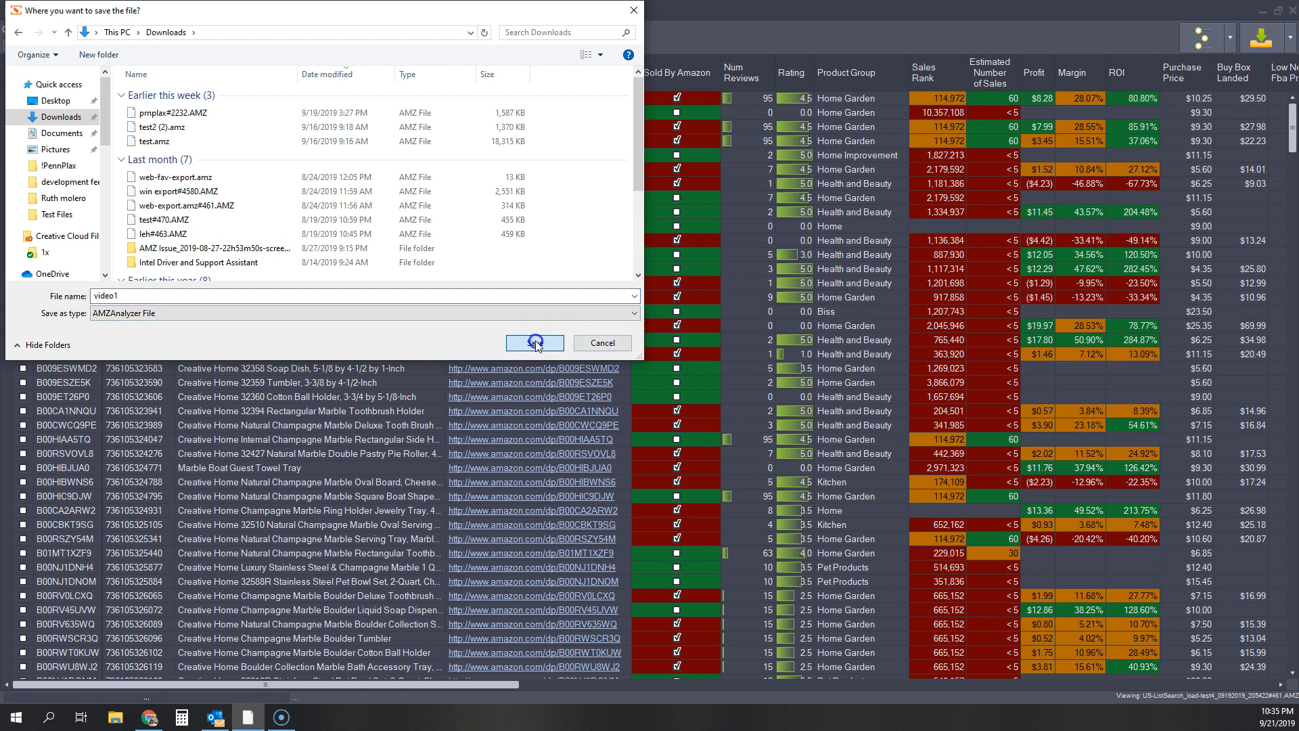
{"action": "left_click", "coordinate": [535, 343]}
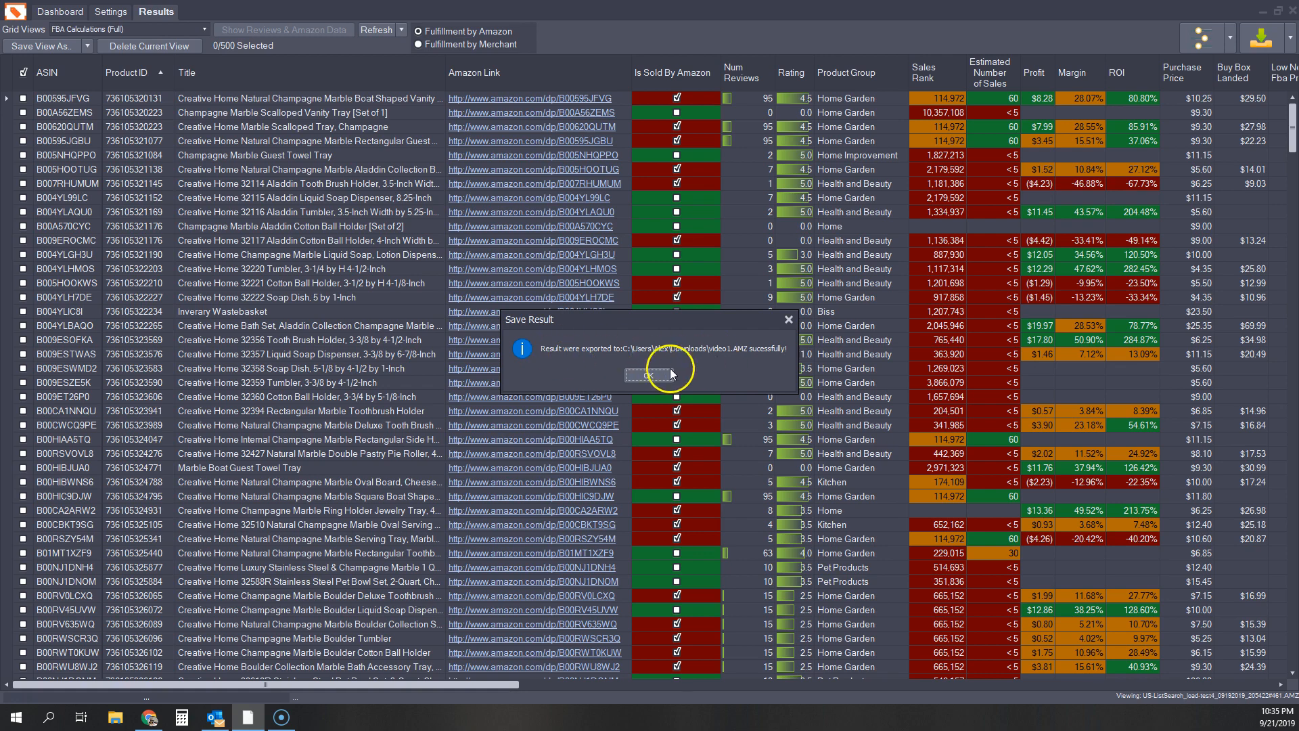
{"action": "left_click", "coordinate": [650, 374]}
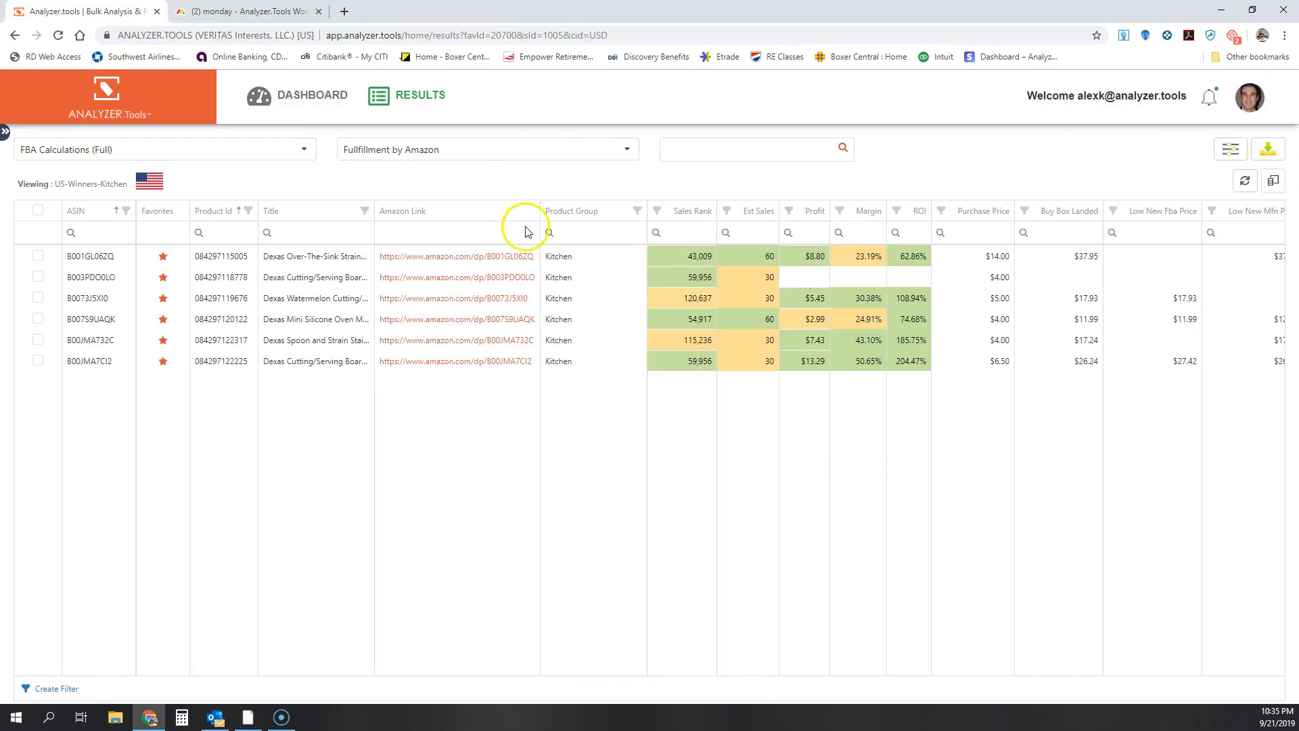
{"action": "mouse_move", "coordinate": [1278, 218]}
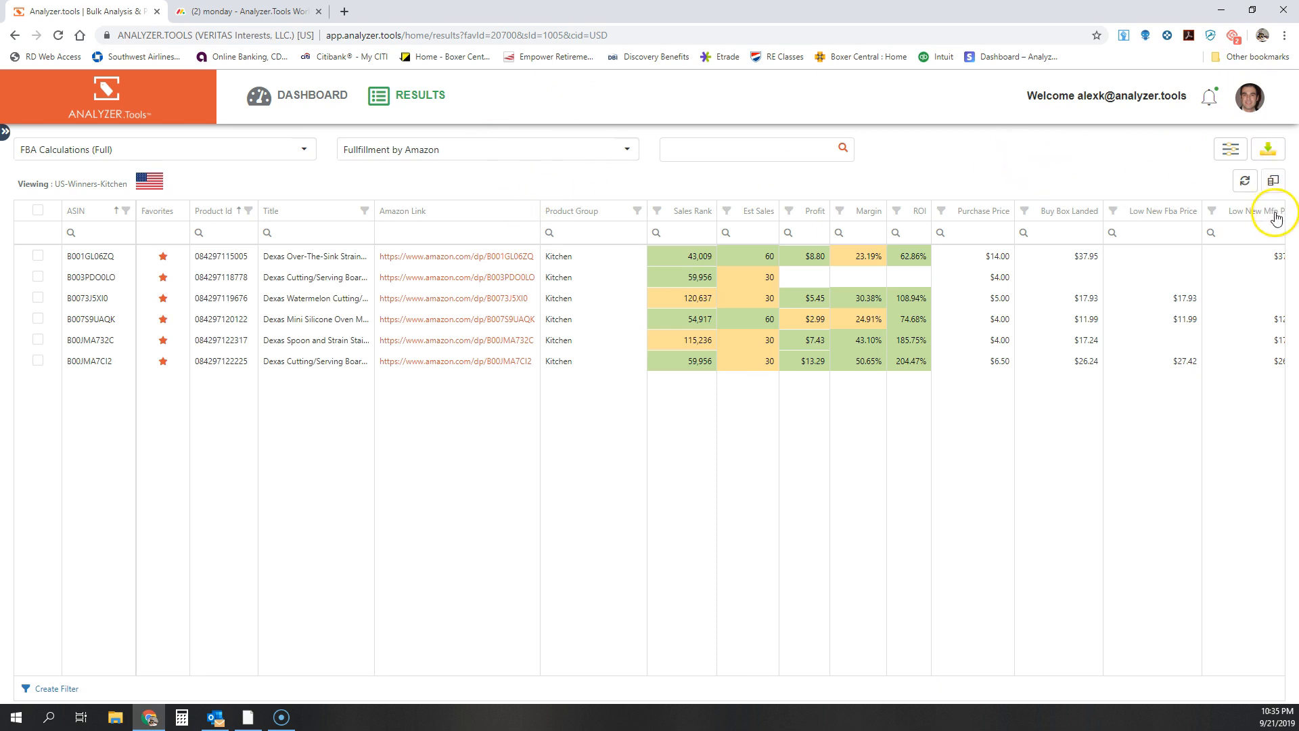
Step: Load video1#461.AMZ from Downloads and return to the web results
{"action": "left_click", "coordinate": [1268, 148]}
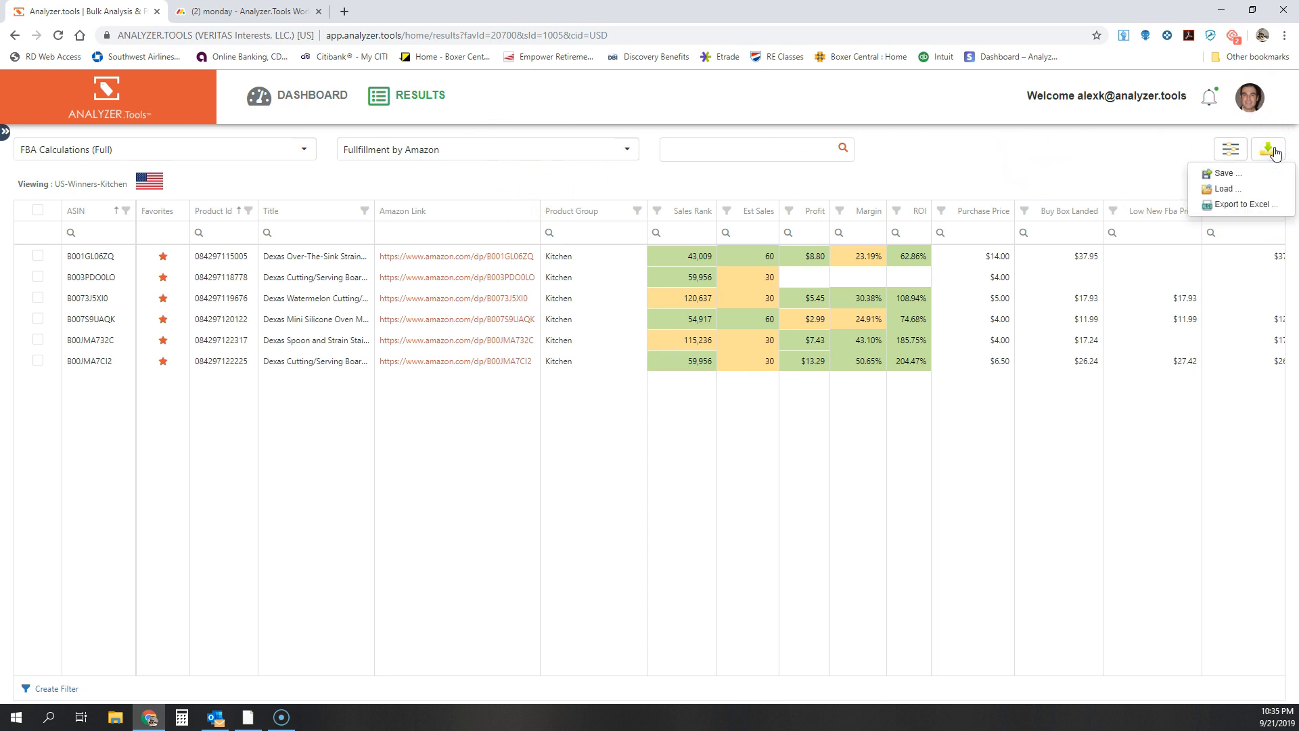
{"action": "mouse_move", "coordinate": [1225, 189]}
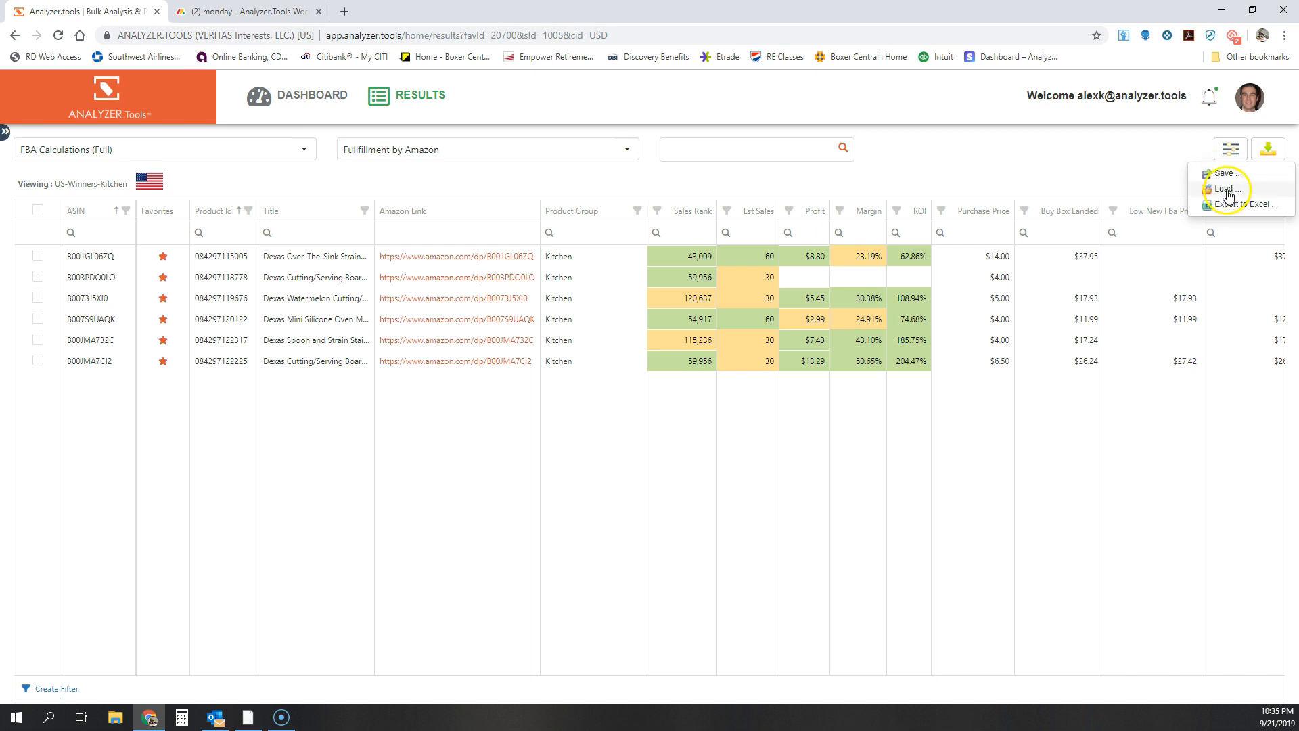
{"action": "left_click", "coordinate": [1226, 189]}
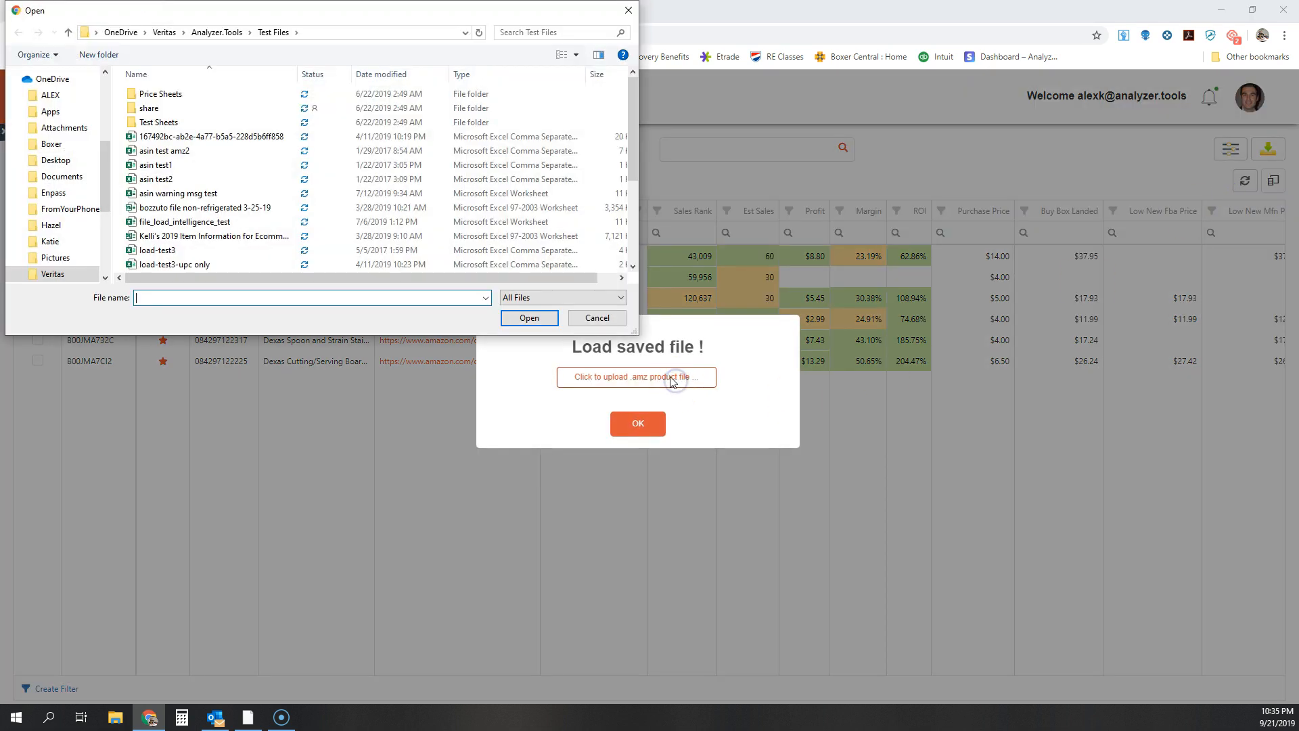
{"action": "mouse_move", "coordinate": [110, 148]}
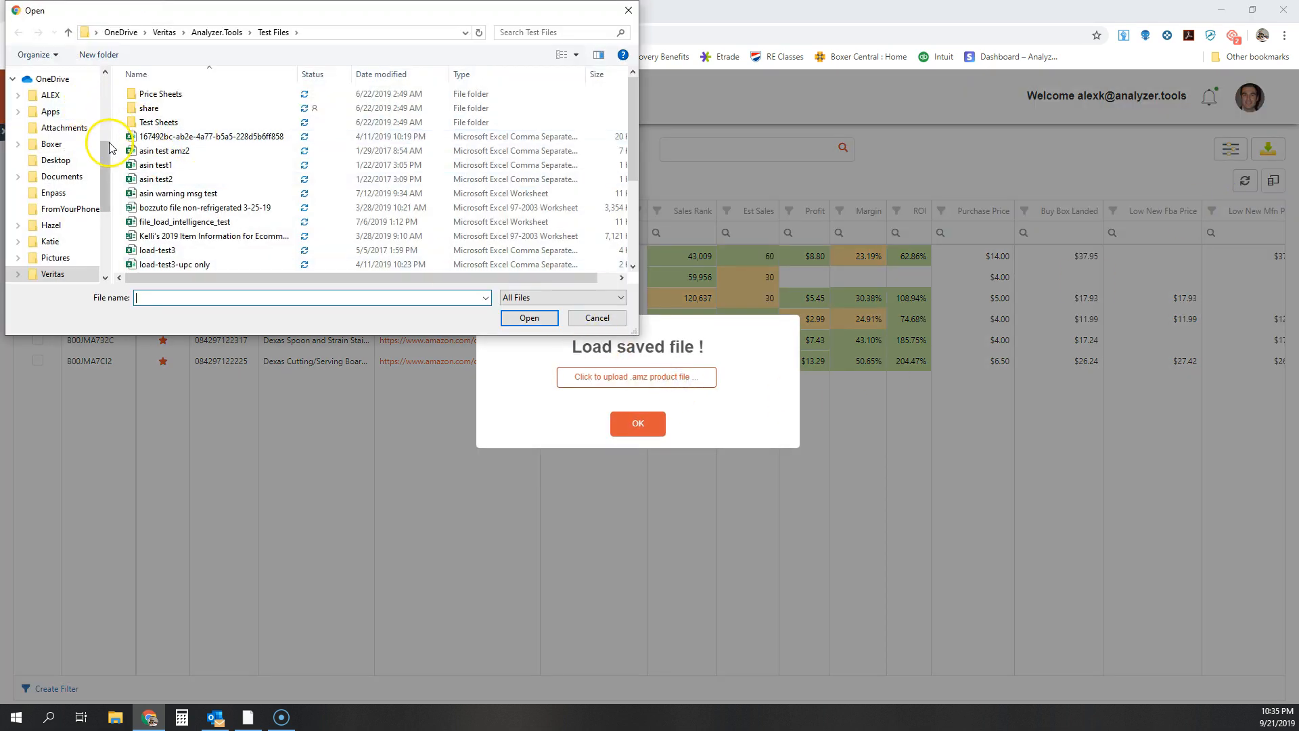
{"action": "left_click", "coordinate": [55, 100]}
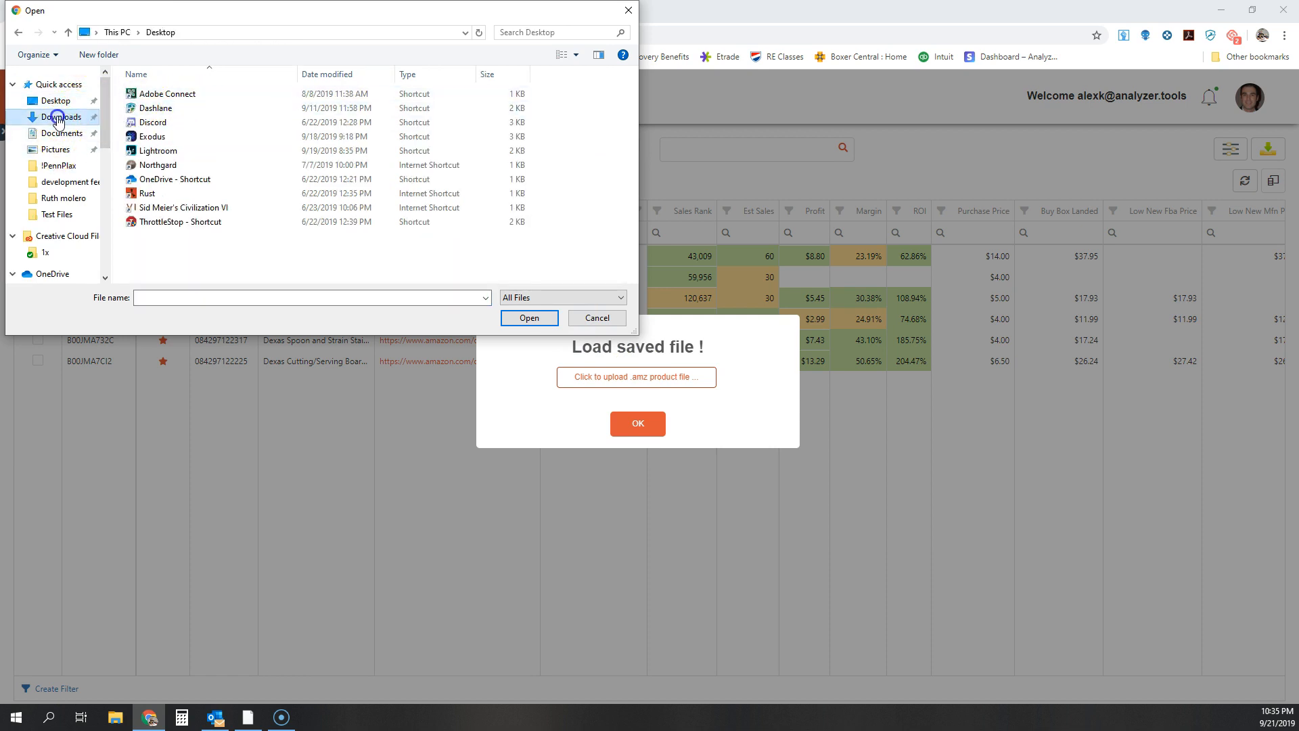
{"action": "left_click", "coordinate": [62, 117]}
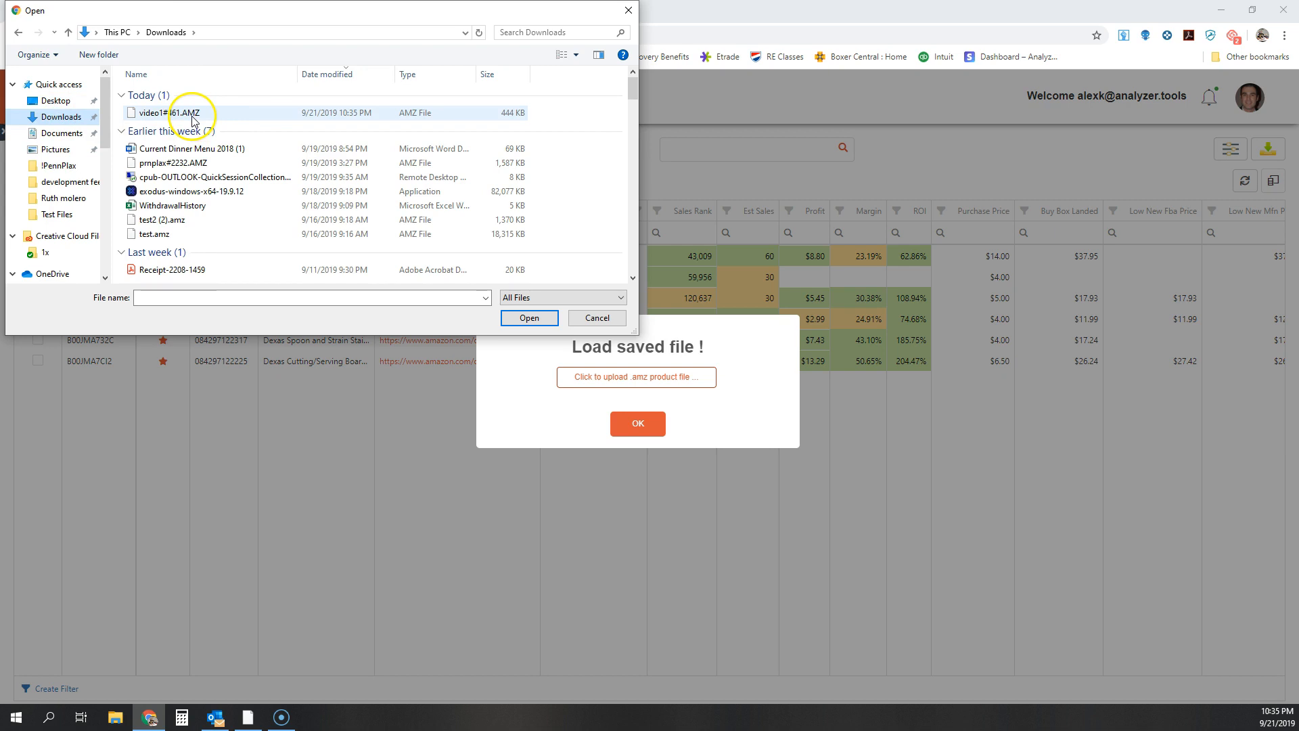
{"action": "left_click", "coordinate": [170, 111]}
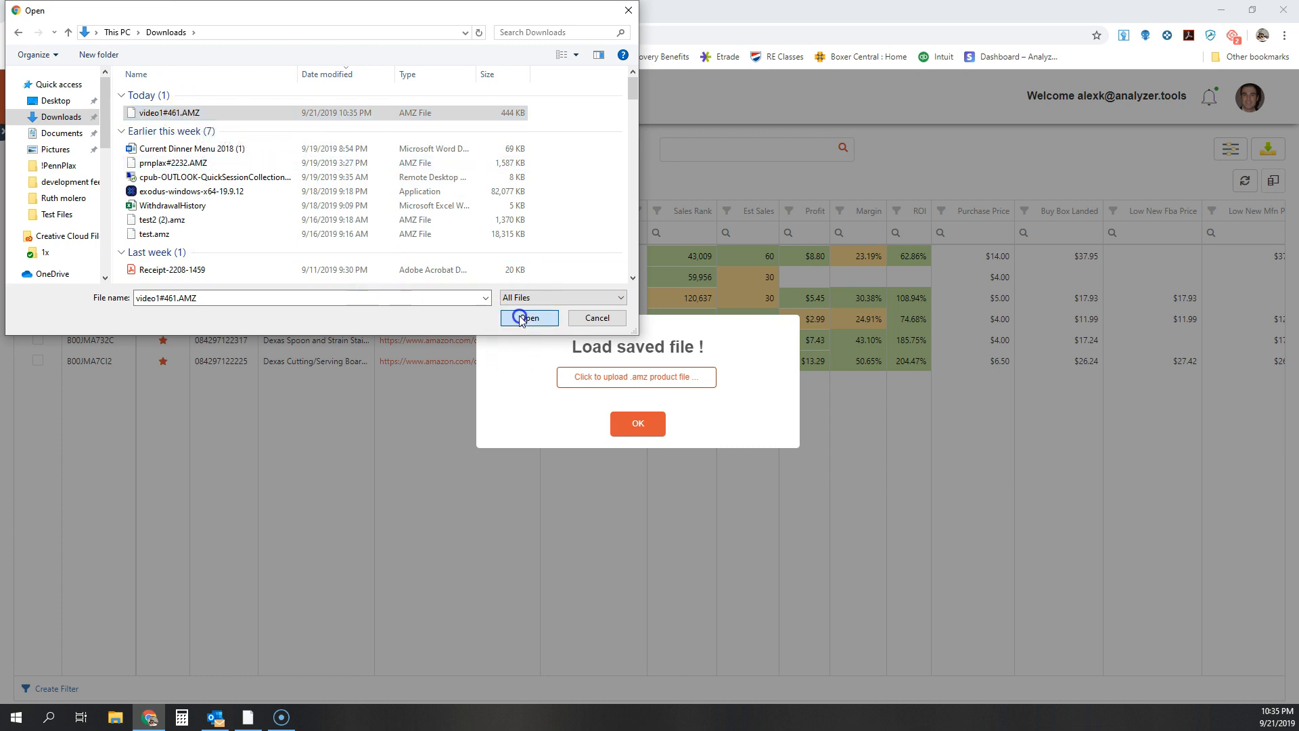
{"action": "left_click", "coordinate": [528, 317]}
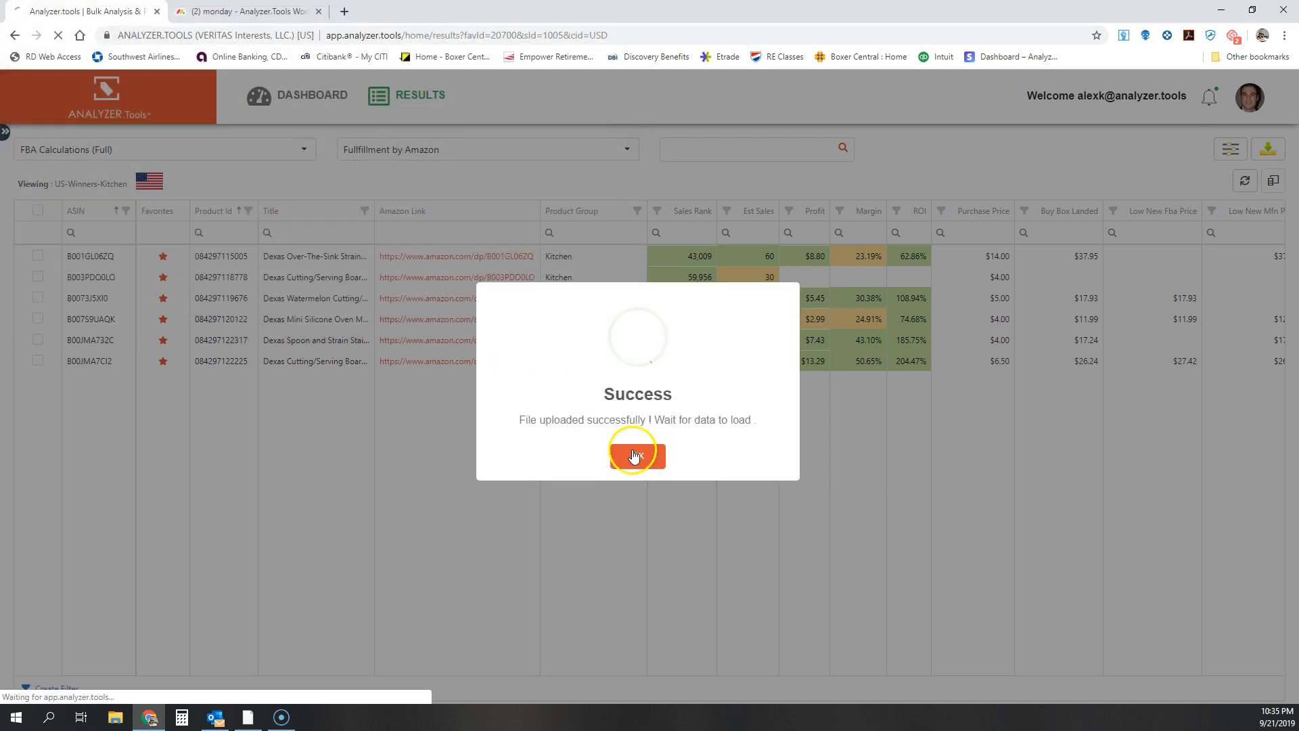
{"action": "left_click", "coordinate": [637, 455]}
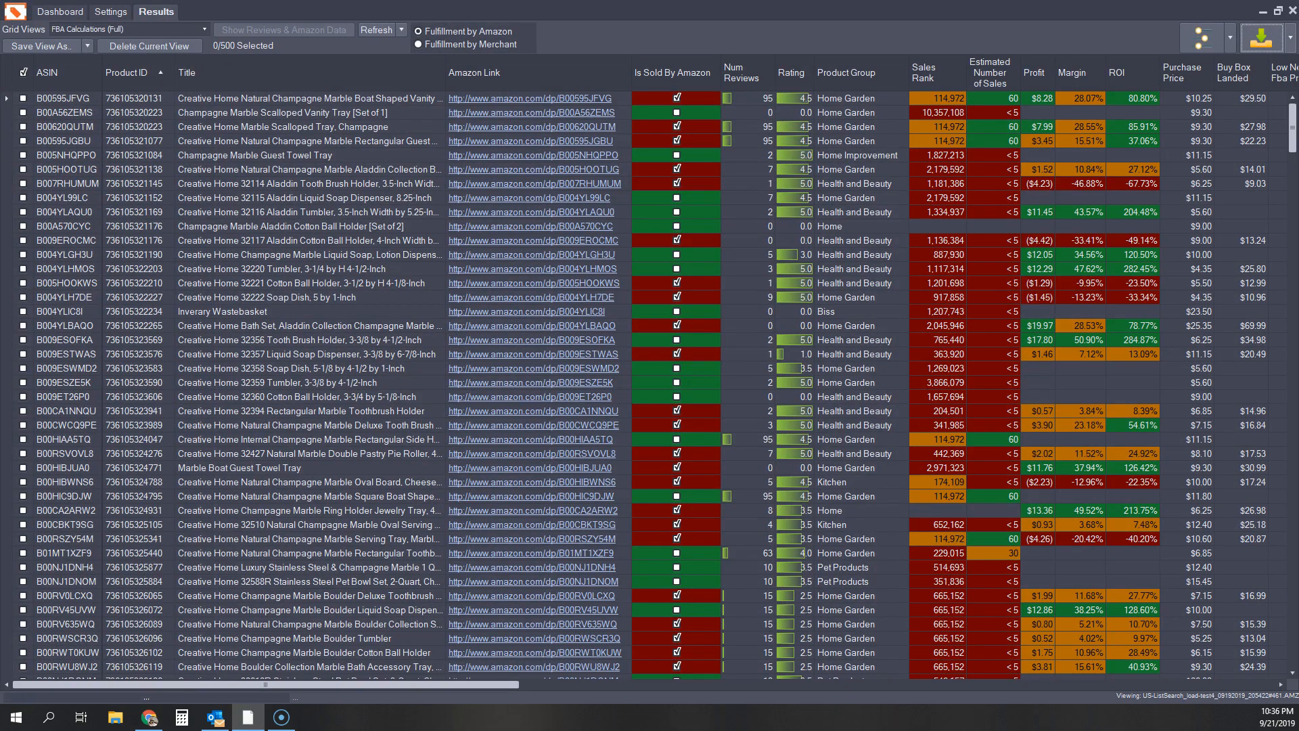
{"action": "left_click", "coordinate": [149, 717]}
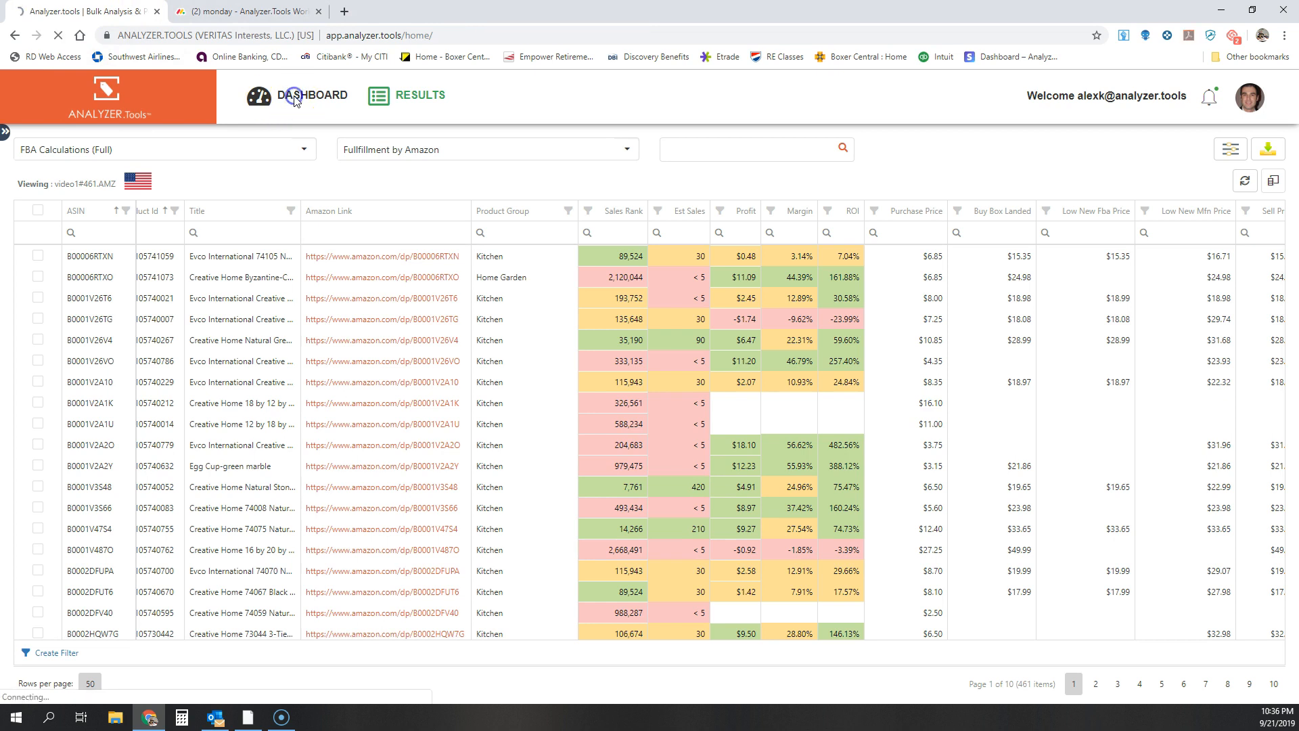
Step: Open US-Winners-Kitchen from the Dashboard favorites and hide the side panel
{"action": "left_click", "coordinate": [314, 95]}
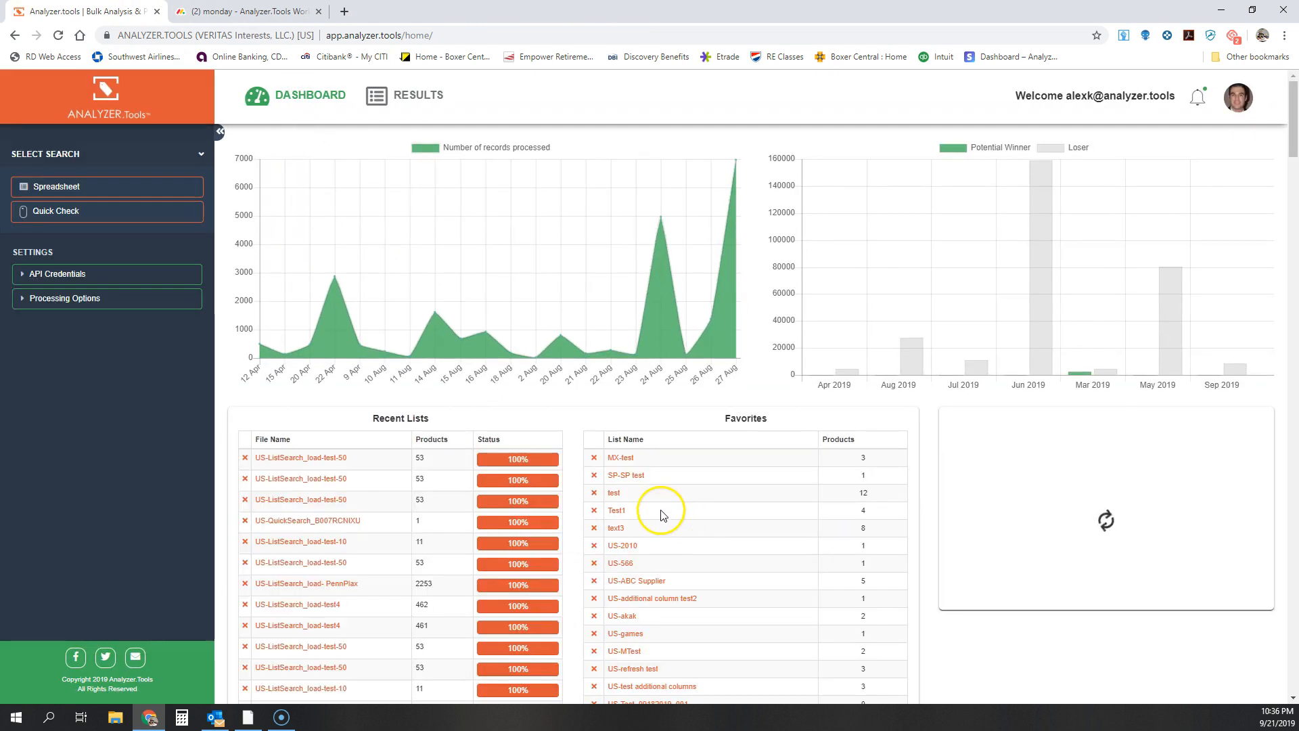
{"action": "scroll", "scroll_direction": "down", "scroll_amount": 3}
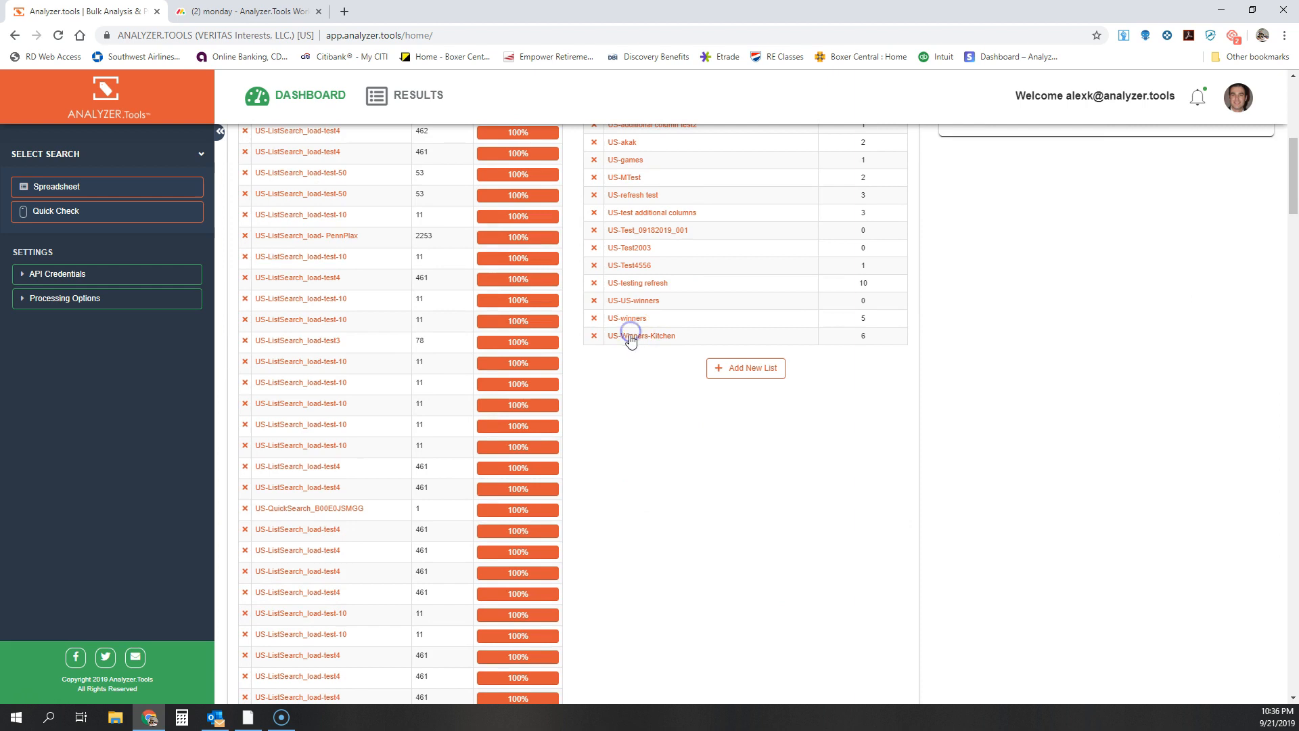
{"action": "left_click", "coordinate": [645, 335]}
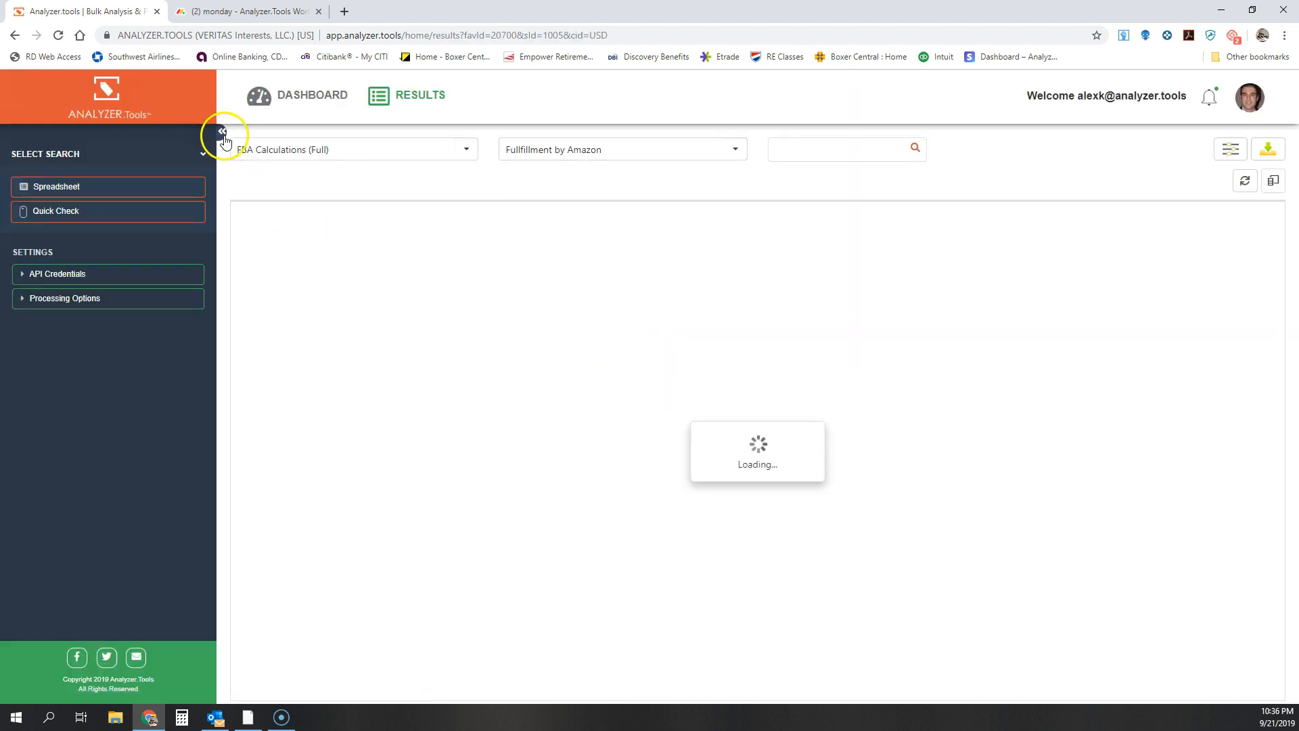
{"action": "left_click", "coordinate": [221, 133]}
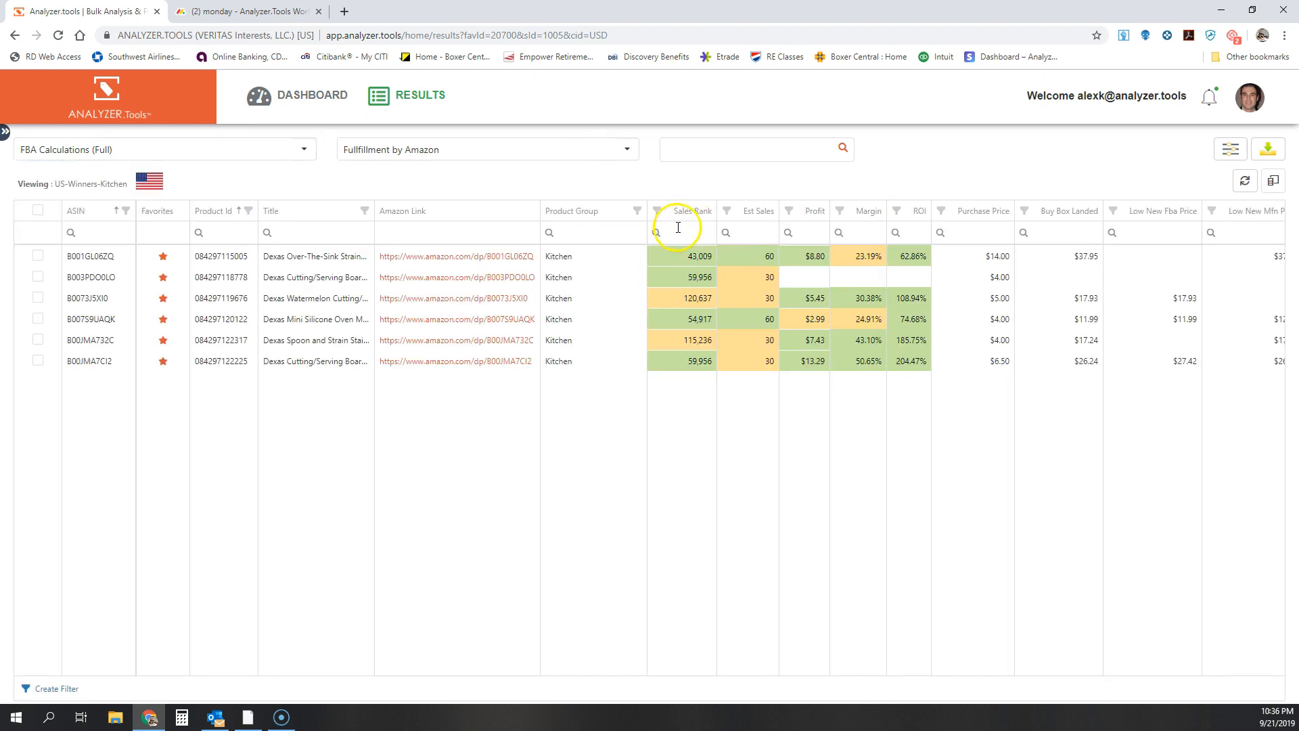
Step: Save the favorites results as the AMZ file 'video2'
{"action": "left_click", "coordinate": [1268, 149]}
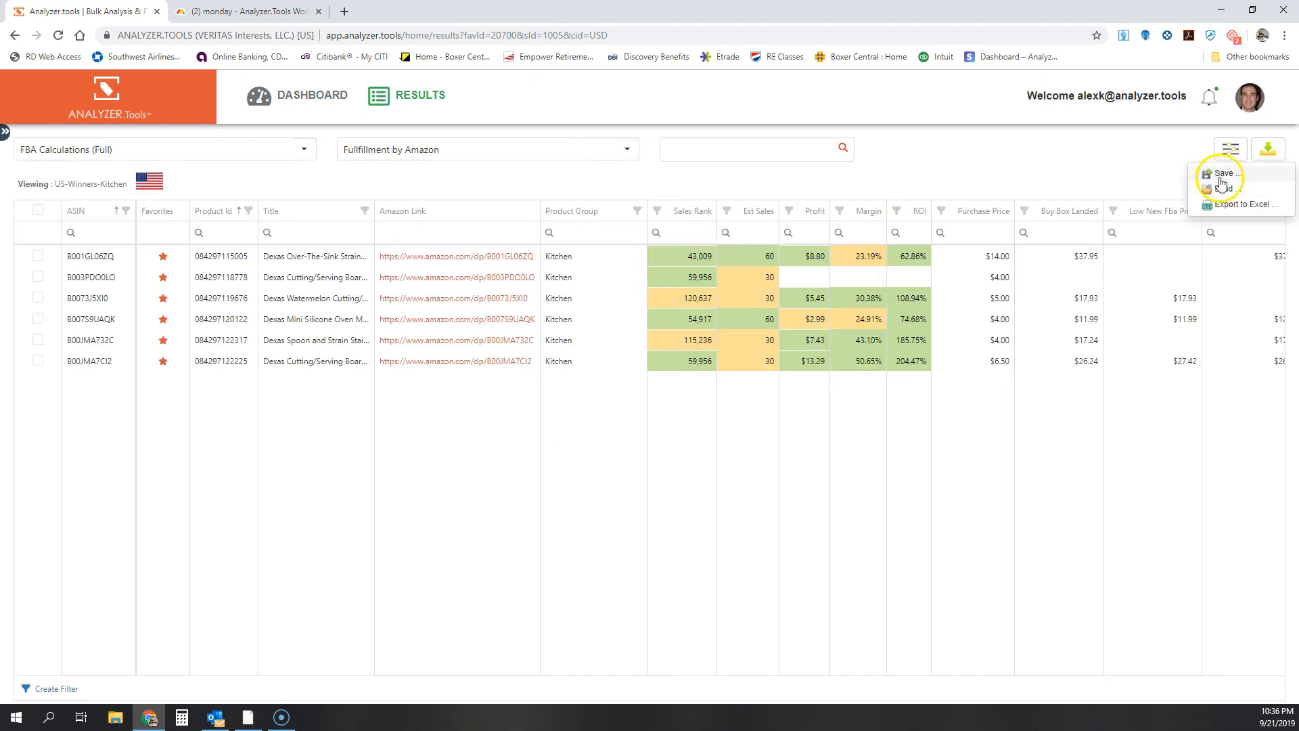
{"action": "left_click", "coordinate": [1223, 174]}
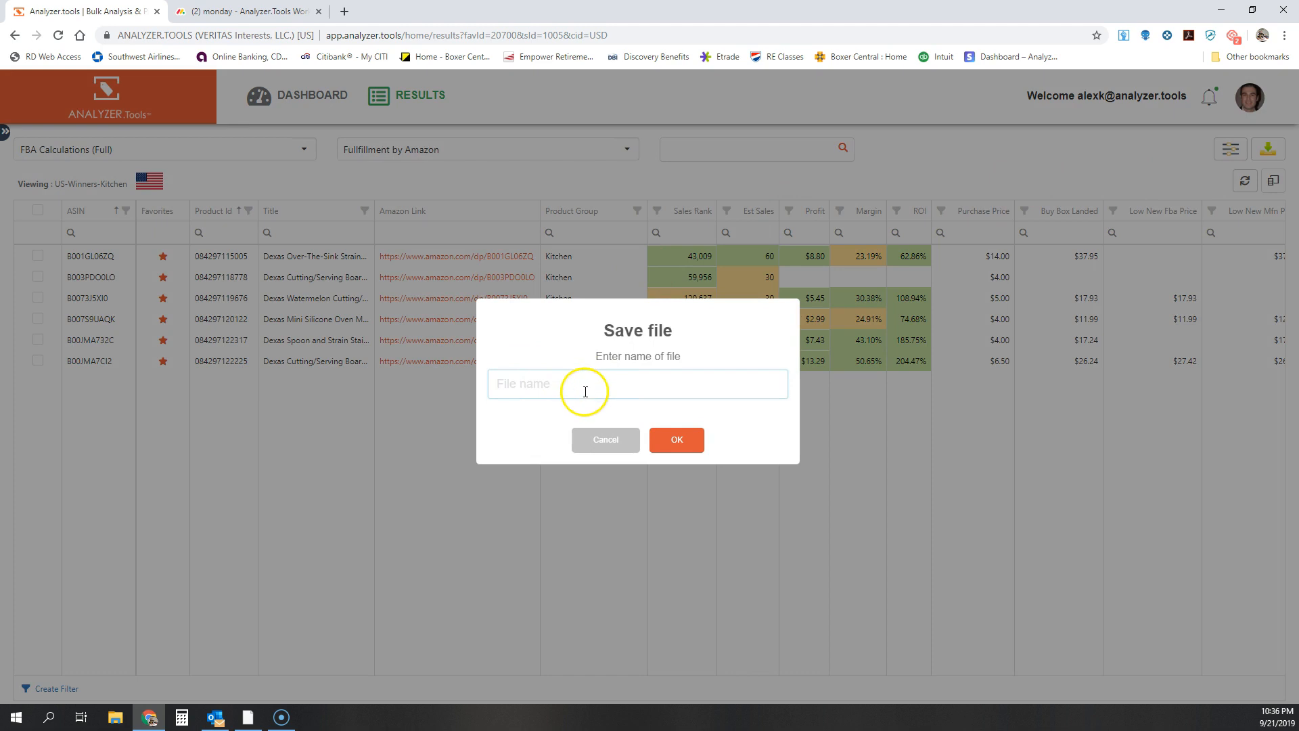
{"action": "type", "text": "video"}
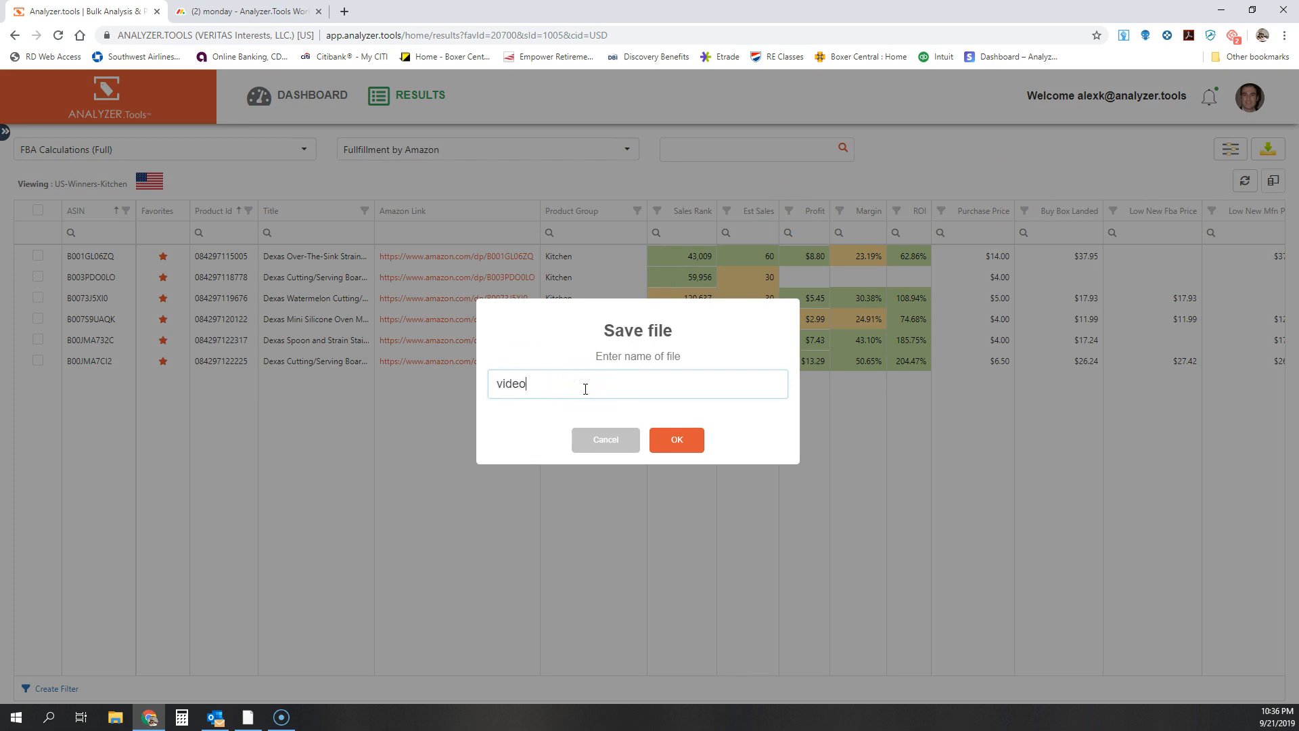
{"action": "left_click", "coordinate": [676, 439]}
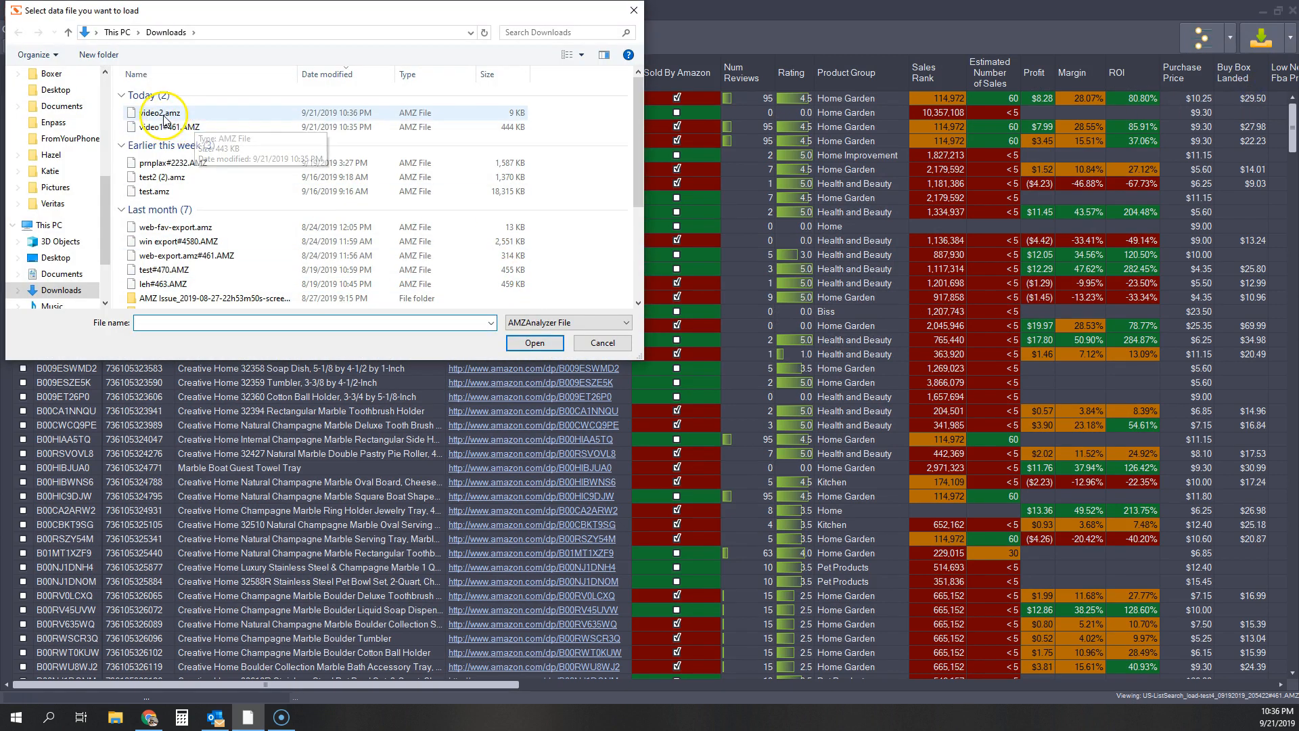
Step: Load video2.amz from Downloads and confirm replacing the current results
{"action": "left_click", "coordinate": [534, 343]}
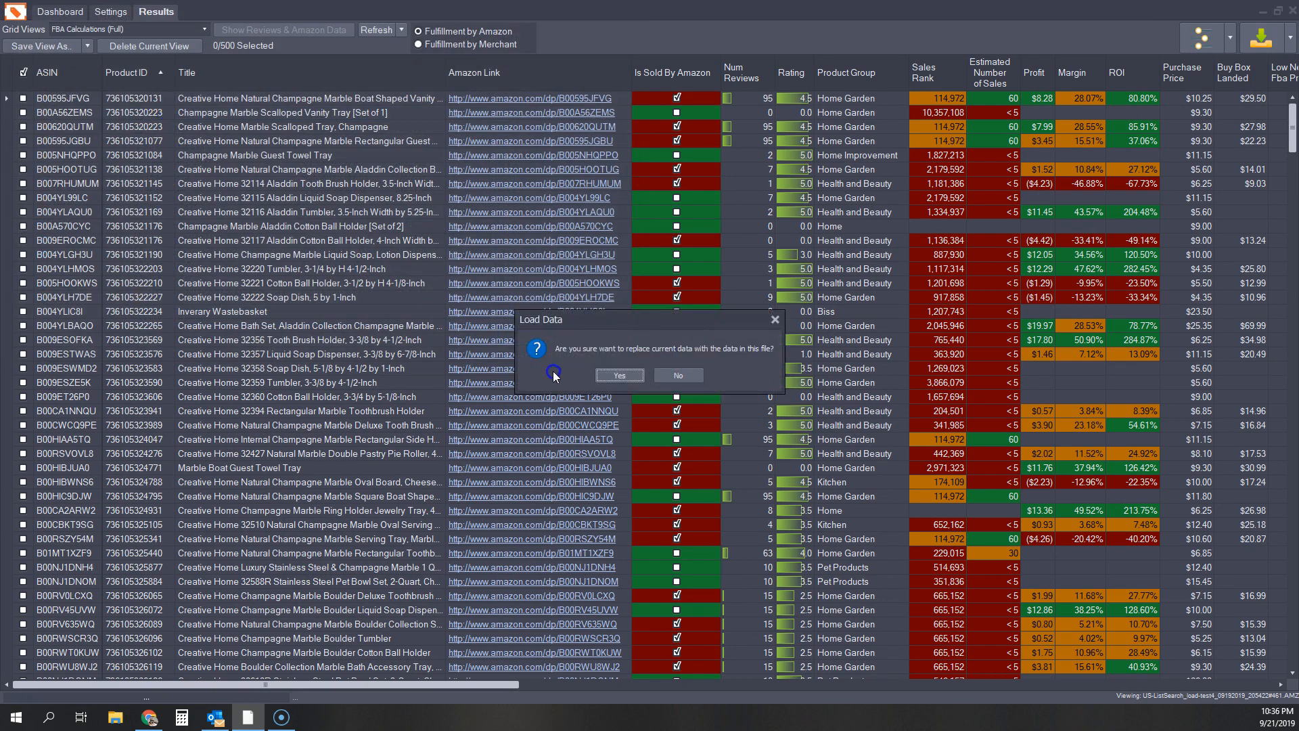
{"action": "left_click", "coordinate": [619, 374]}
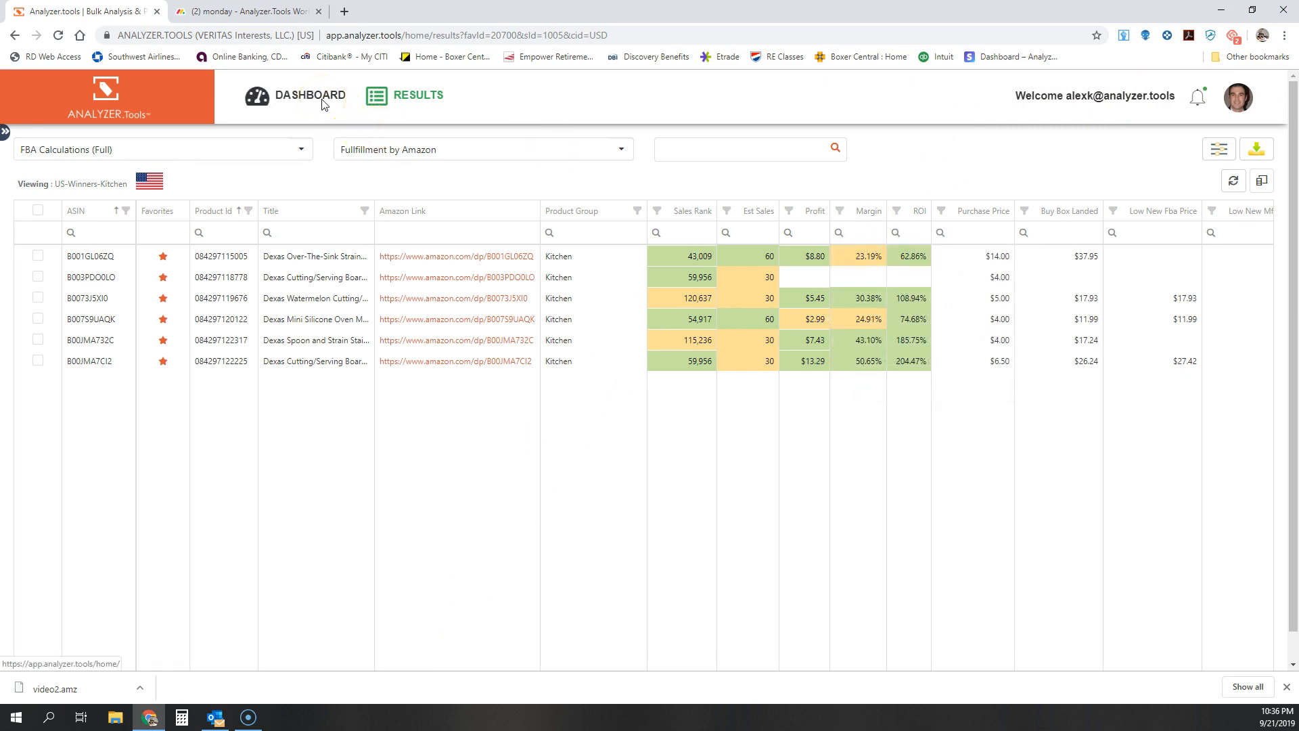
Step: Open DASHBOARD from the top navigation bar
{"action": "left_click", "coordinate": [313, 95]}
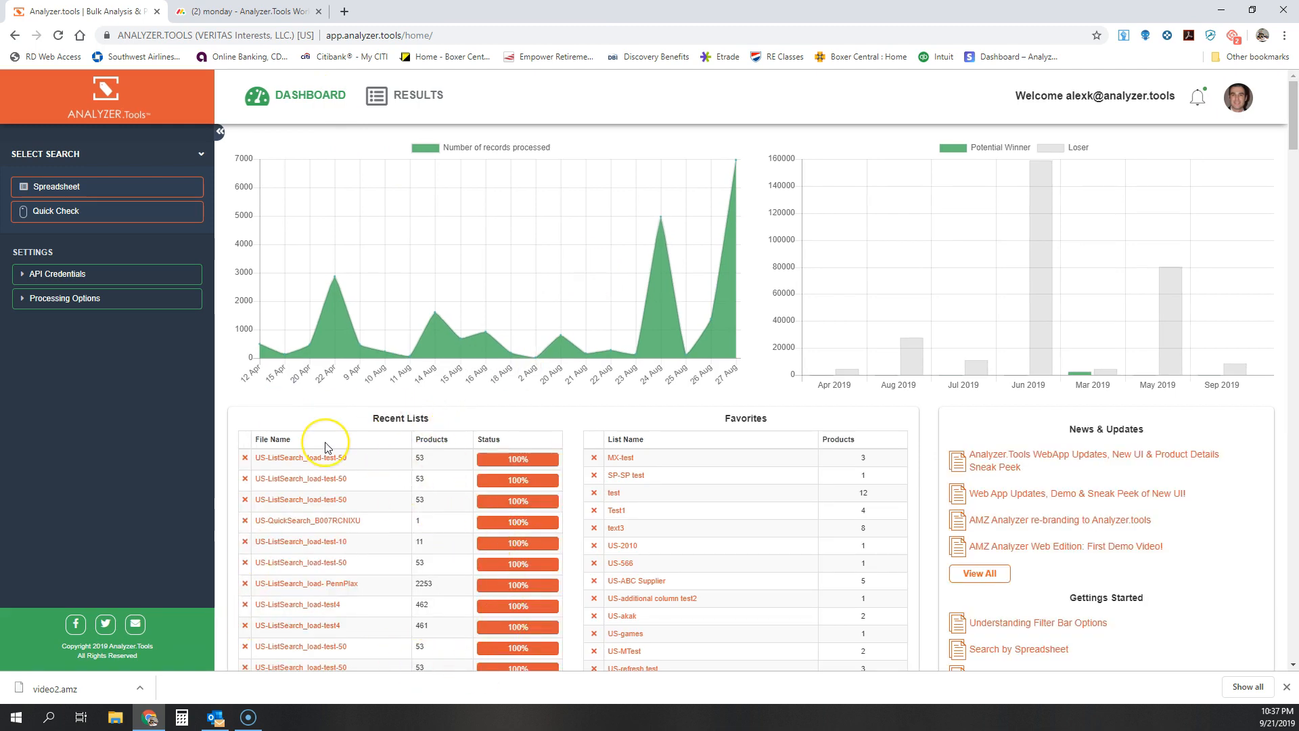
{"action": "mouse_move", "coordinate": [335, 438]}
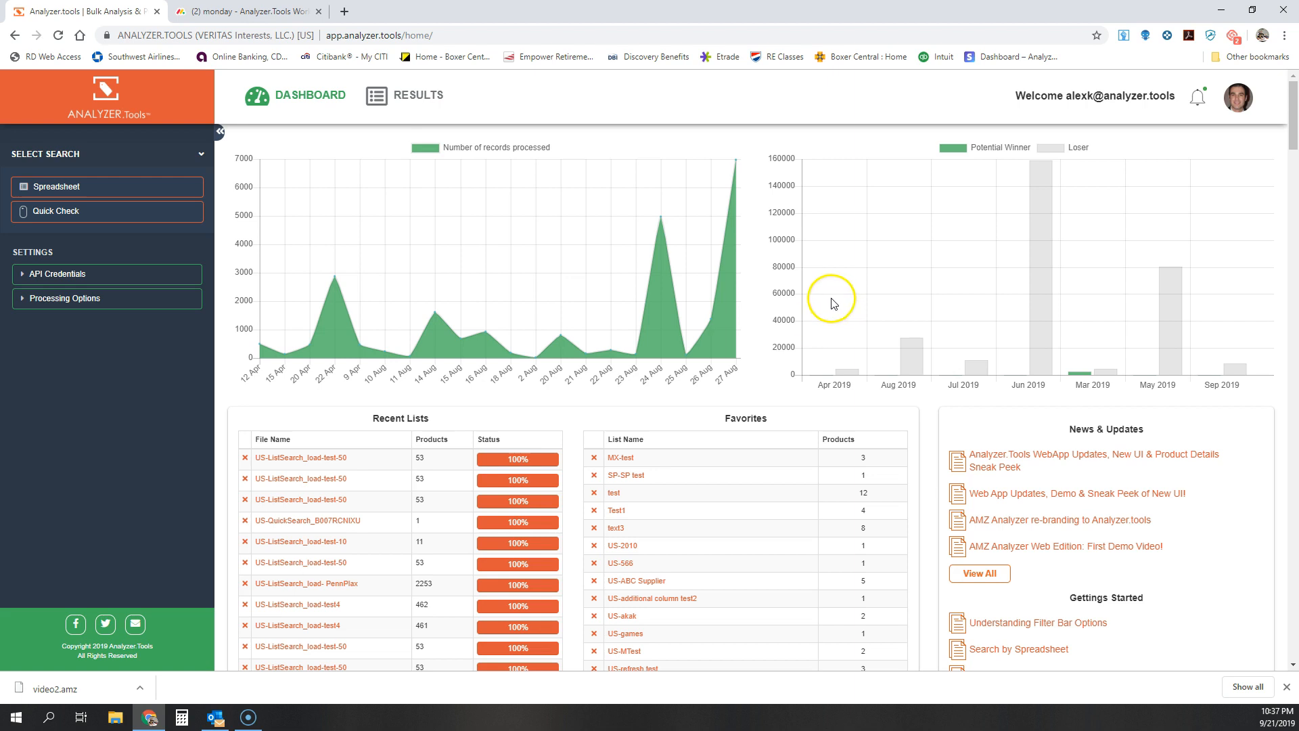
{"action": "mouse_move", "coordinate": [539, 494]}
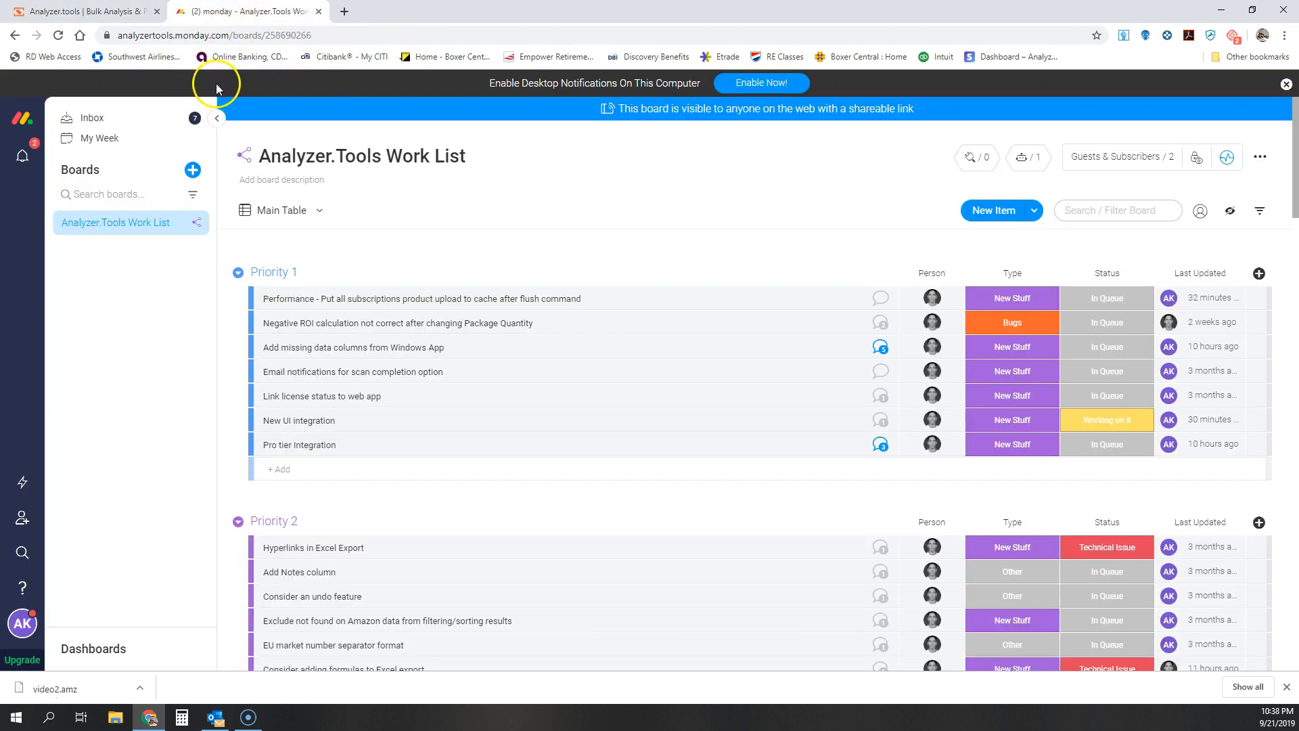
Step: Scroll down the Analyzer.Tools Work List board to view the Priority 1 and 2 items
{"action": "scroll", "scroll_direction": "down", "scroll_amount": 3}
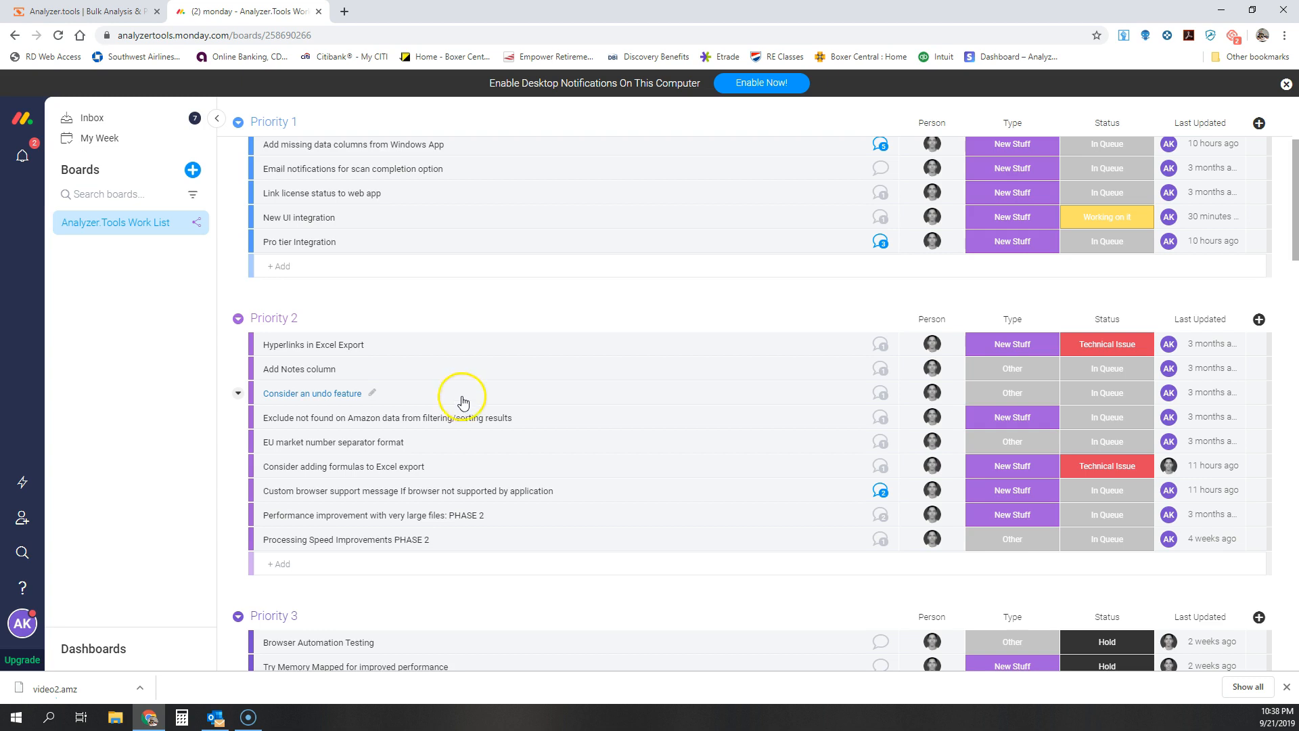
{"action": "scroll", "scroll_direction": "down", "scroll_amount": 3}
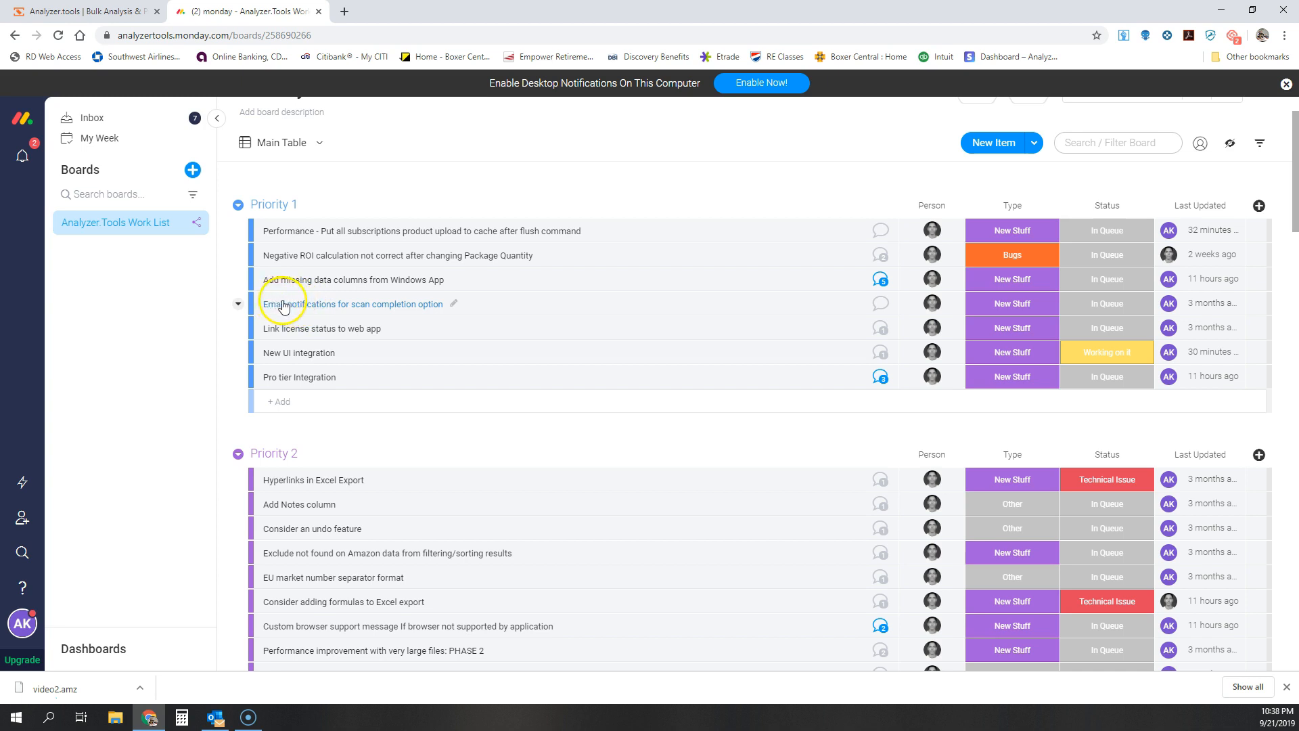
{"action": "mouse_move", "coordinate": [349, 304]}
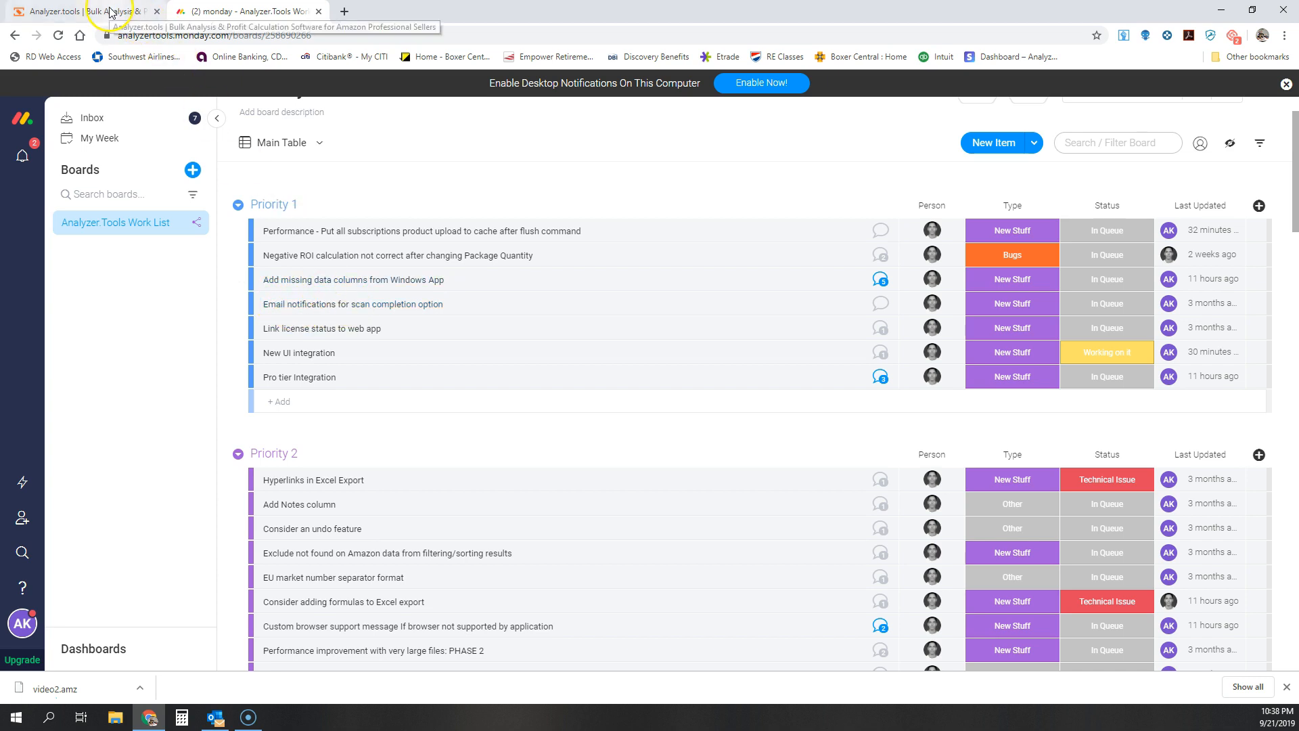
Step: Switch to the Analyzer.tools browser tab
{"action": "left_click", "coordinate": [81, 10]}
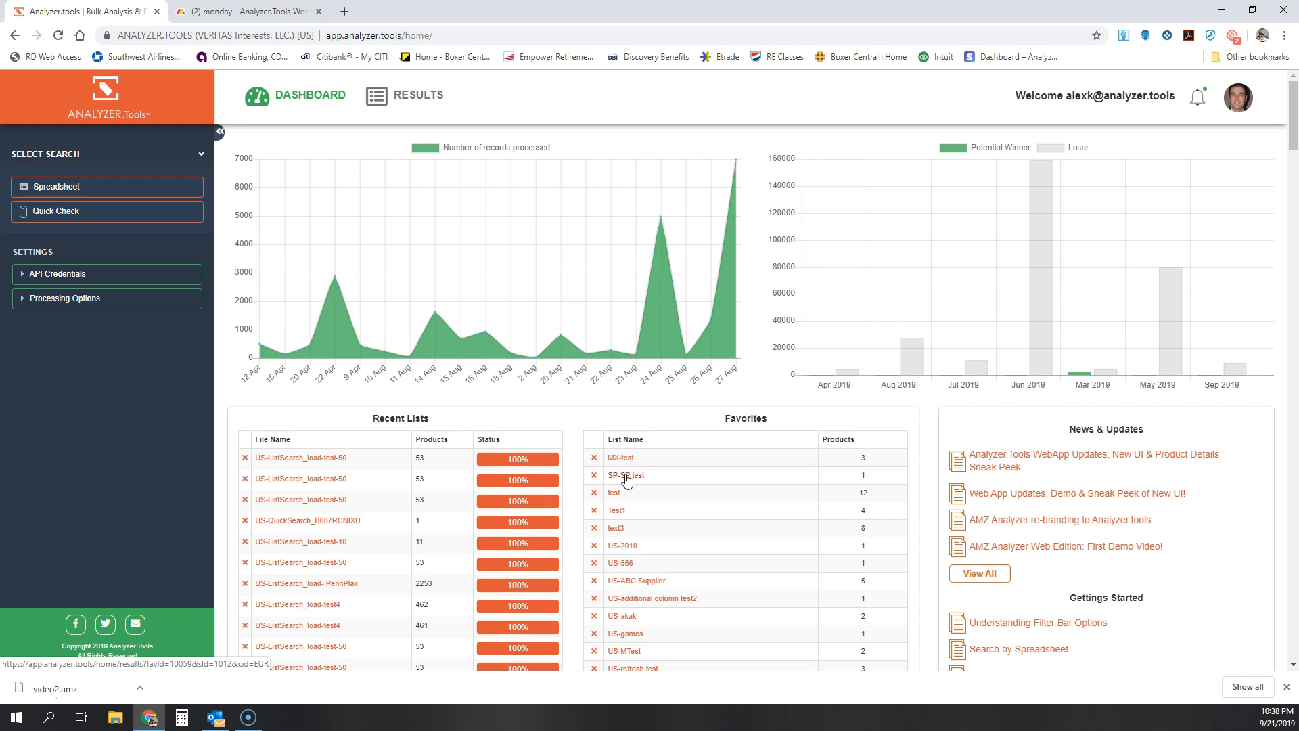
{"action": "mouse_move", "coordinate": [628, 480]}
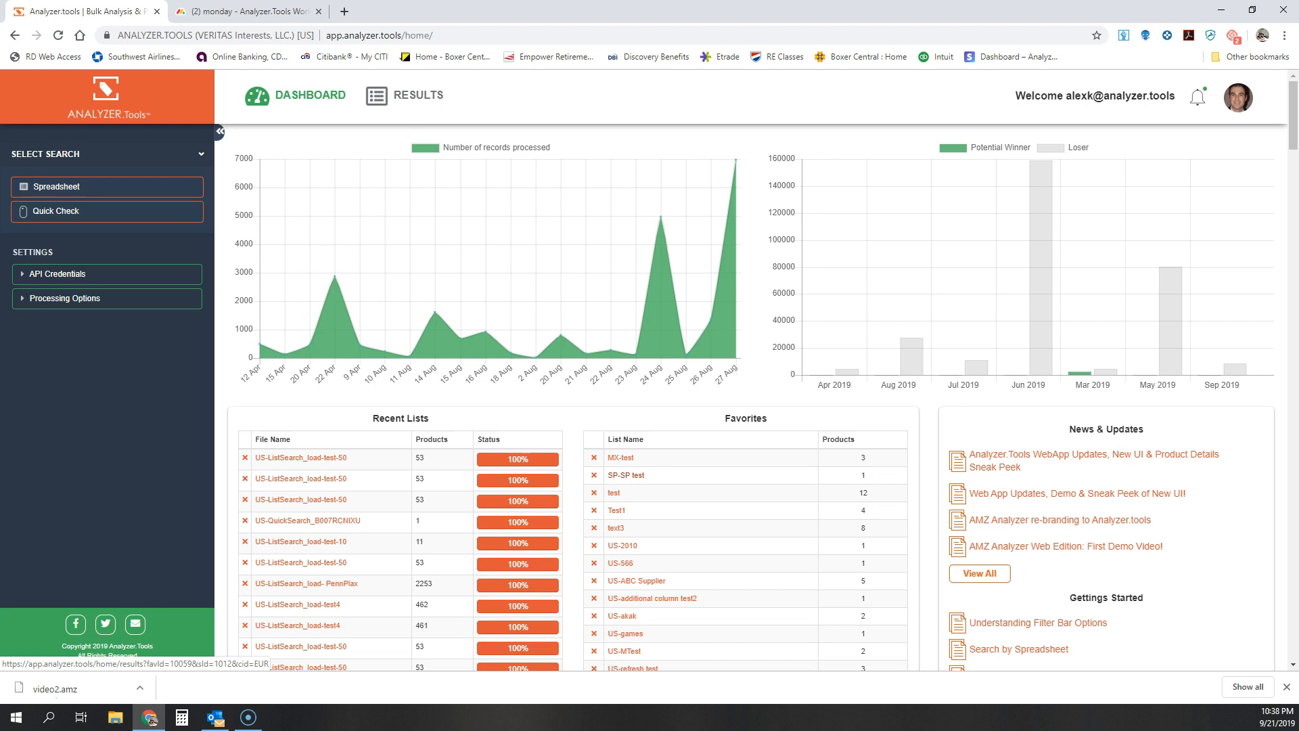